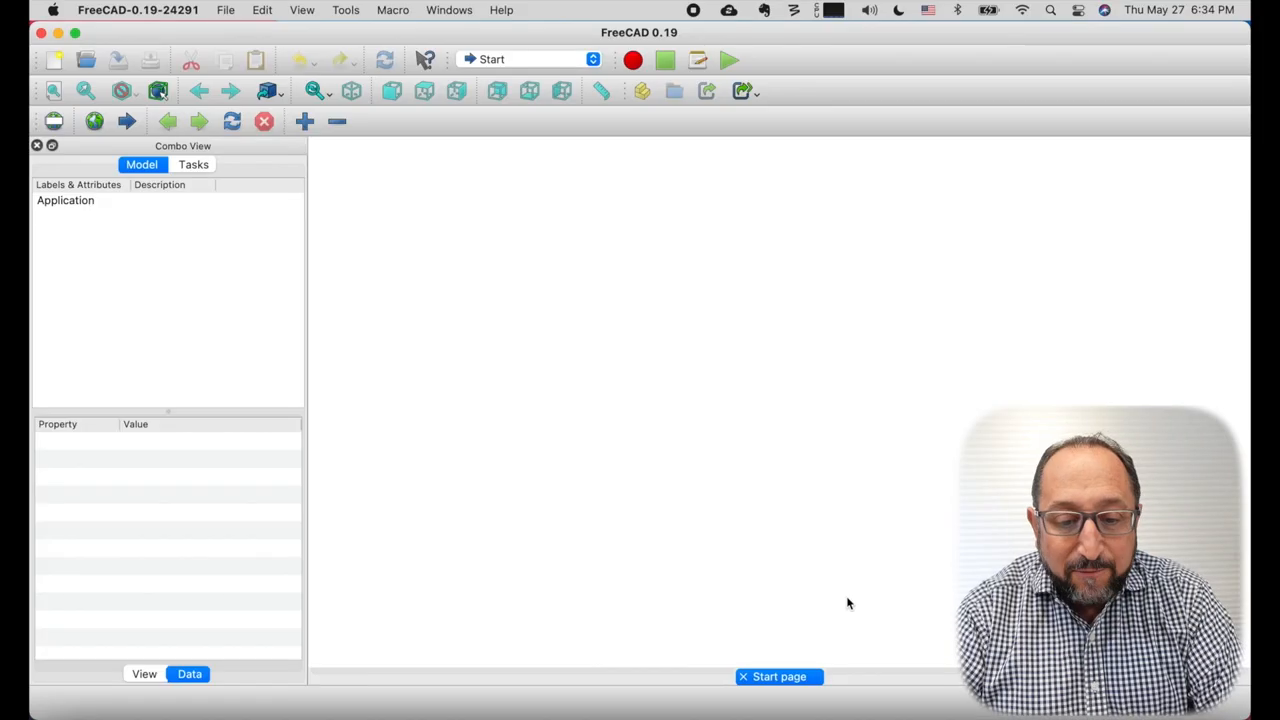
mouse_move(870, 597)
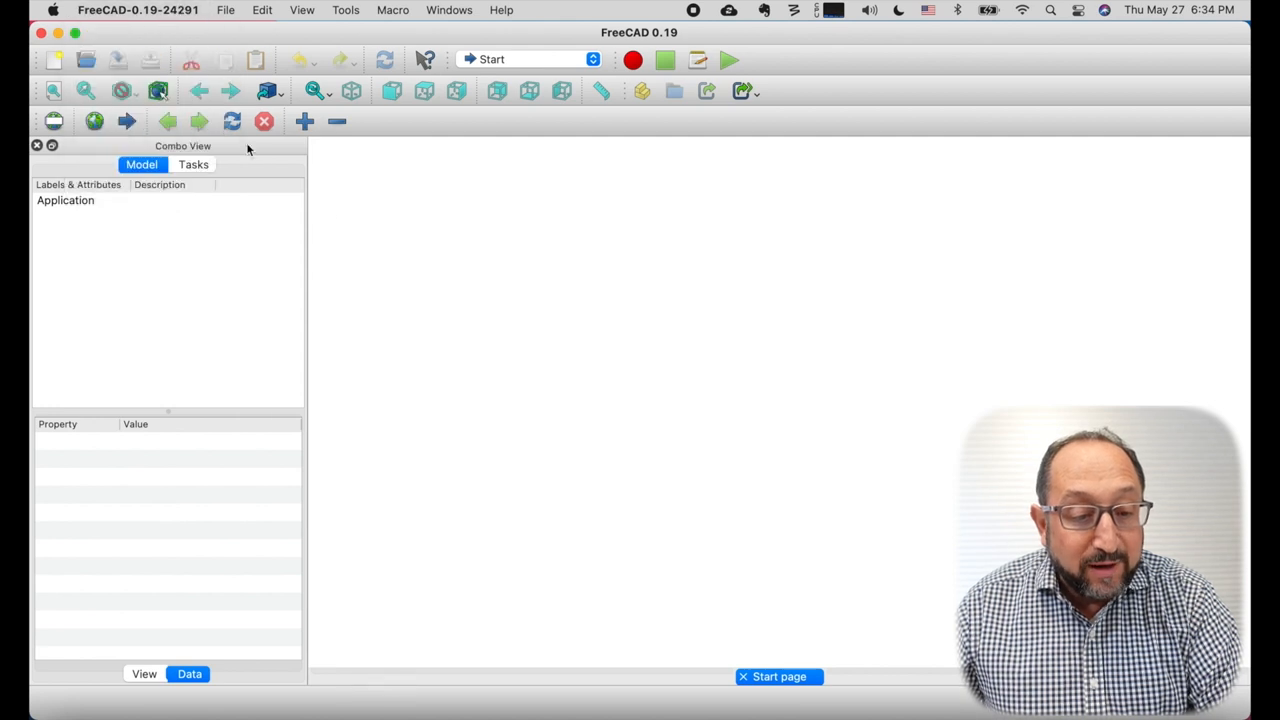
- Check FreeCAD's version details, switch to Part Design, and review the toolbar list
click(500, 9)
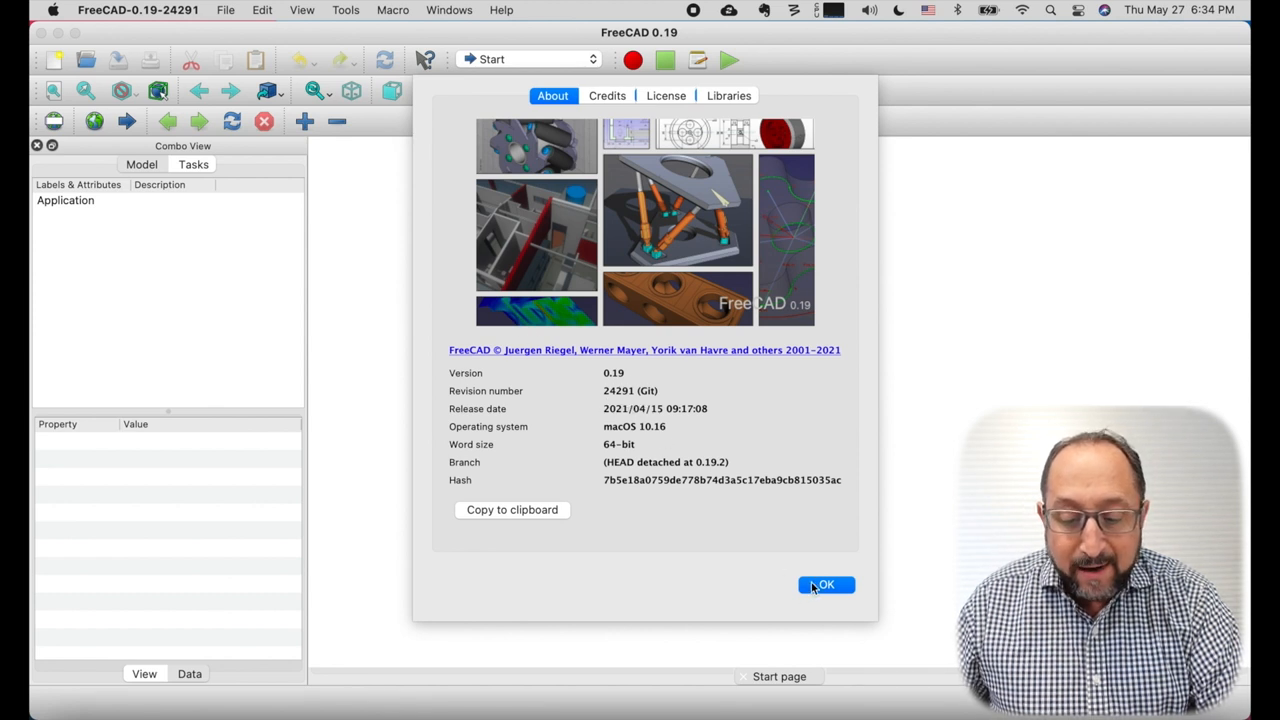
click(825, 584)
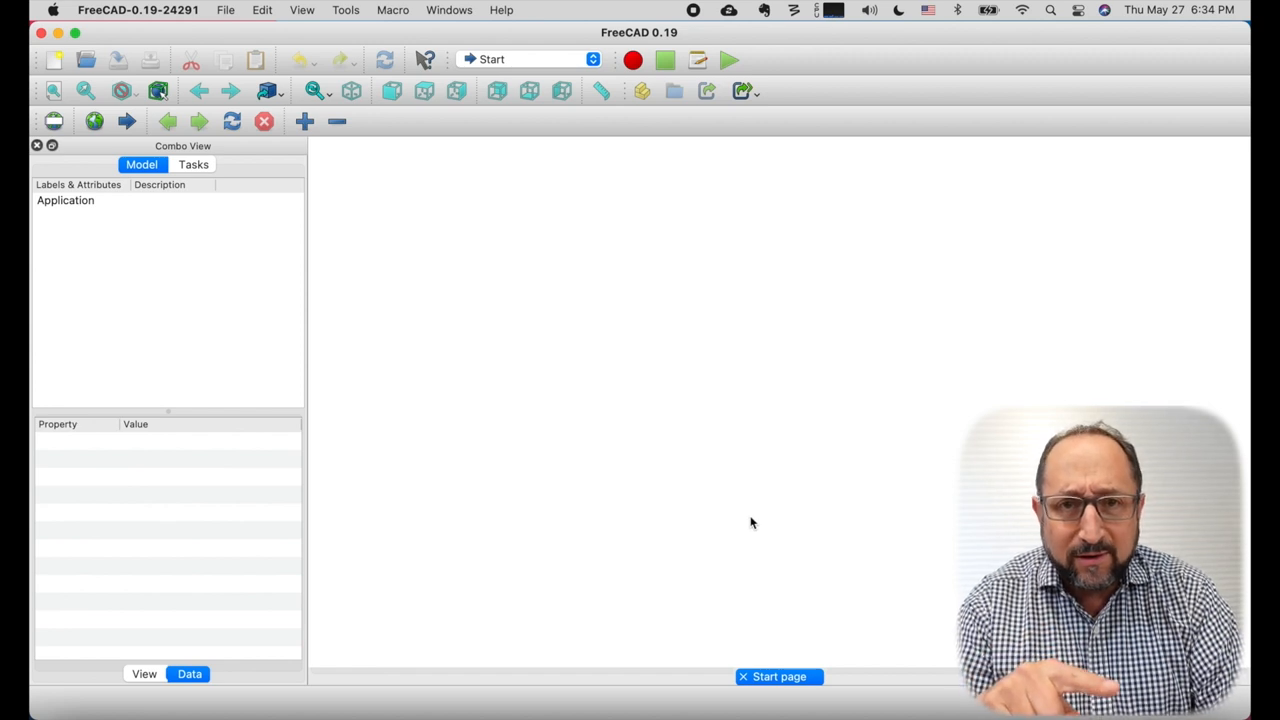
mouse_move(583, 187)
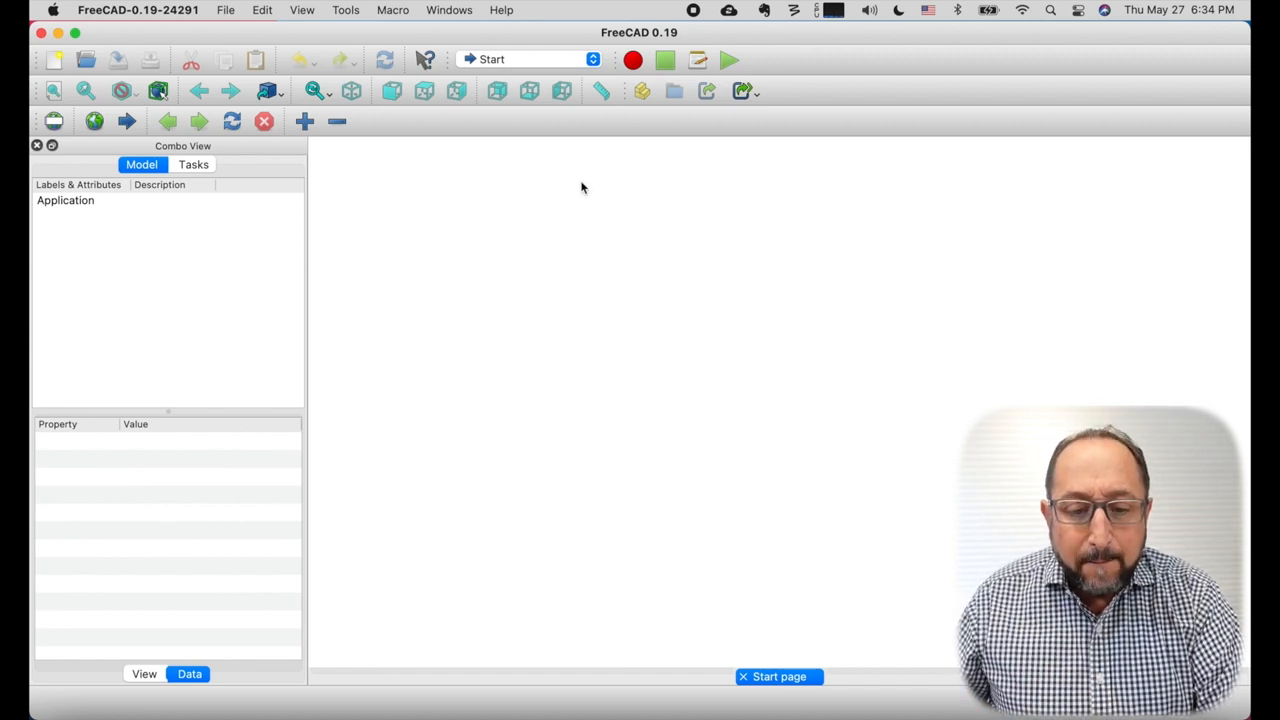
click(530, 58)
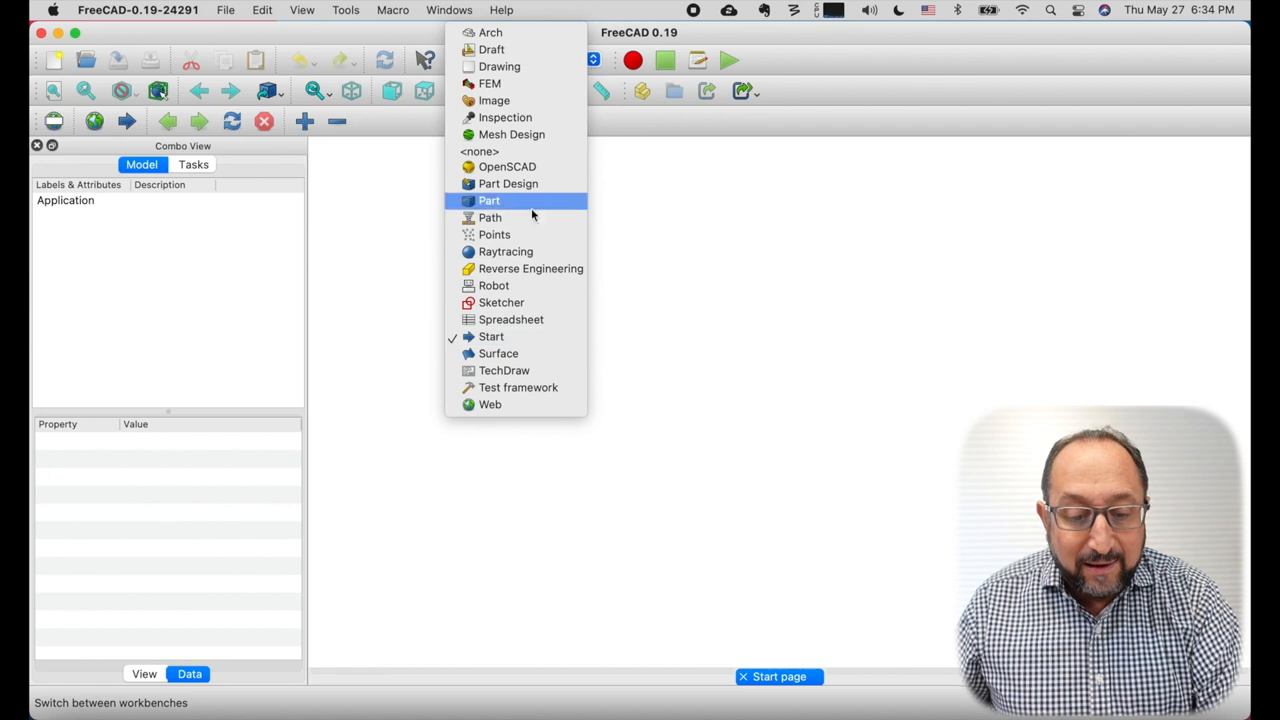
click(508, 183)
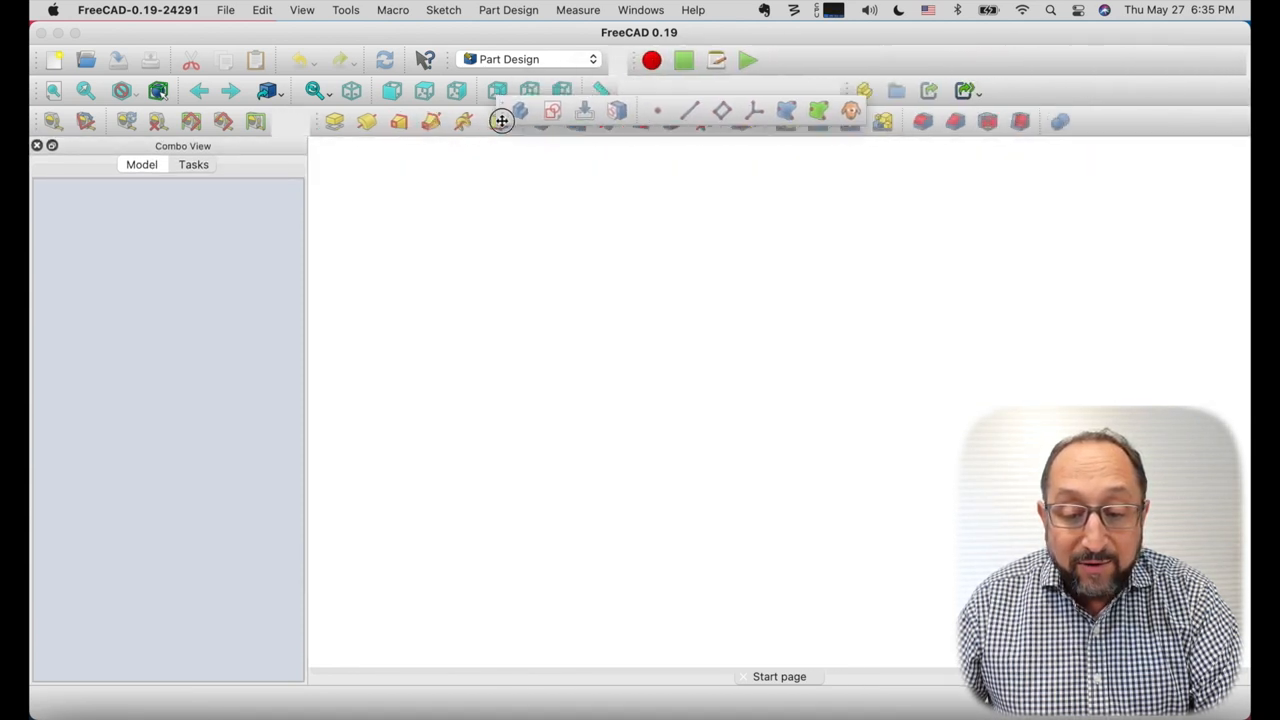
click(193, 164)
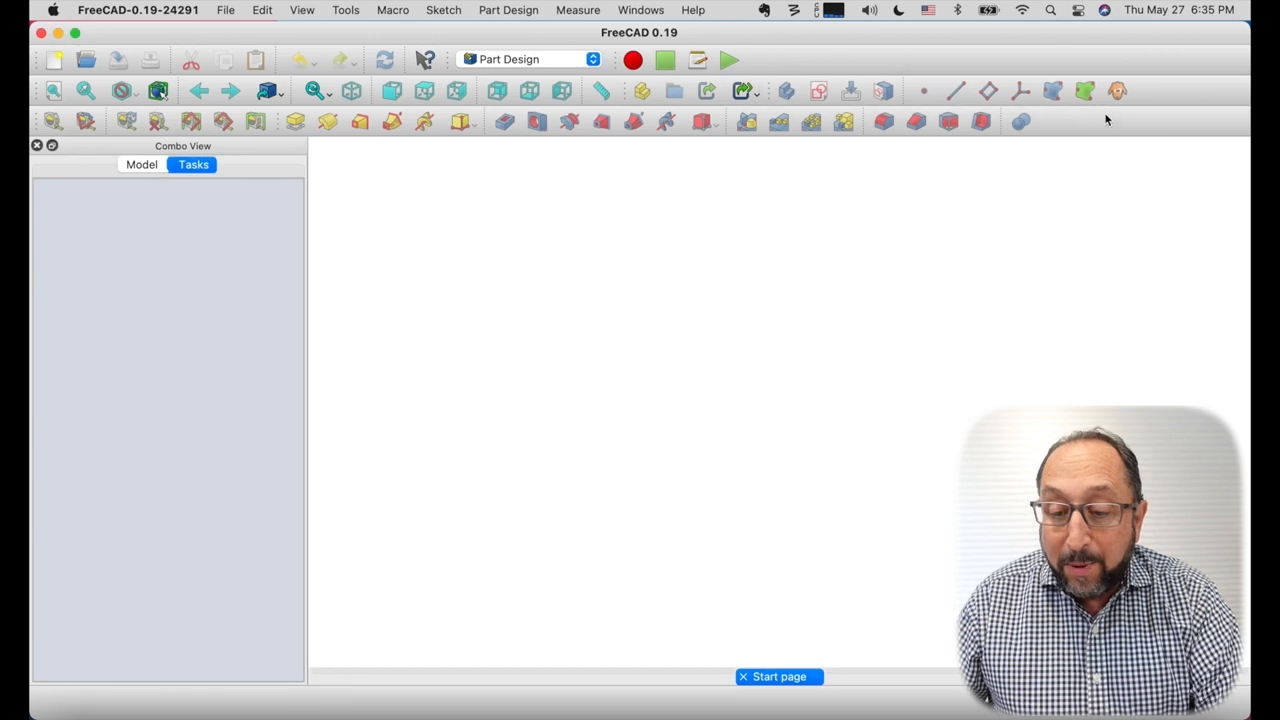
mouse_move(1190, 146)
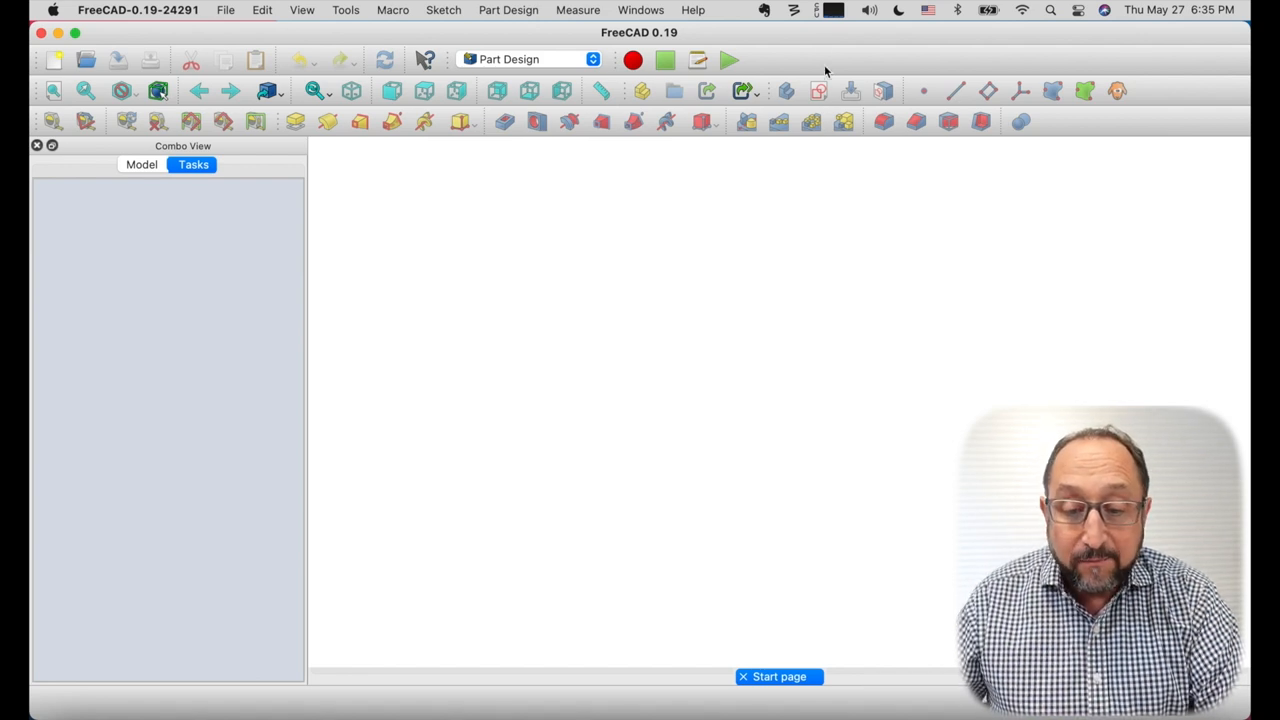
right_click(815, 75)
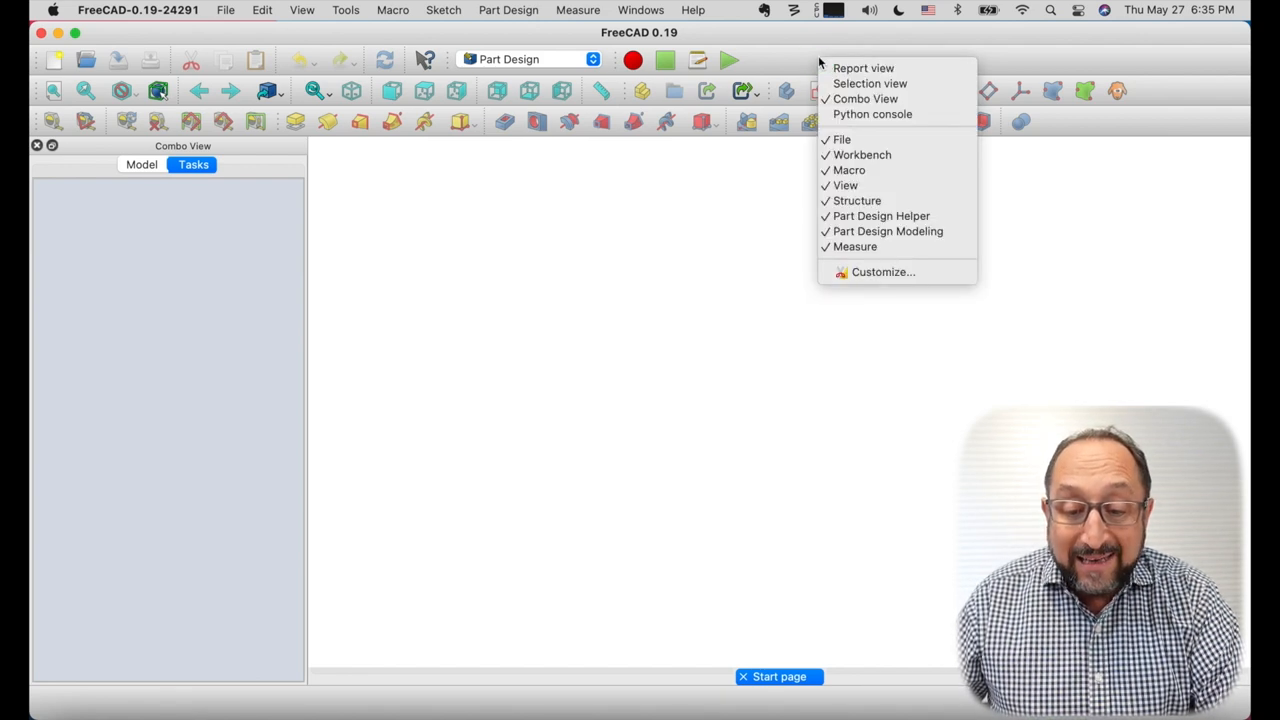
mouse_move(863, 133)
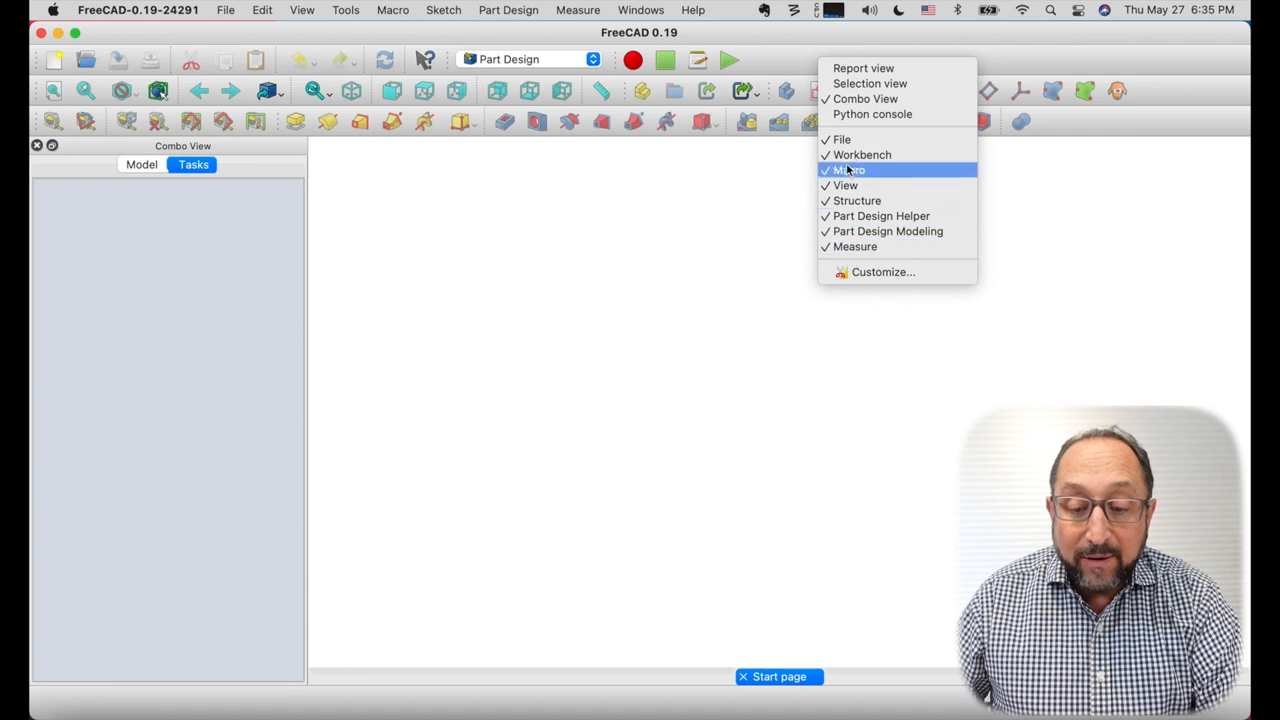
mouse_move(843, 139)
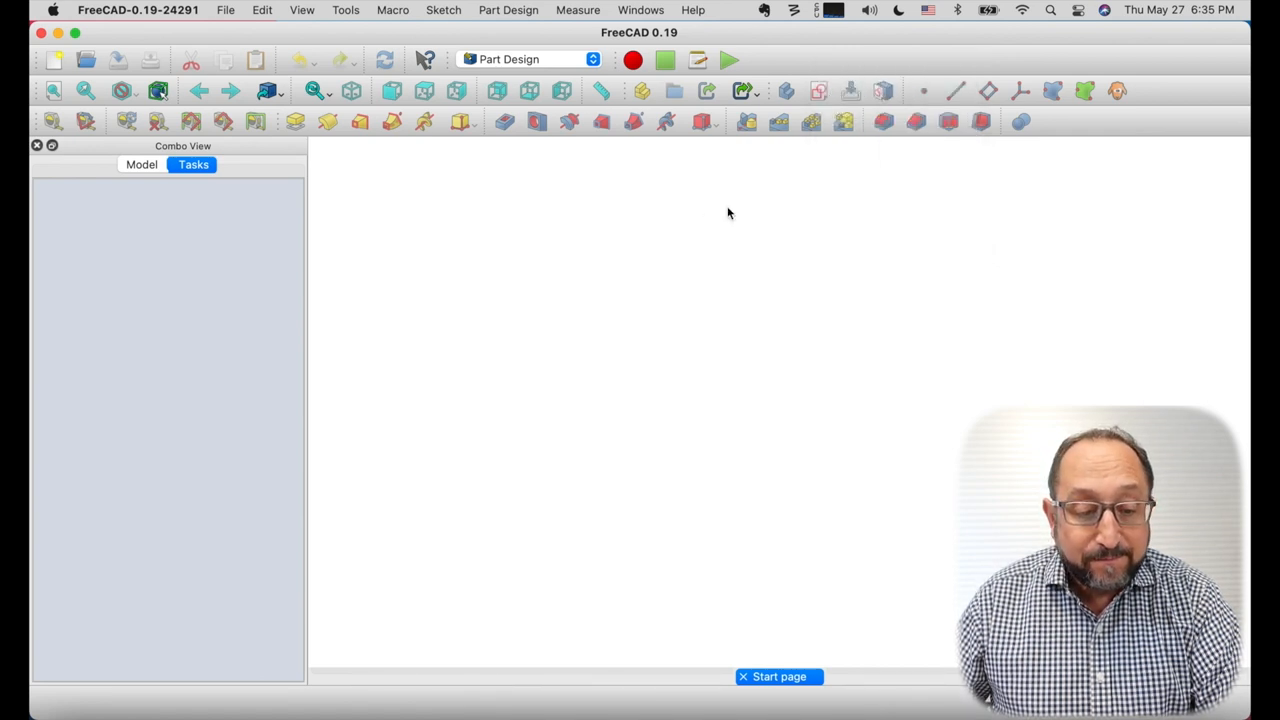
mouse_move(323, 178)
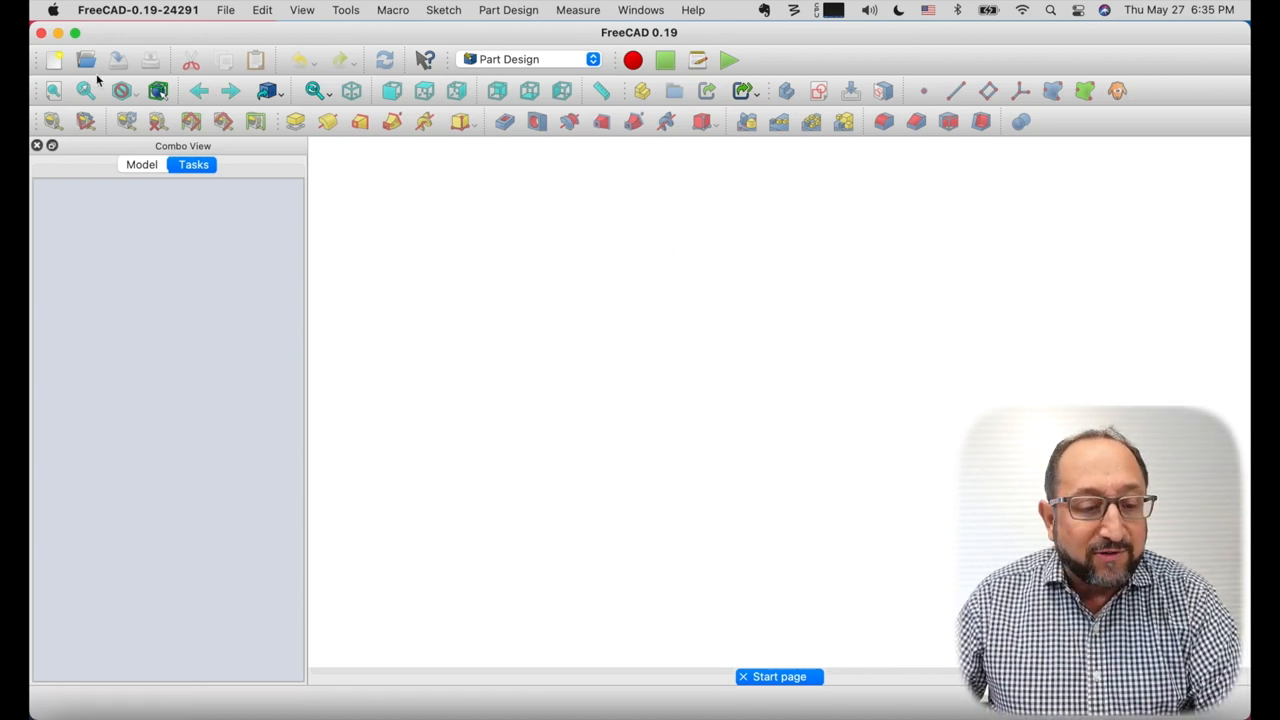
- Create a new document with a Body and an empty sketch on XY_Plane
click(53, 60)
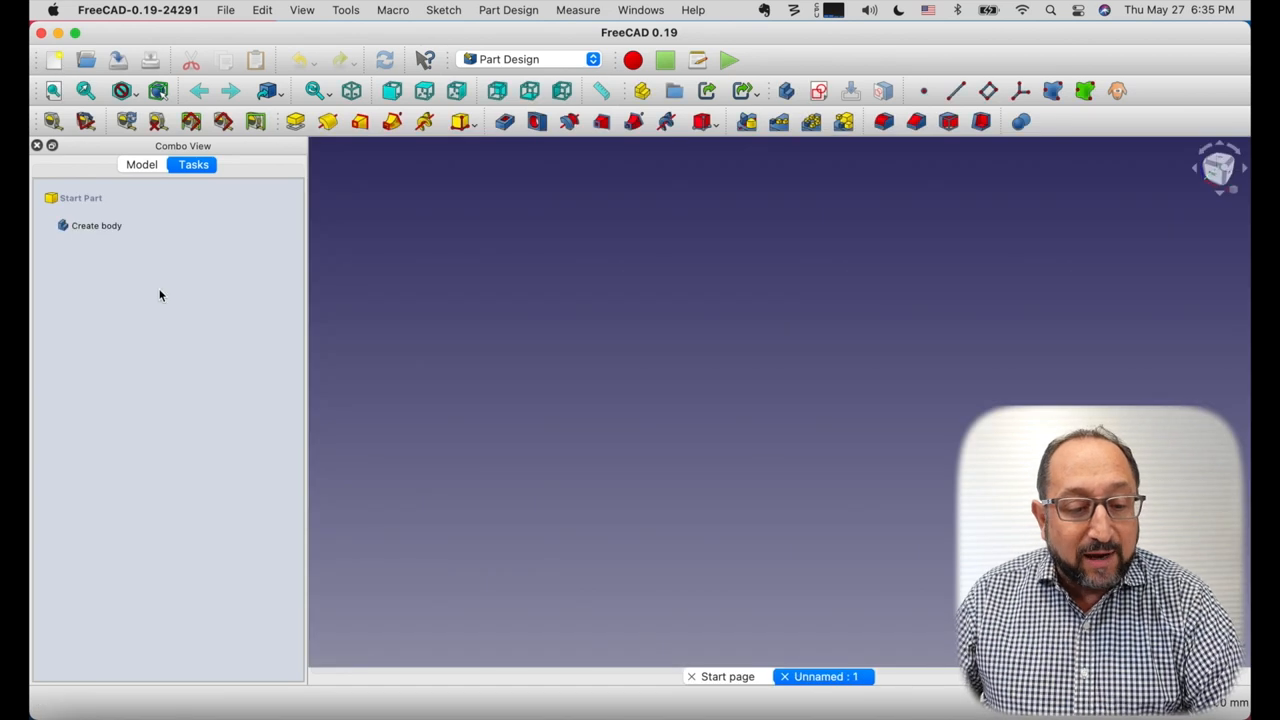
click(96, 225)
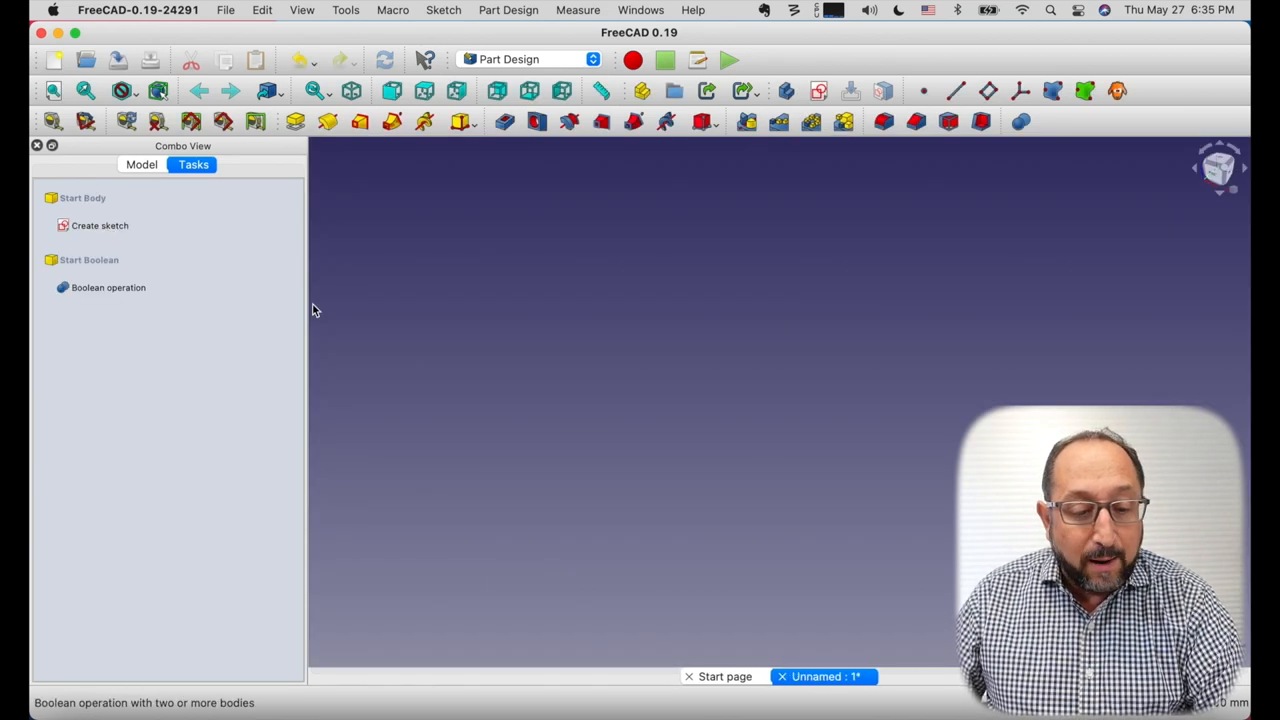
click(99, 225)
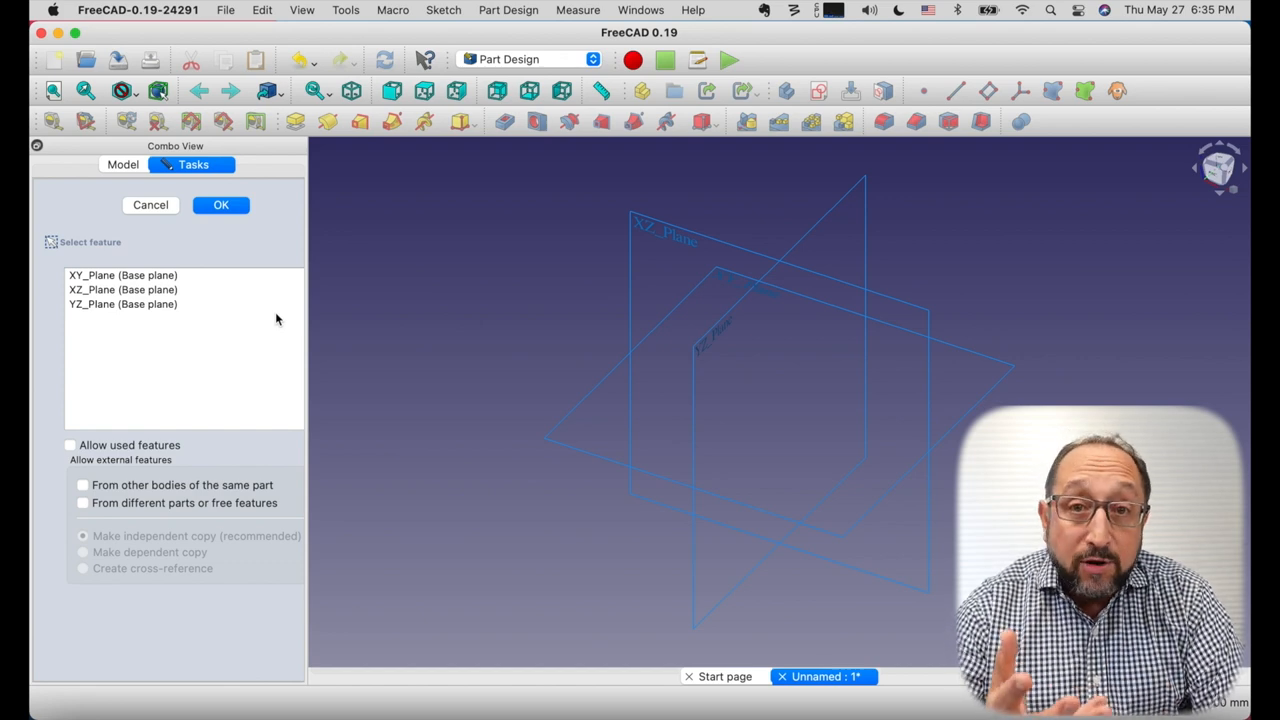
mouse_move(575, 367)
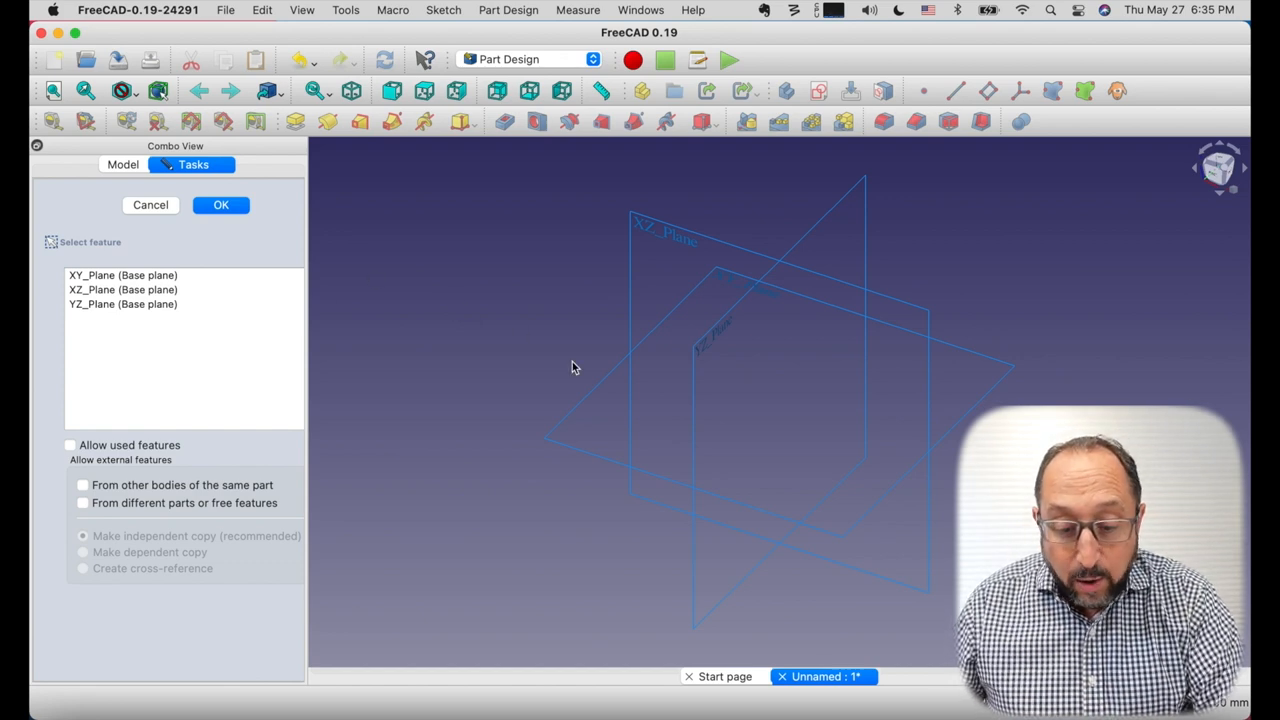
mouse_move(600, 388)
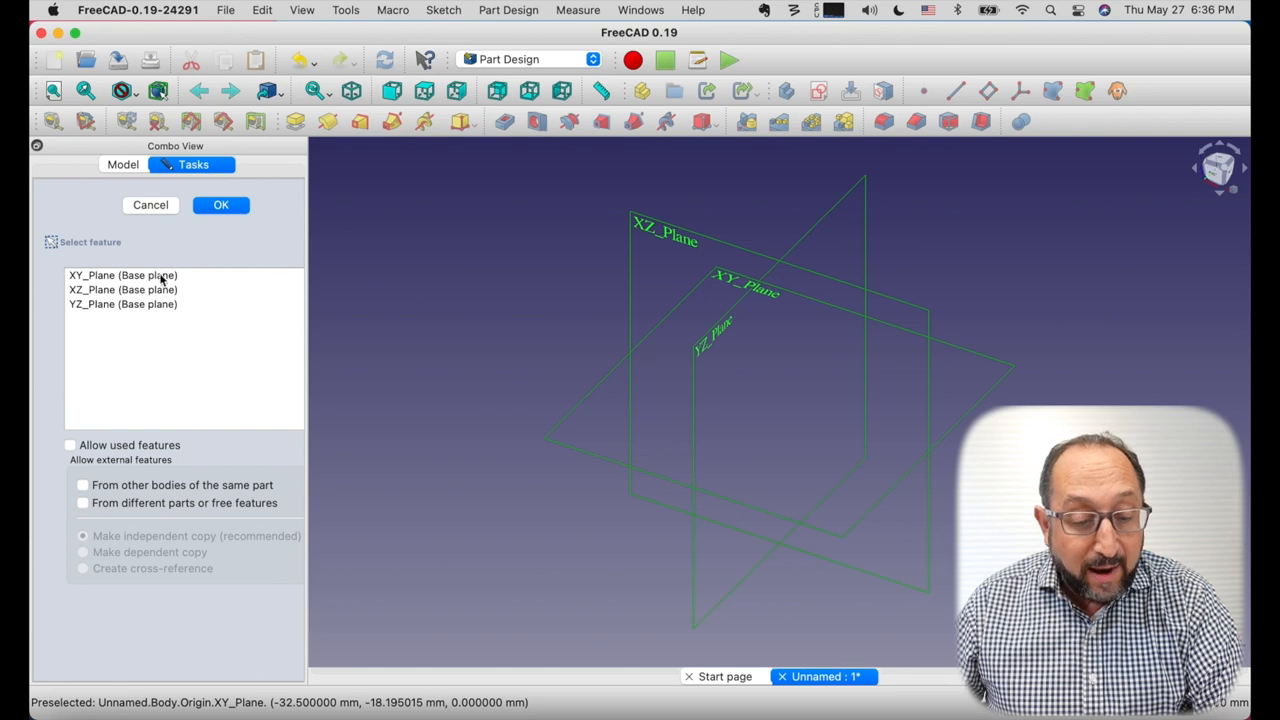
click(221, 204)
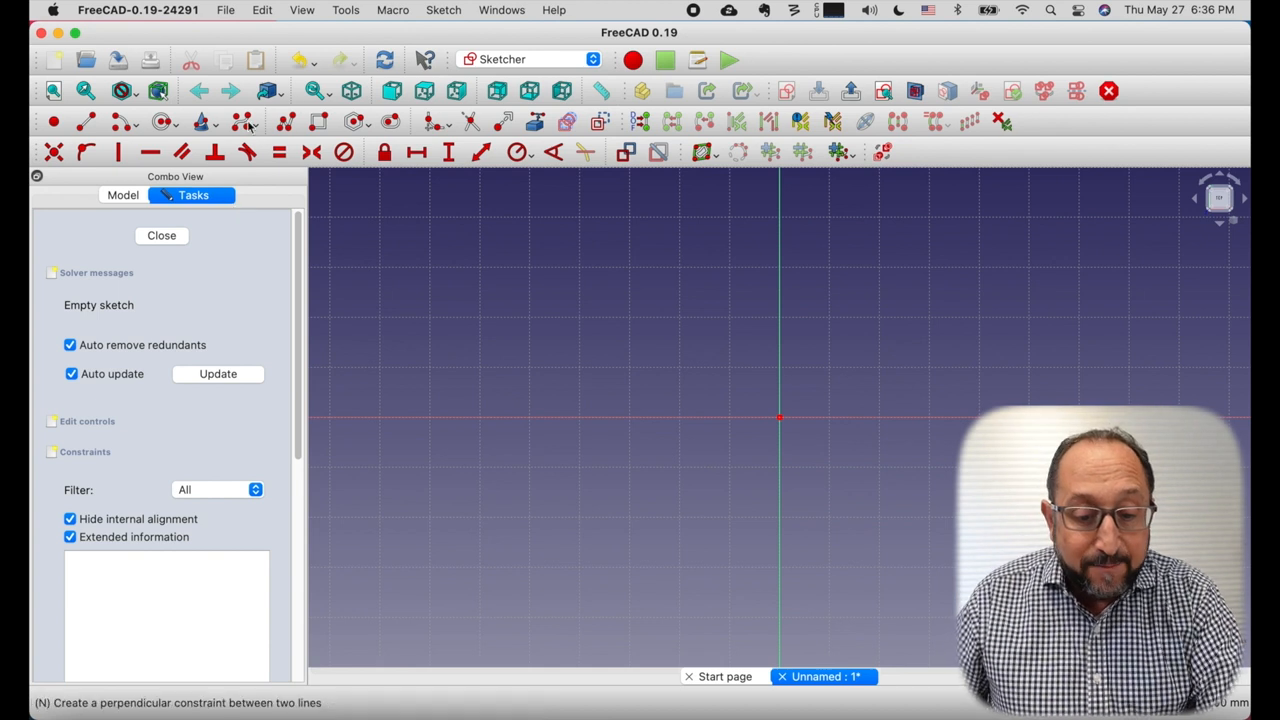
mouse_move(163, 121)
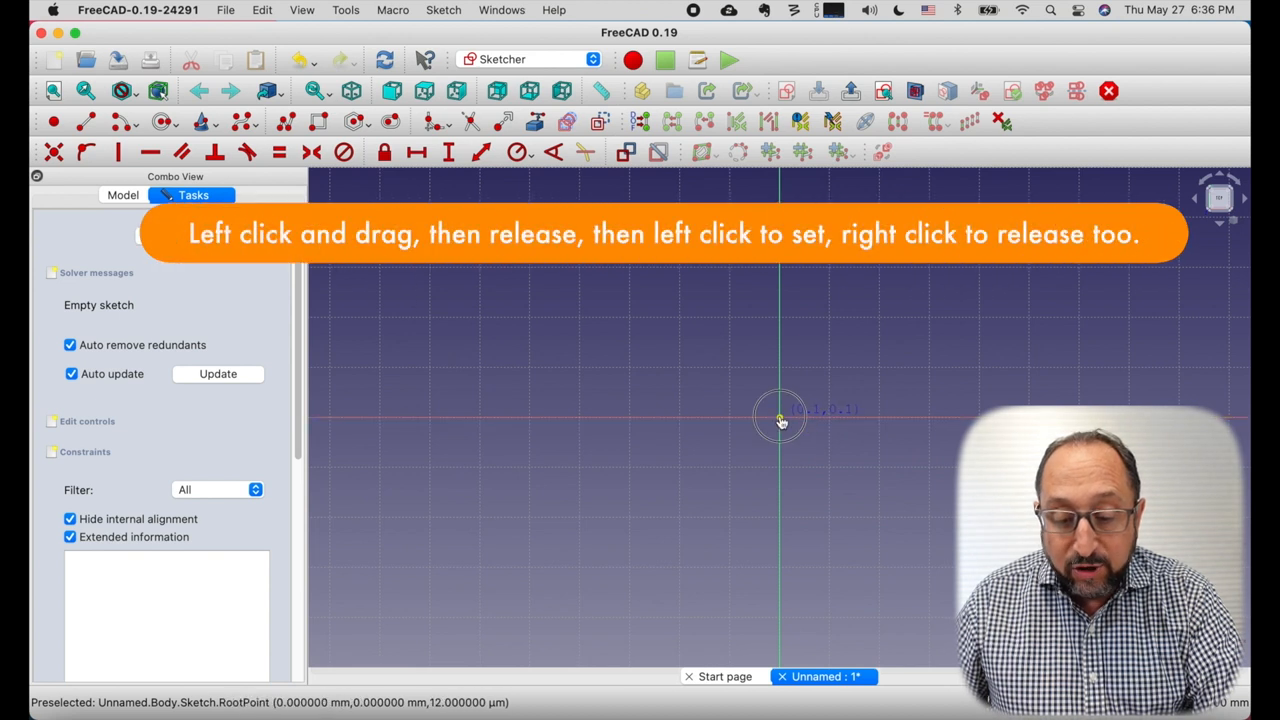
- Draw a circle at the origin and constrain its diameter to 70 mm
drag(780, 418, 867, 516)
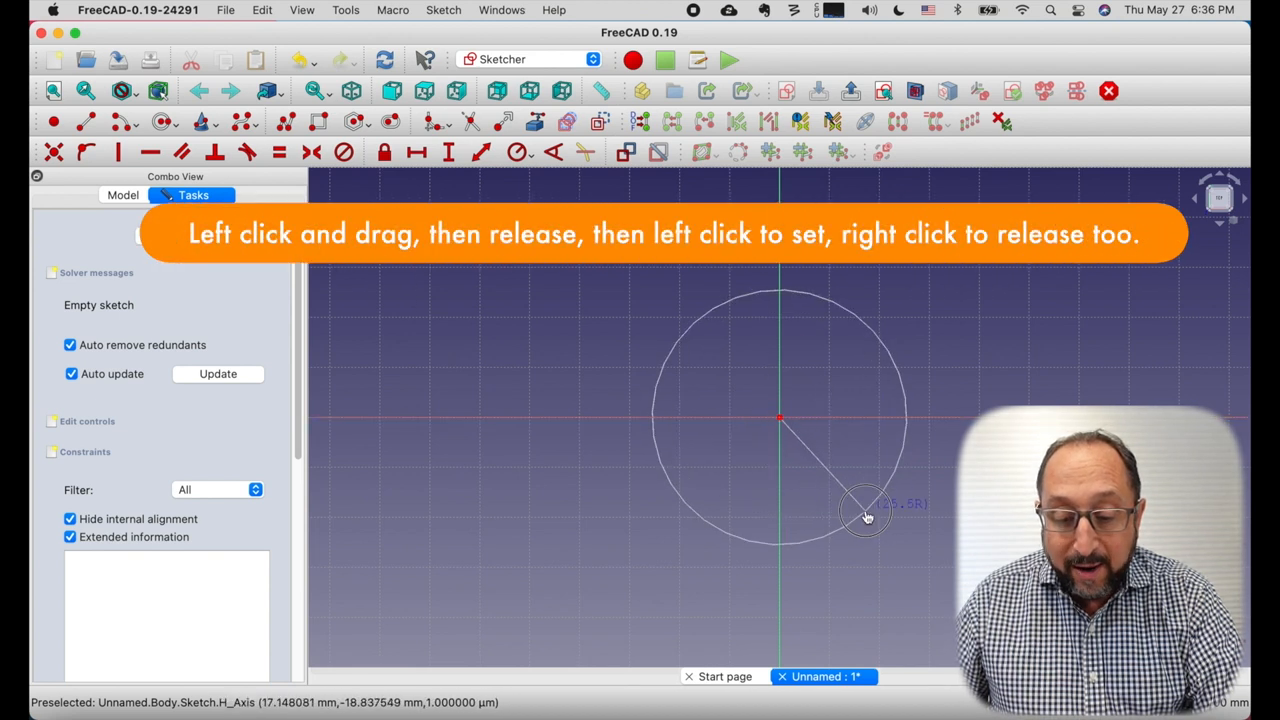
click(865, 513)
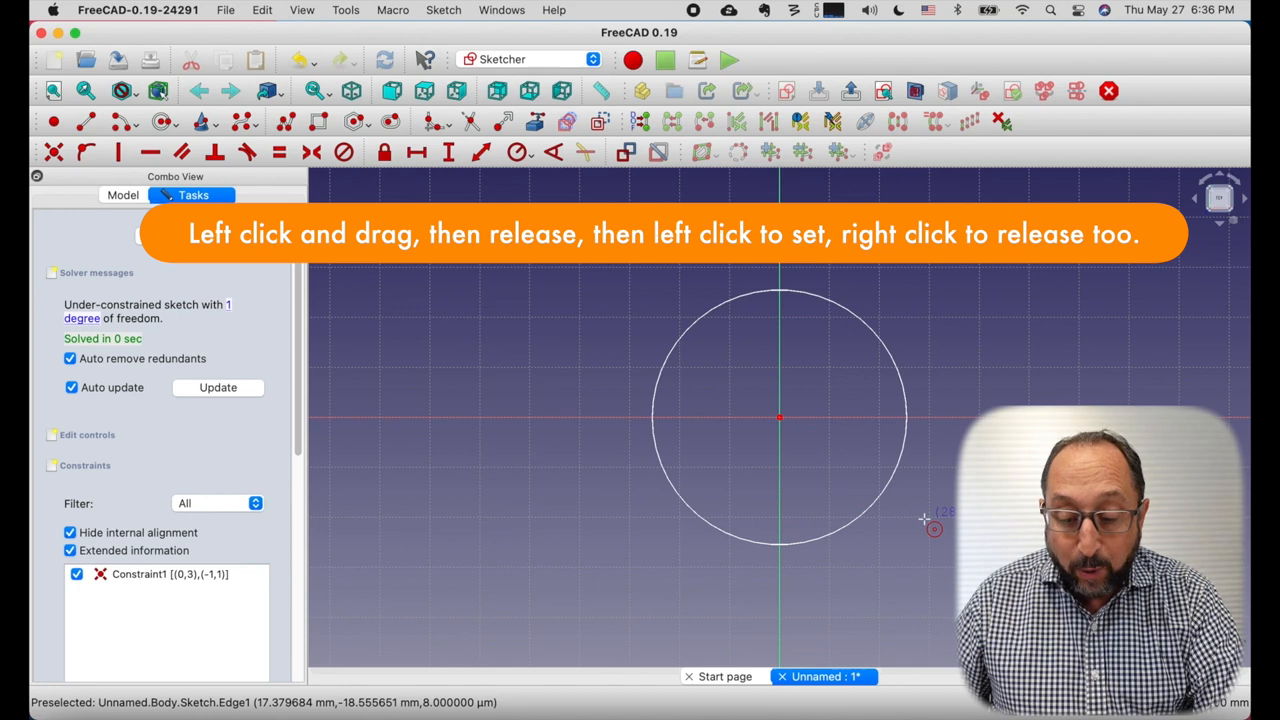
mouse_move(478, 365)
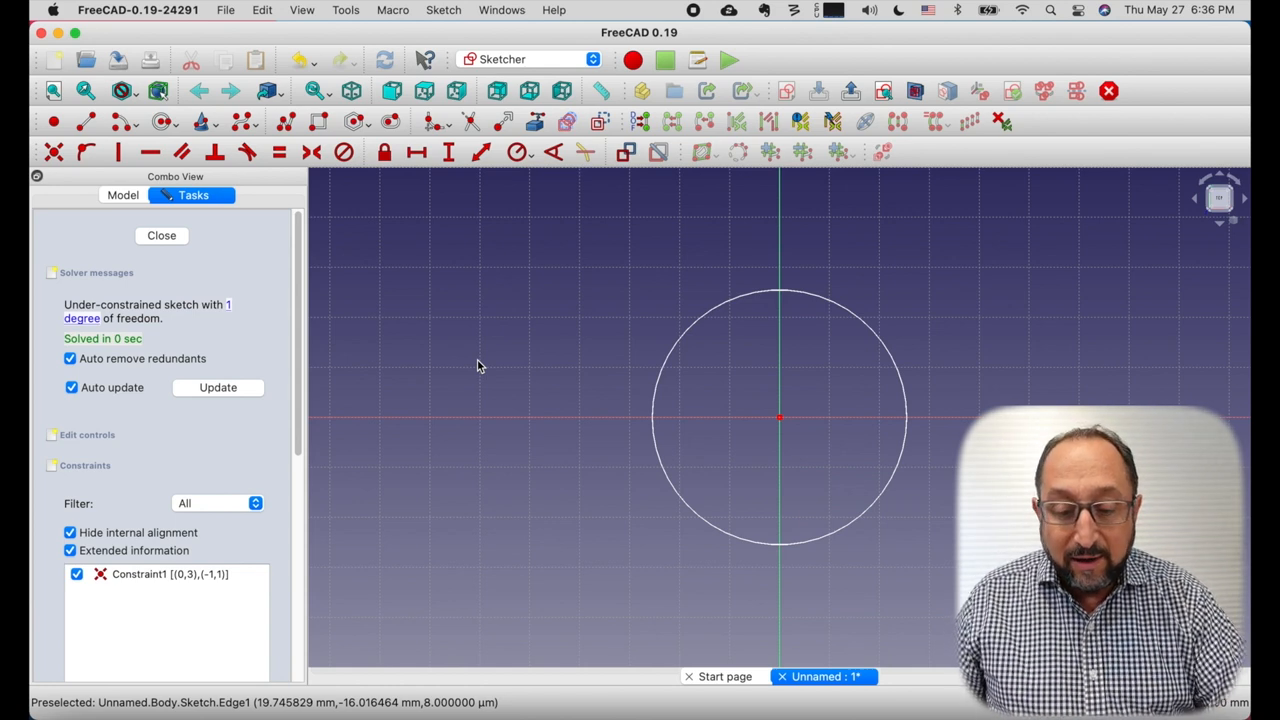
mouse_move(517, 152)
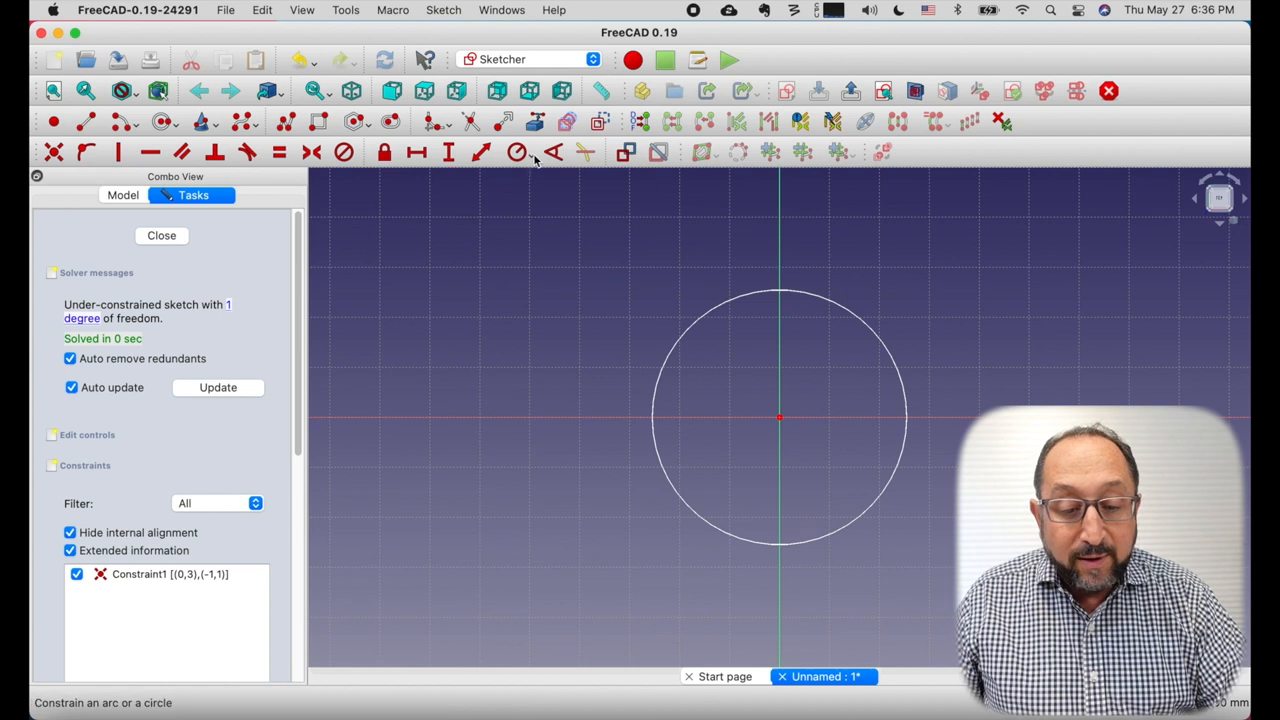
mouse_move(533, 158)
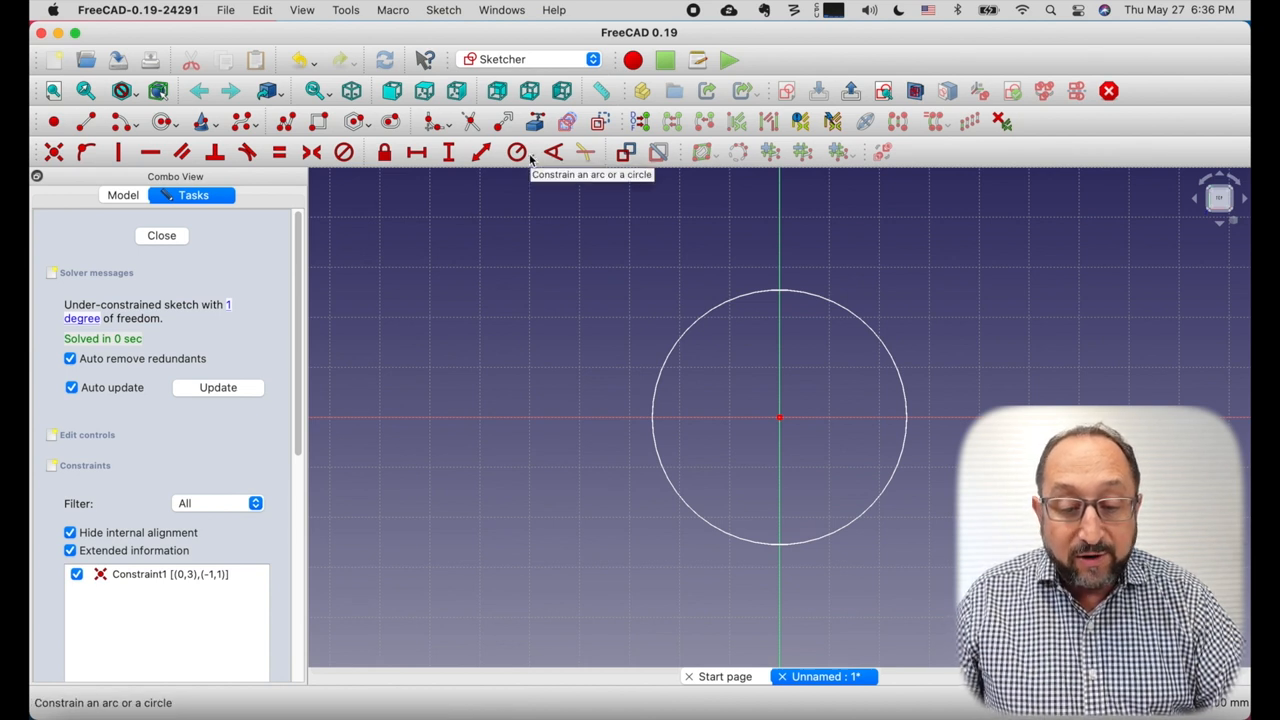
click(517, 151)
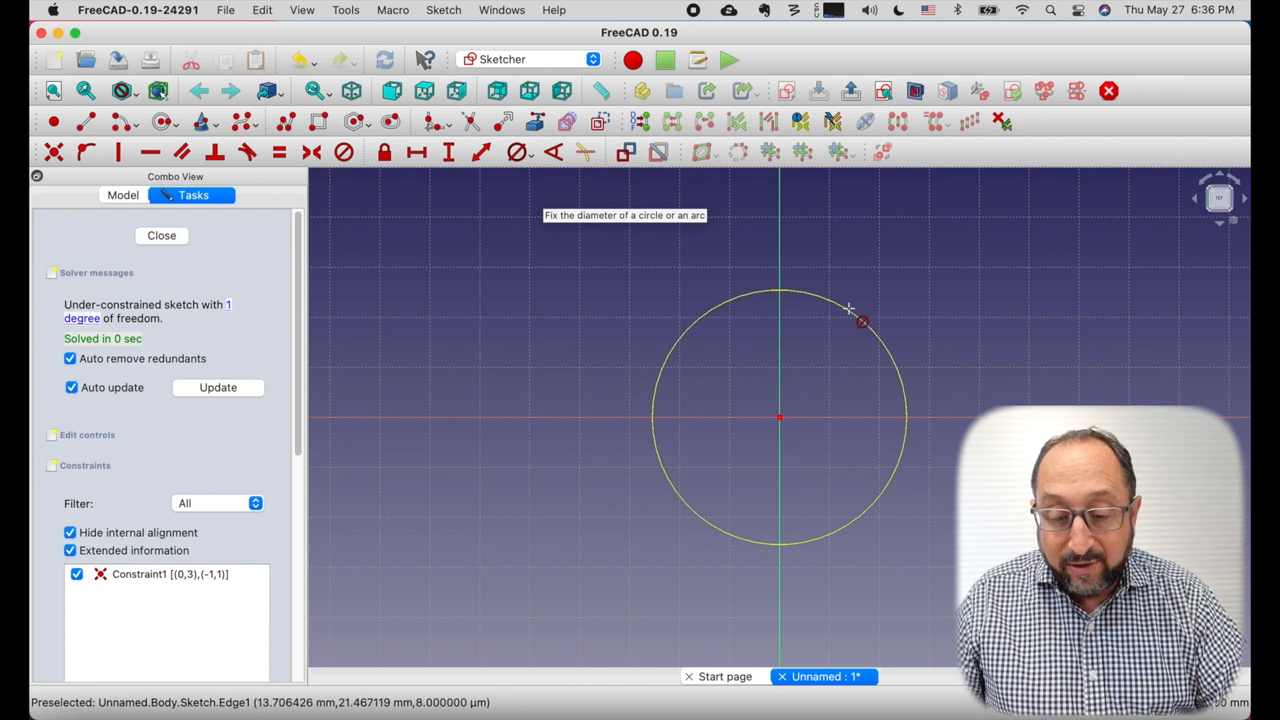
click(849, 307)
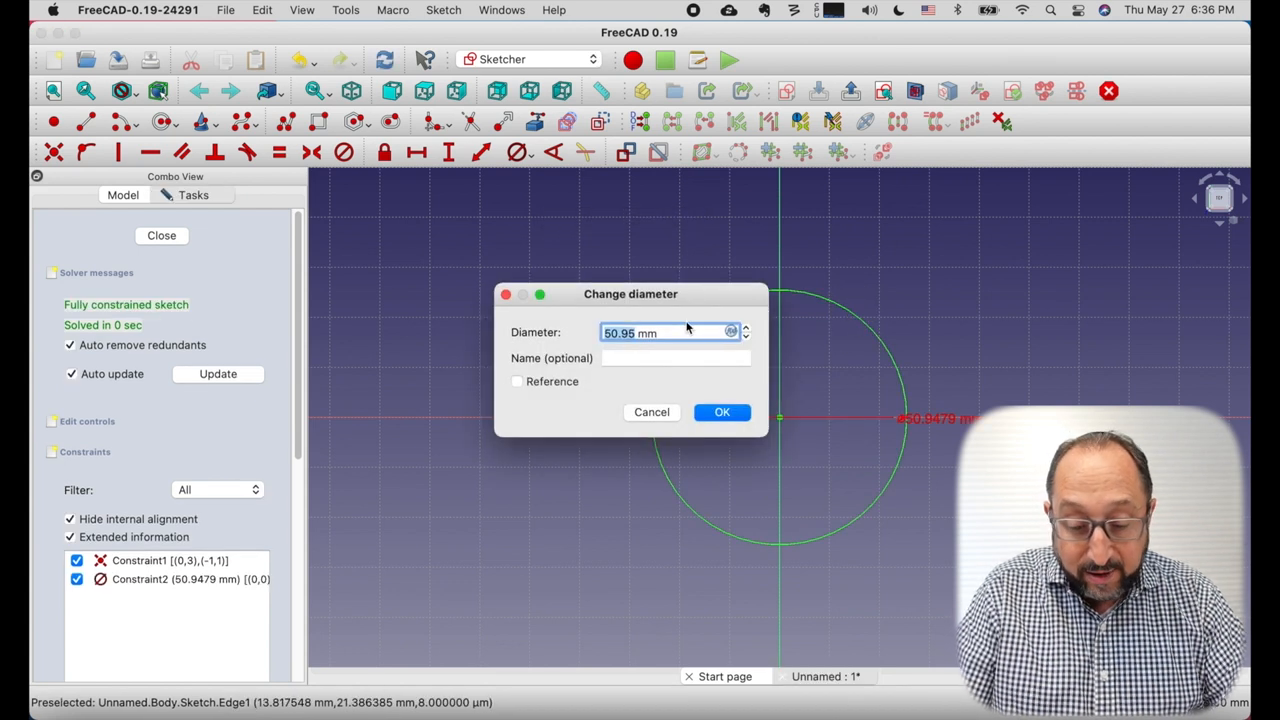
click(722, 412)
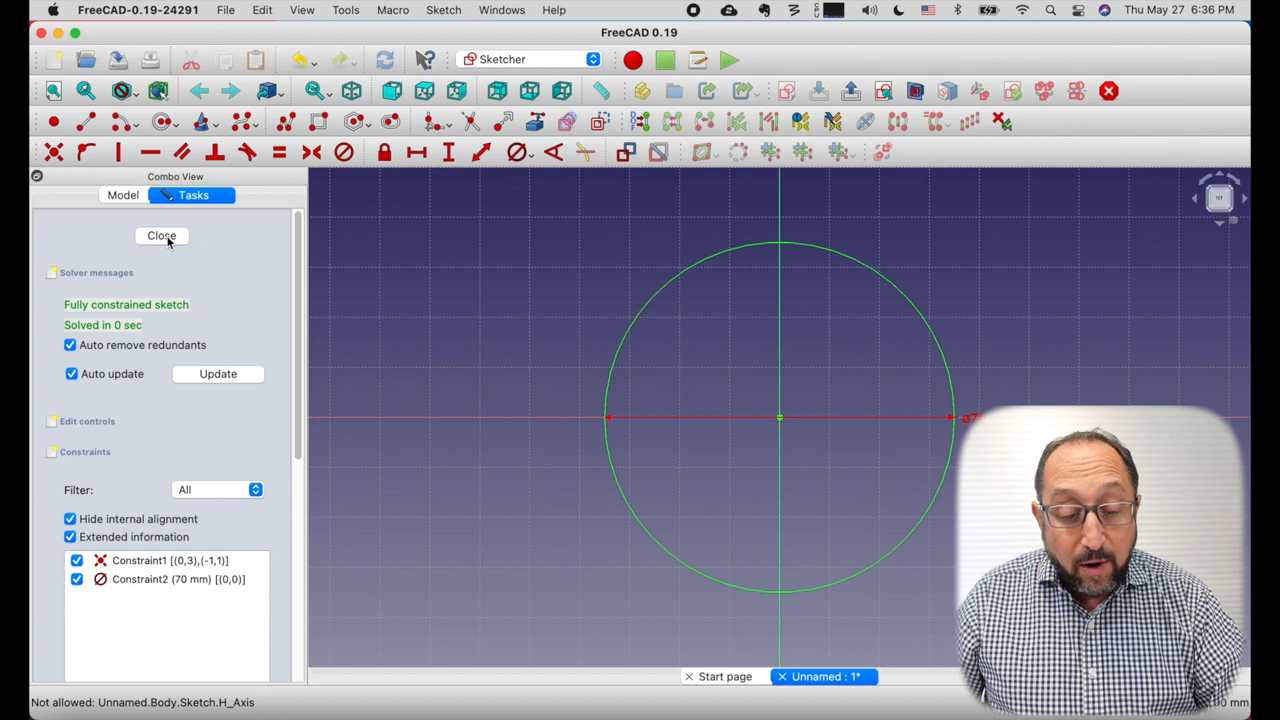
- Close the sketch and pad the circle to a 60 mm tall cylinder
click(161, 235)
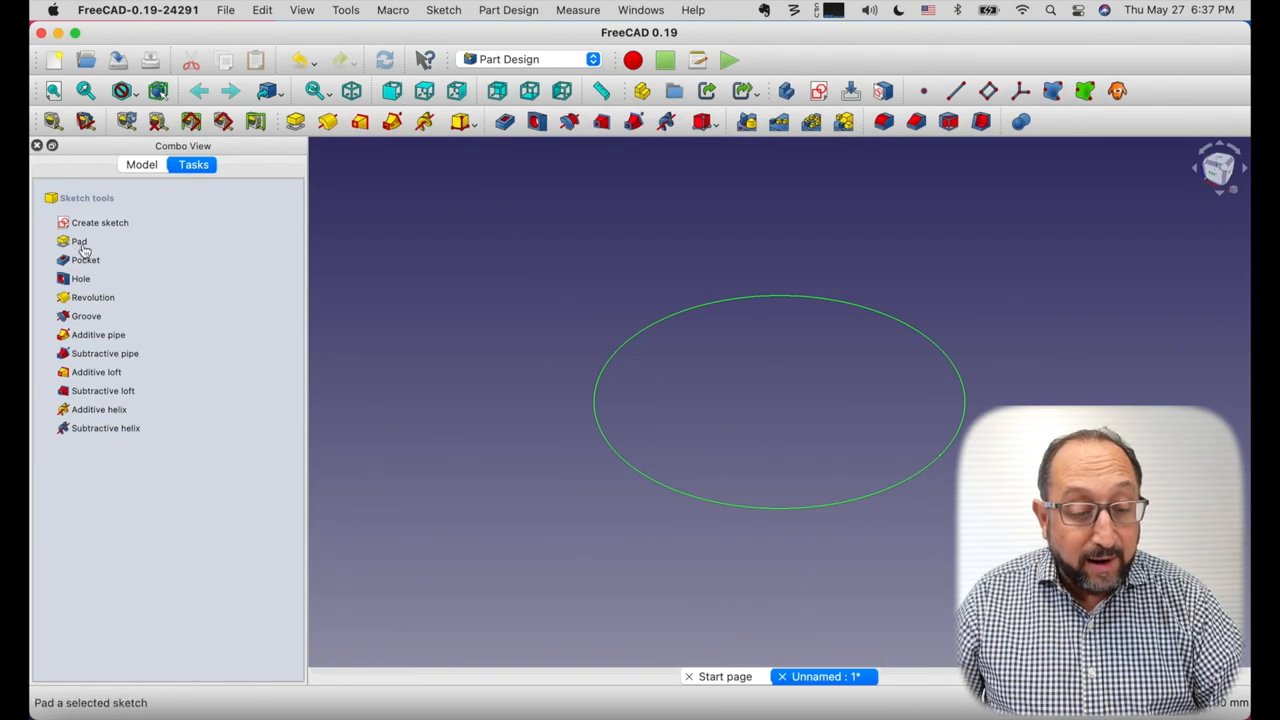
click(79, 241)
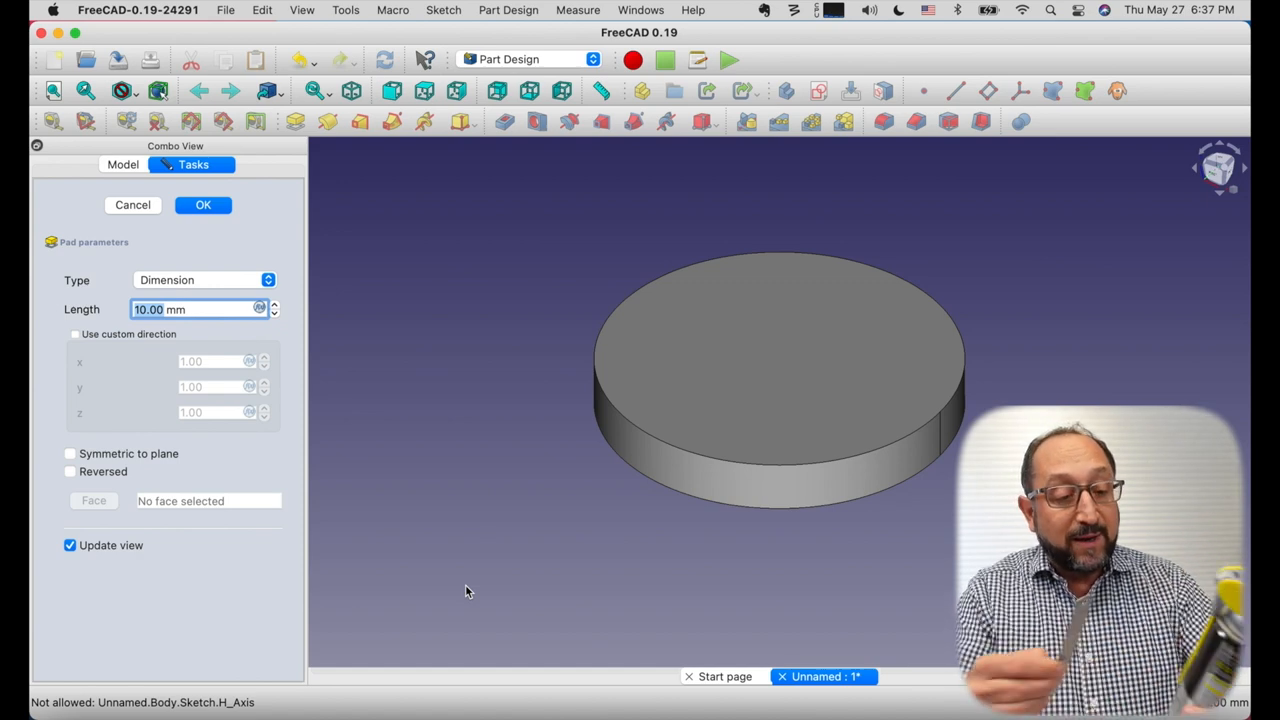
mouse_move(258, 450)
text(60)
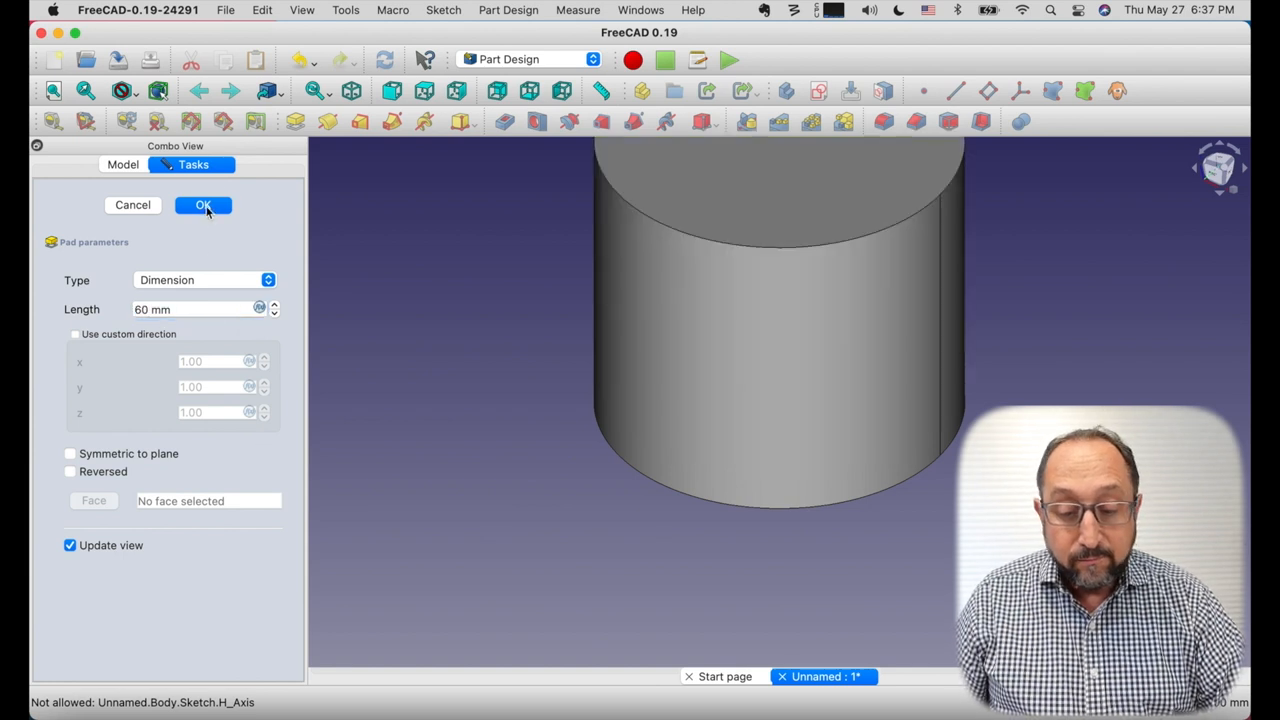
click(204, 205)
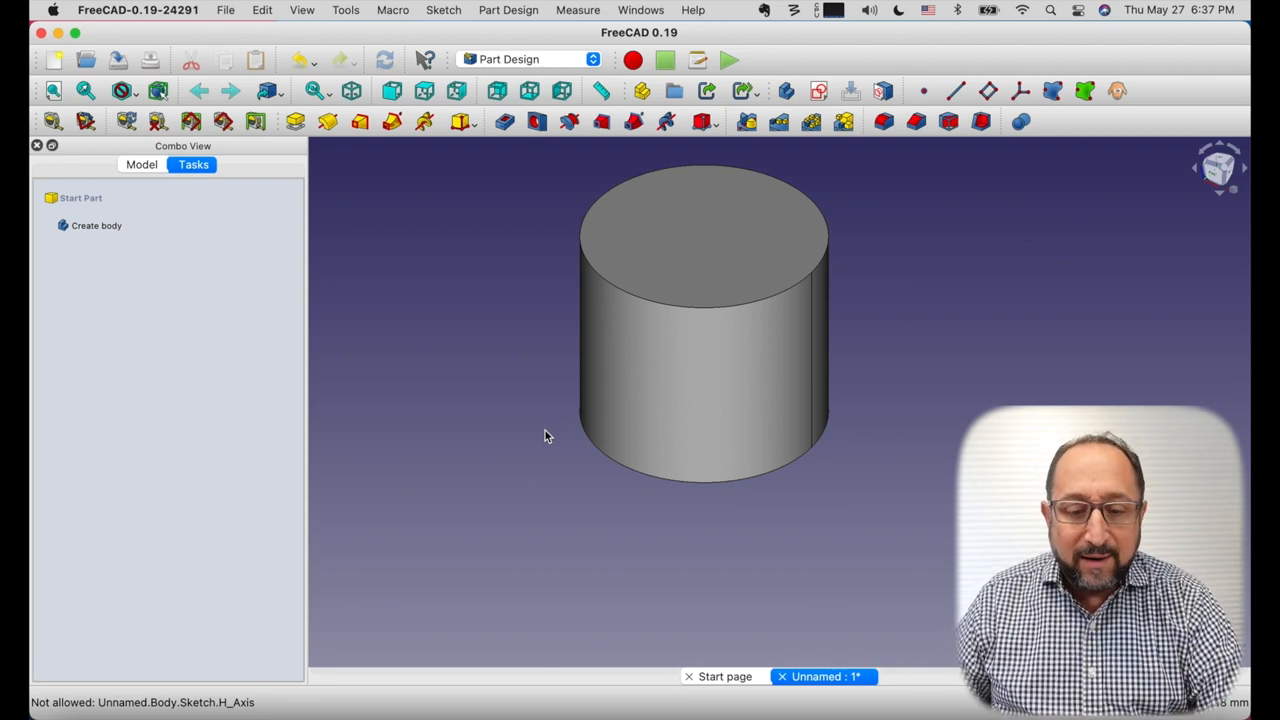
mouse_move(517, 414)
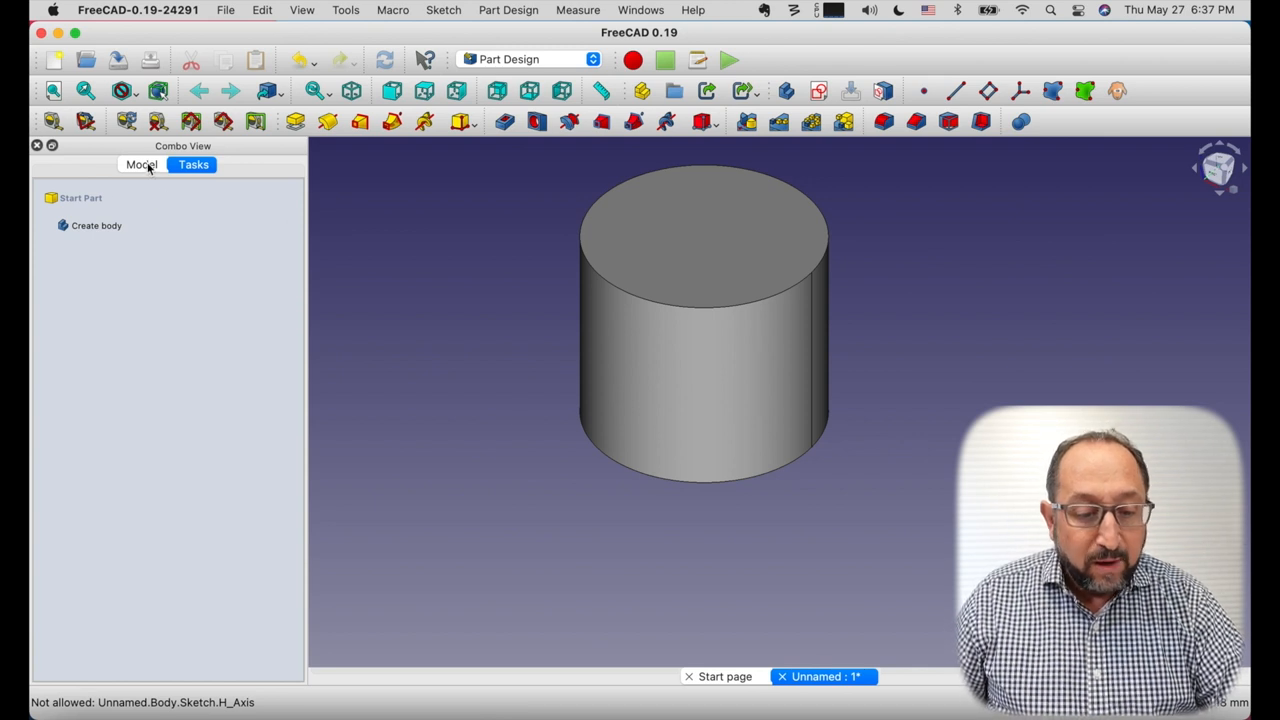
- Create a second sketch on XY_Plane and select the Pad in the model tree
click(141, 164)
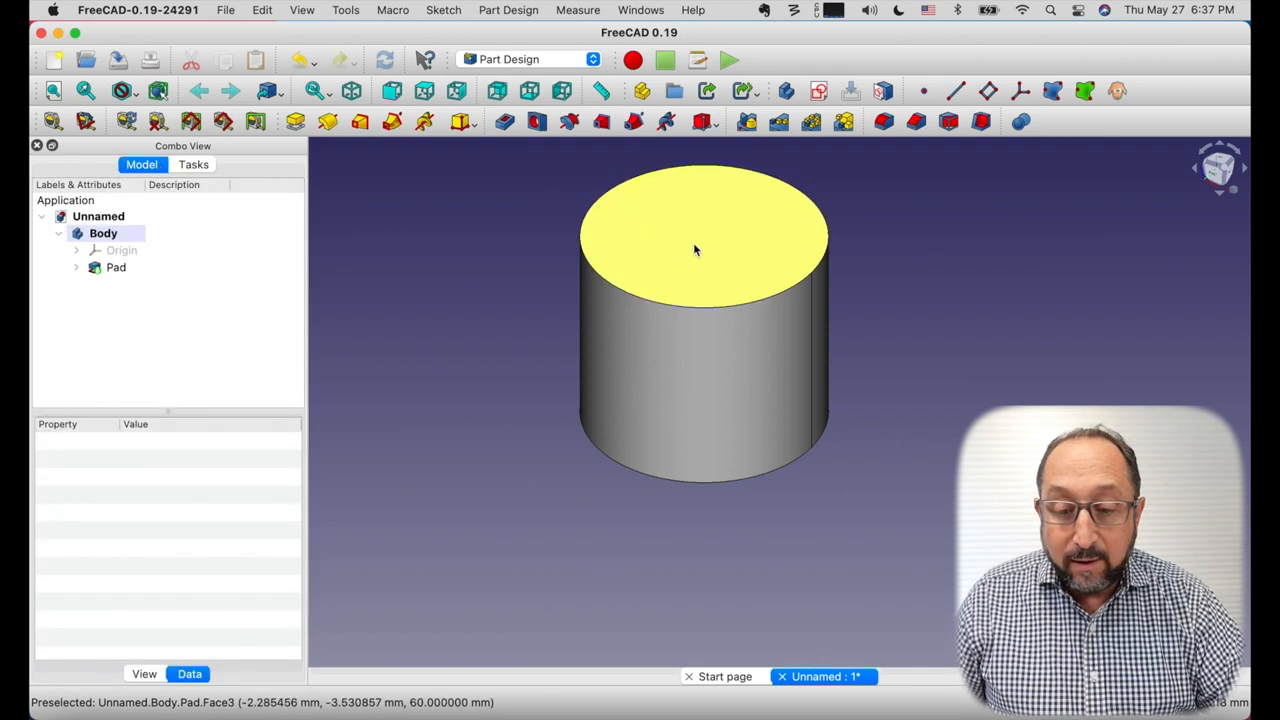
click(818, 91)
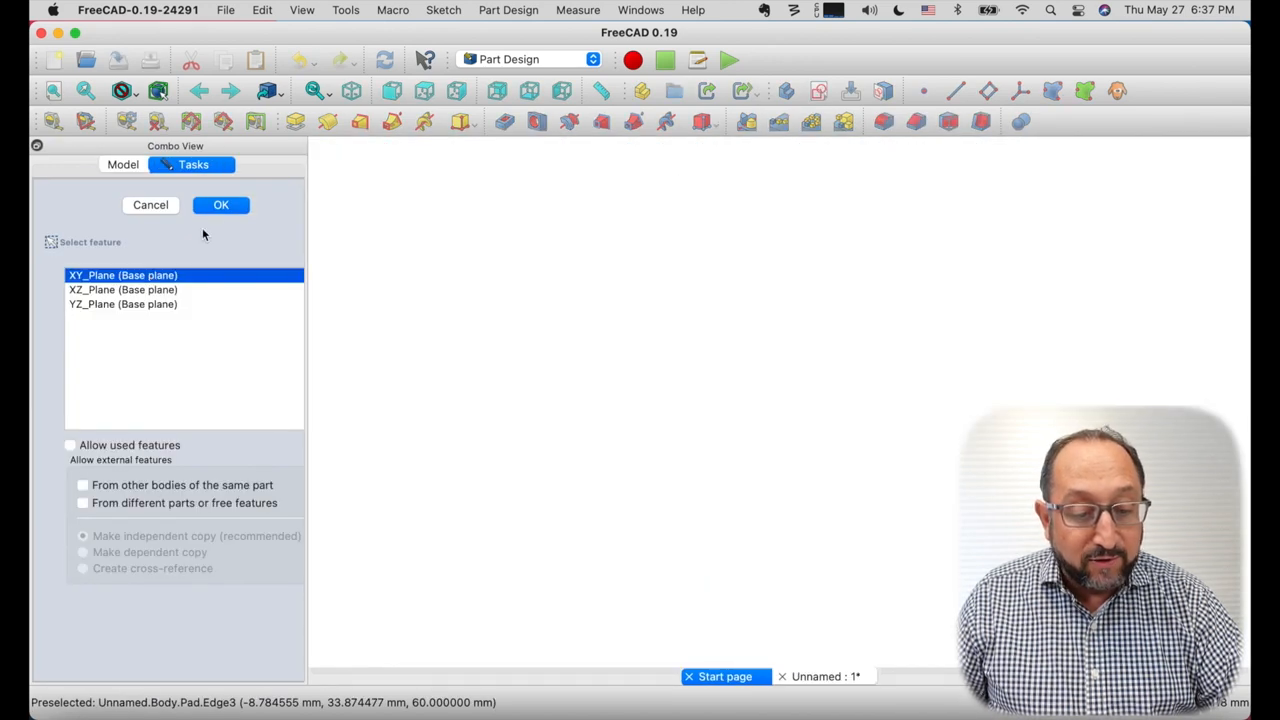
click(221, 205)
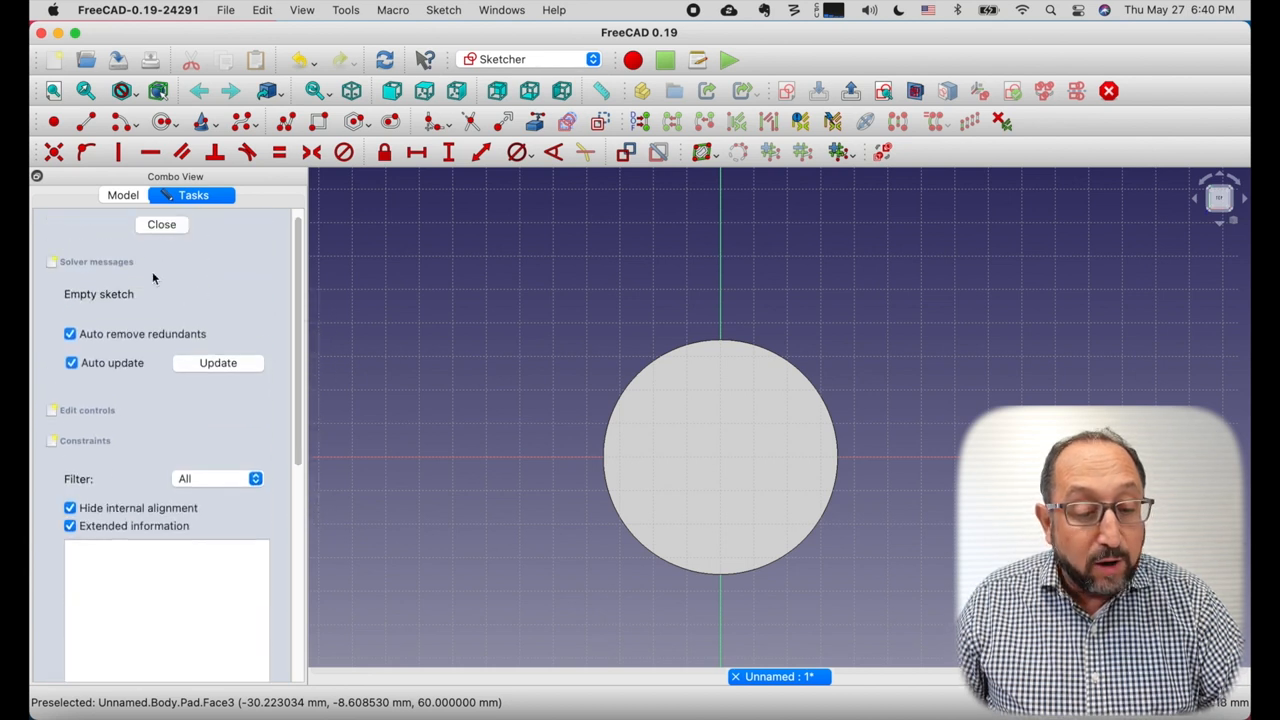
click(122, 195)
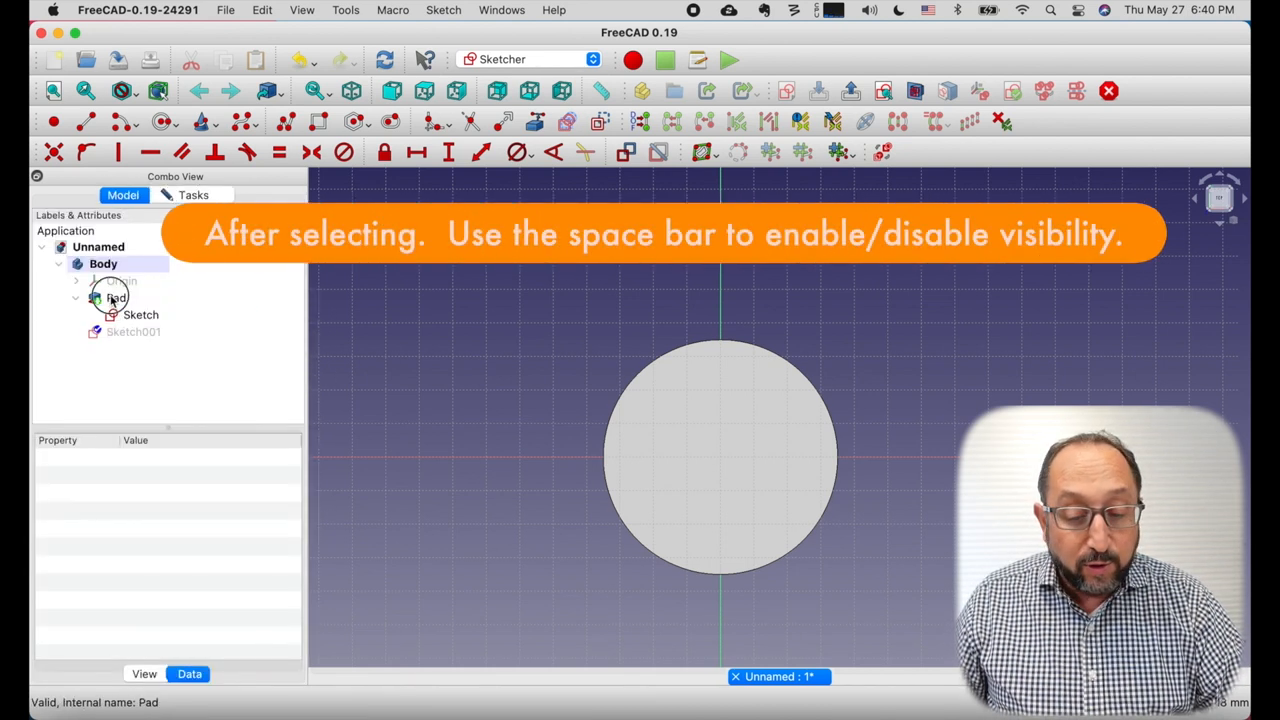
click(115, 298)
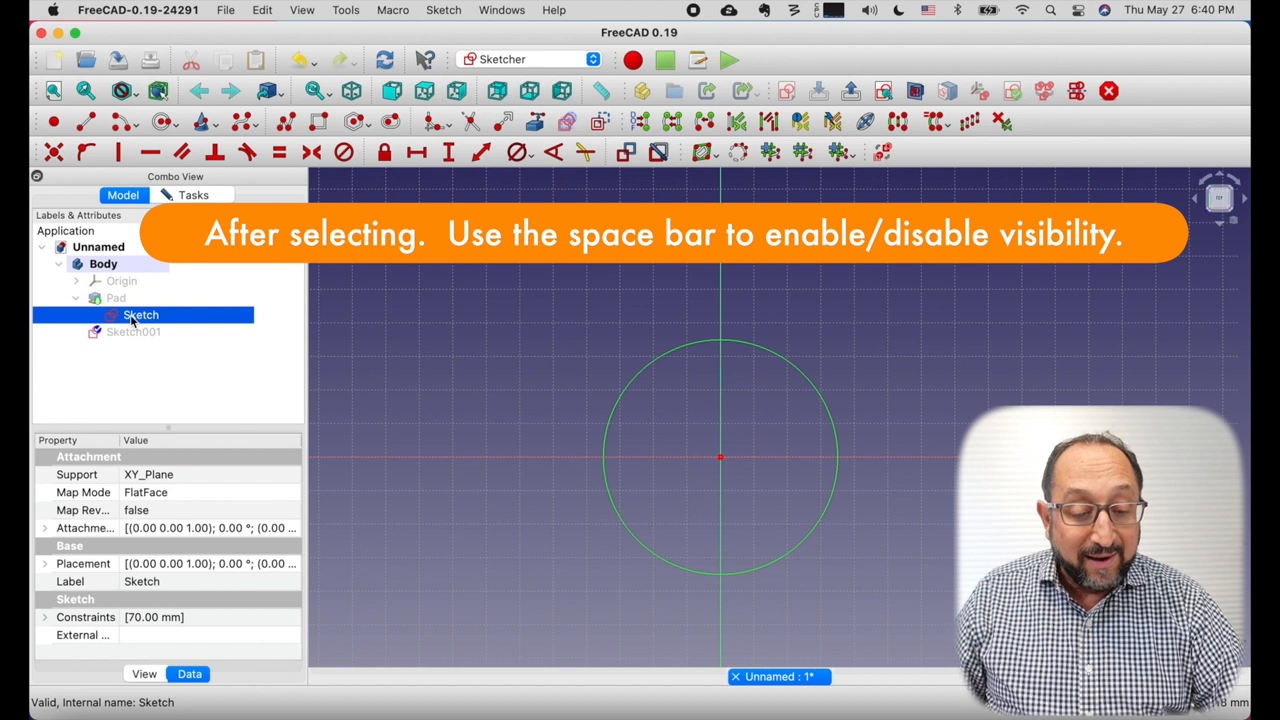
- Toggle visibility with Space so the Pad is hidden and the circle sketch shows
key(space)
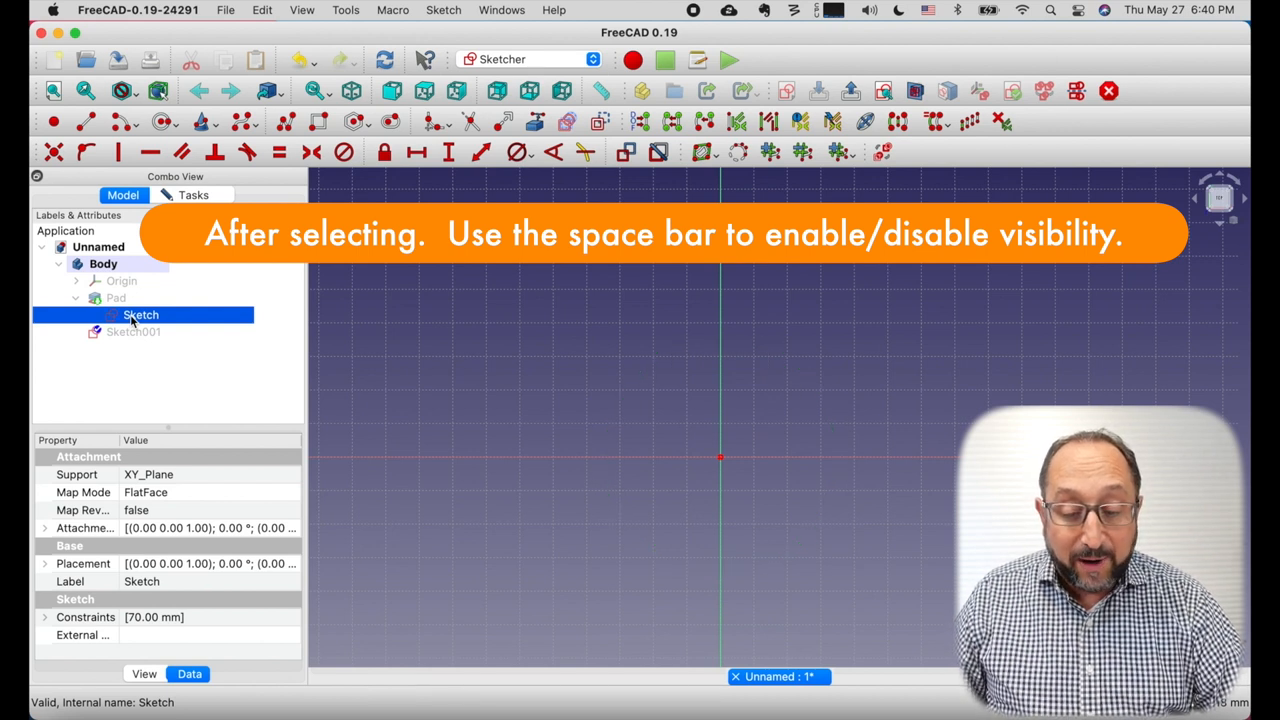
key(space)
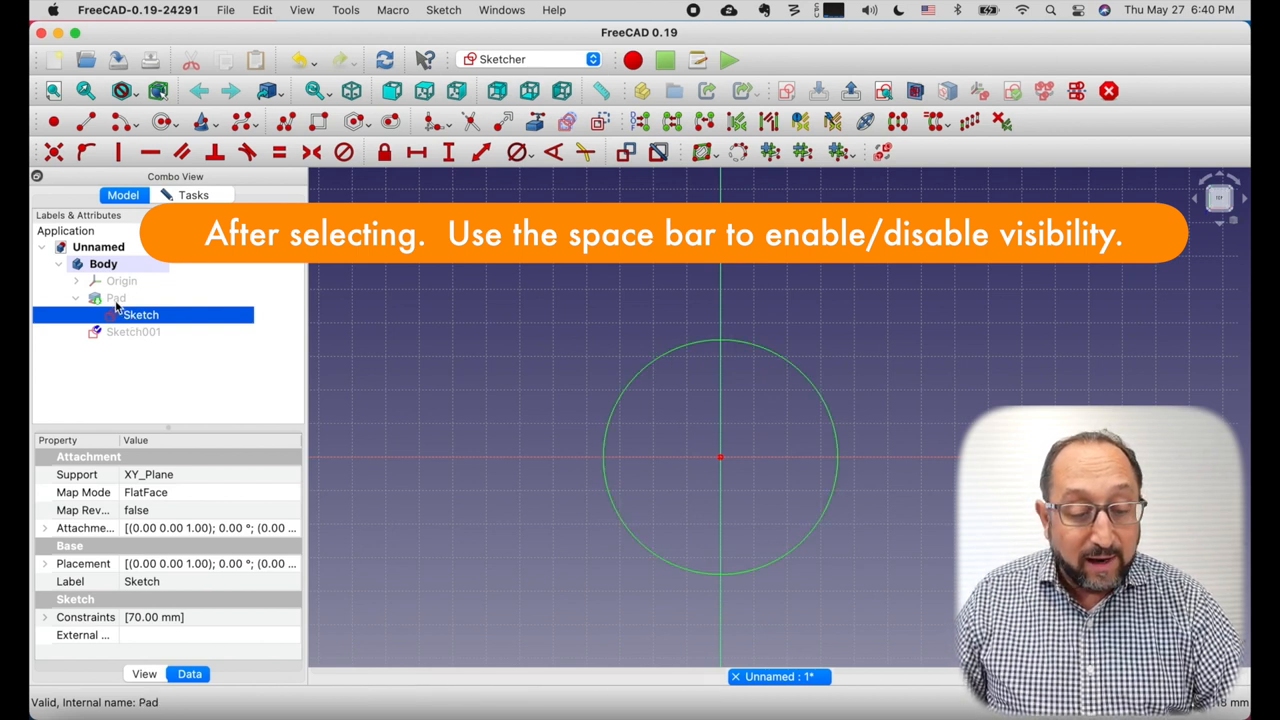
click(116, 298)
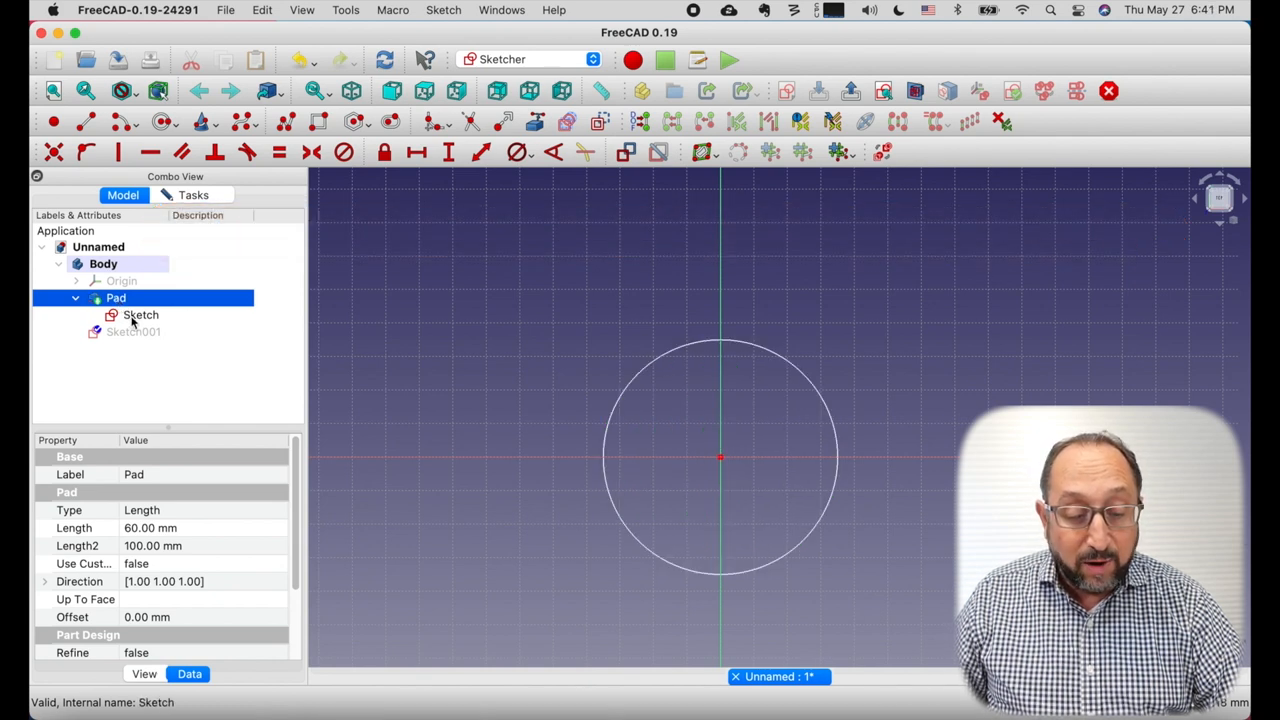
click(133, 331)
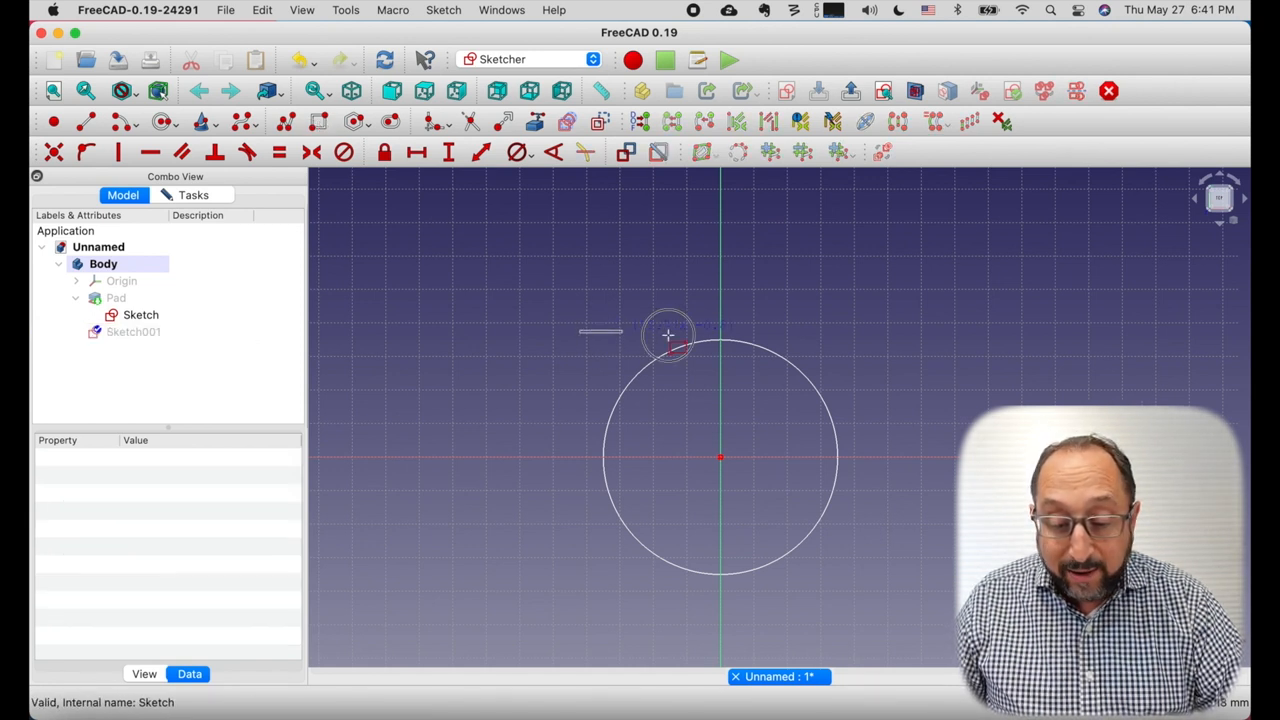
- Drag a wide rectangle from upper-left to lower-right above the circle centre
drag(600, 330, 860, 420)
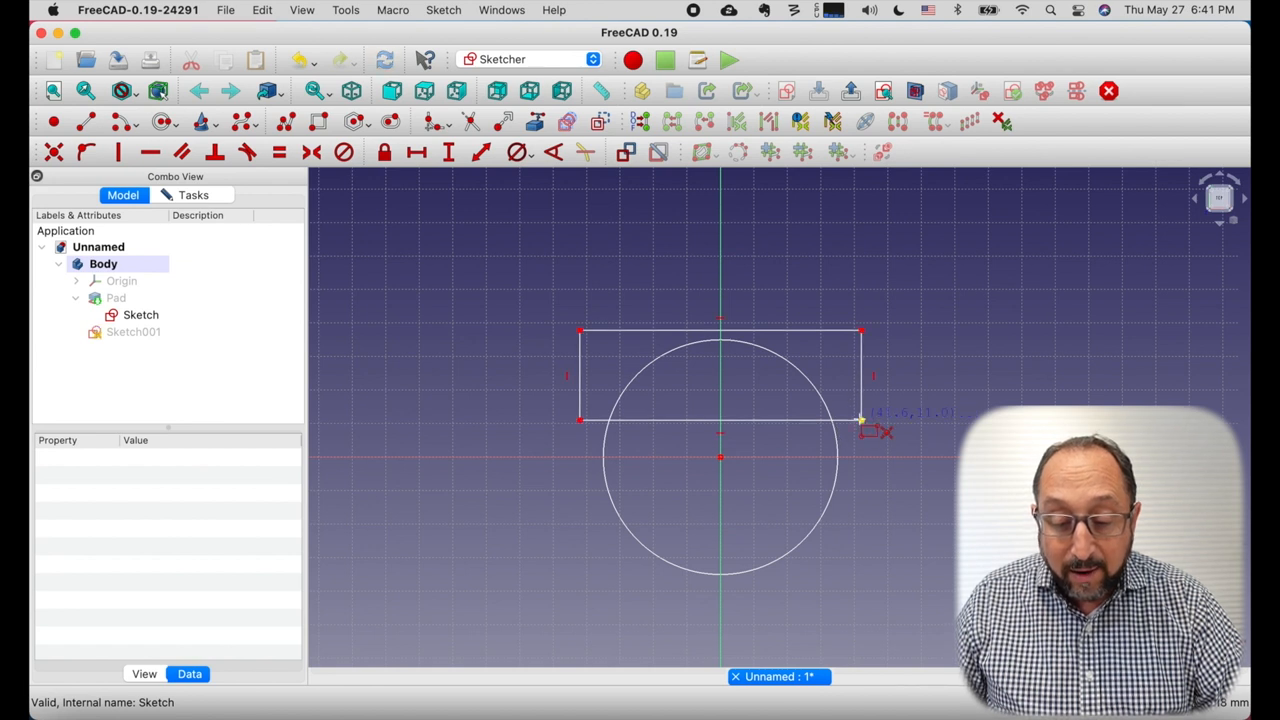
mouse_move(950, 473)
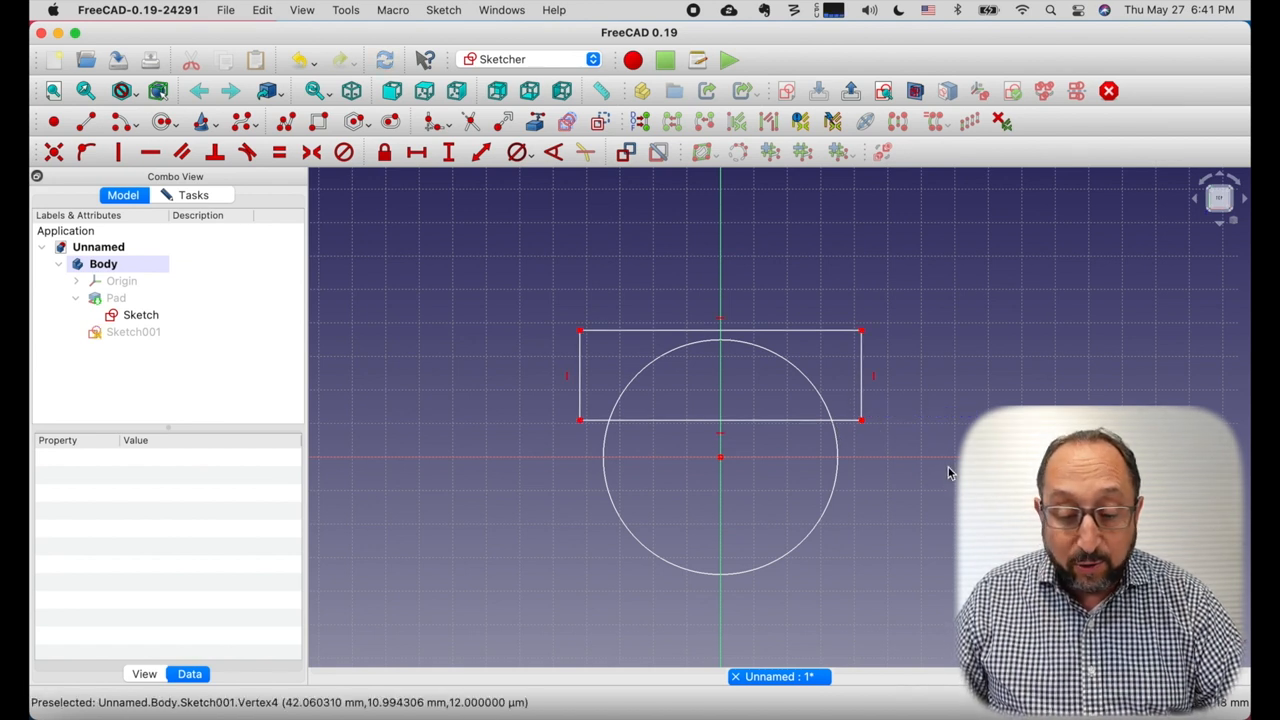
mouse_move(610, 420)
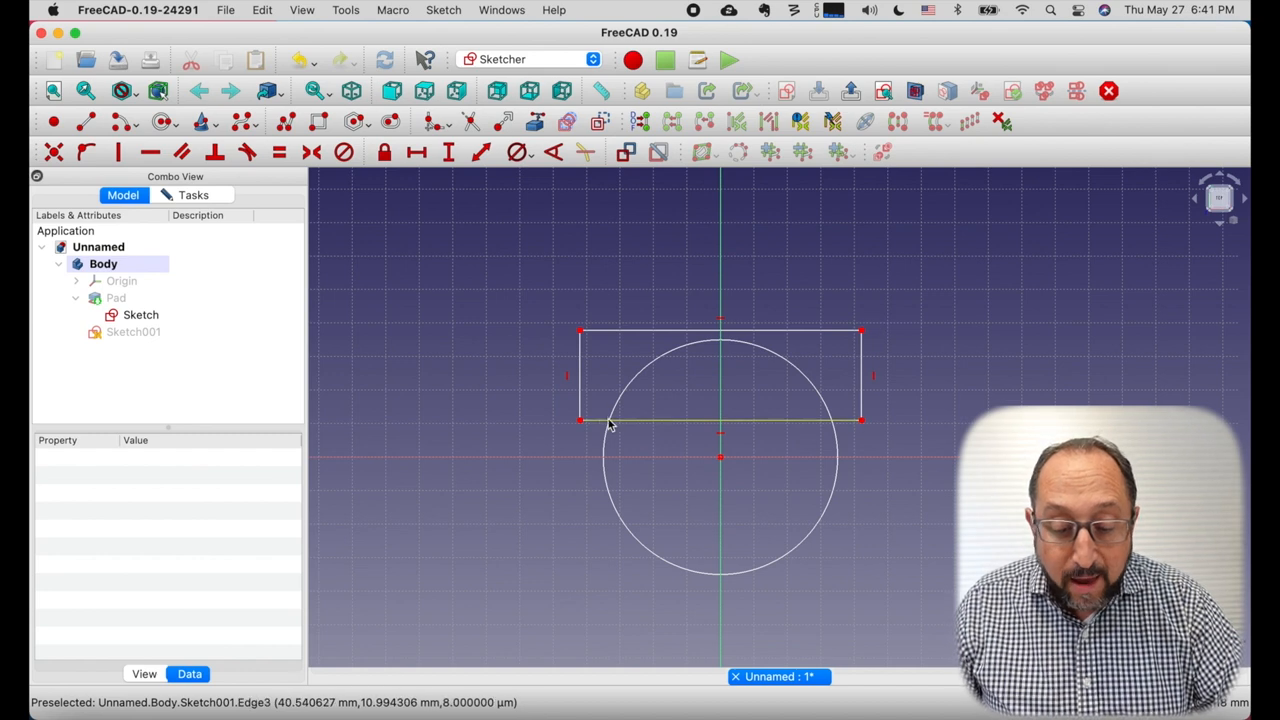
mouse_move(835, 365)
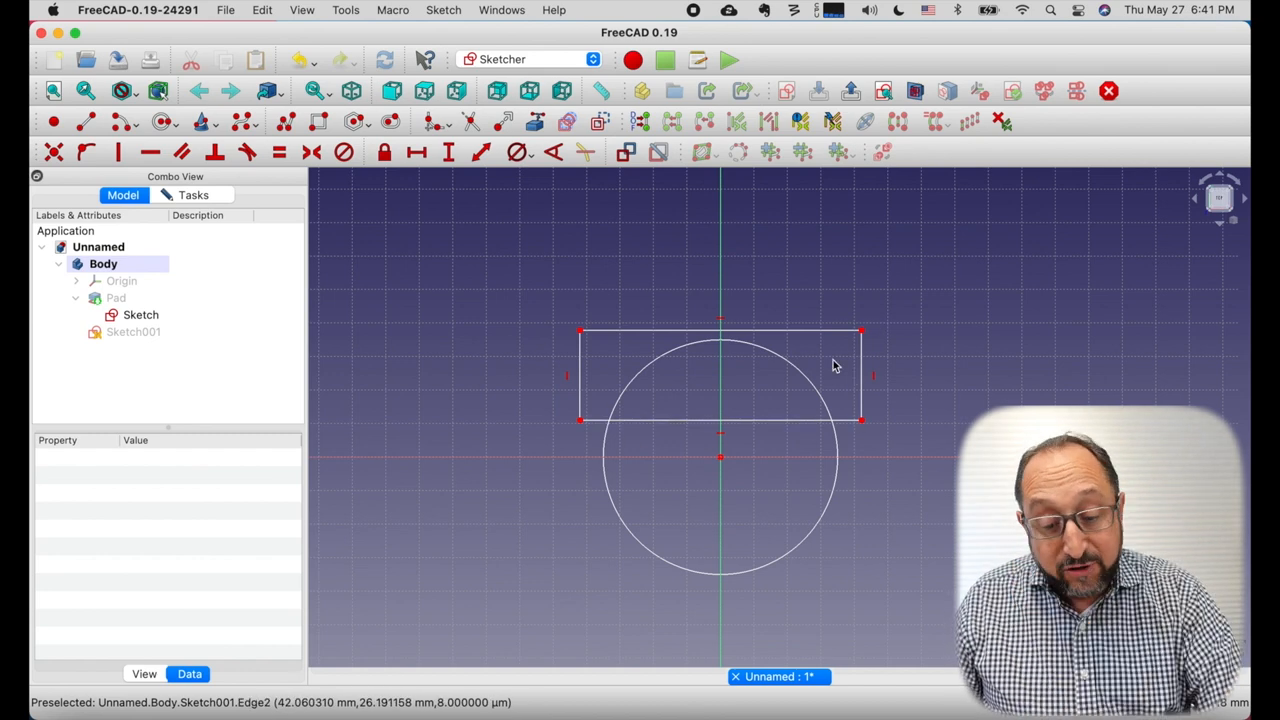
mouse_move(580, 332)
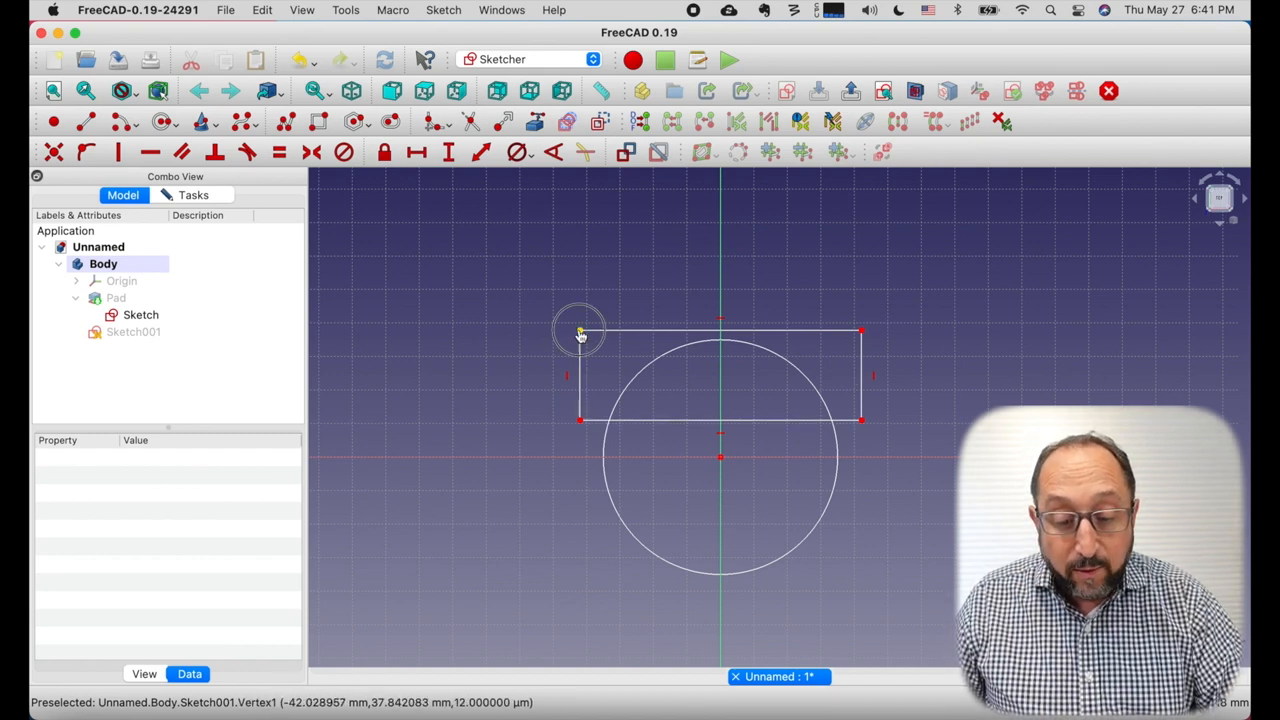
- Constrain the rectangle's height to 5 mm
click(133, 331)
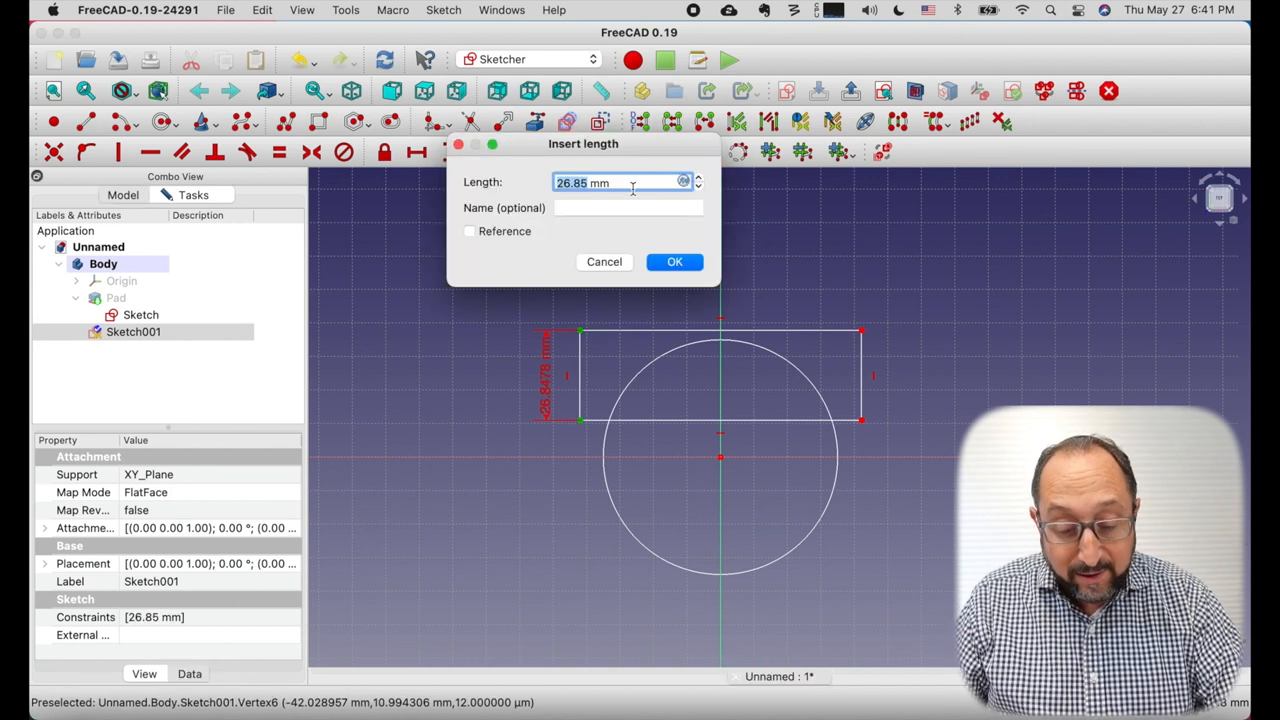
text(5)
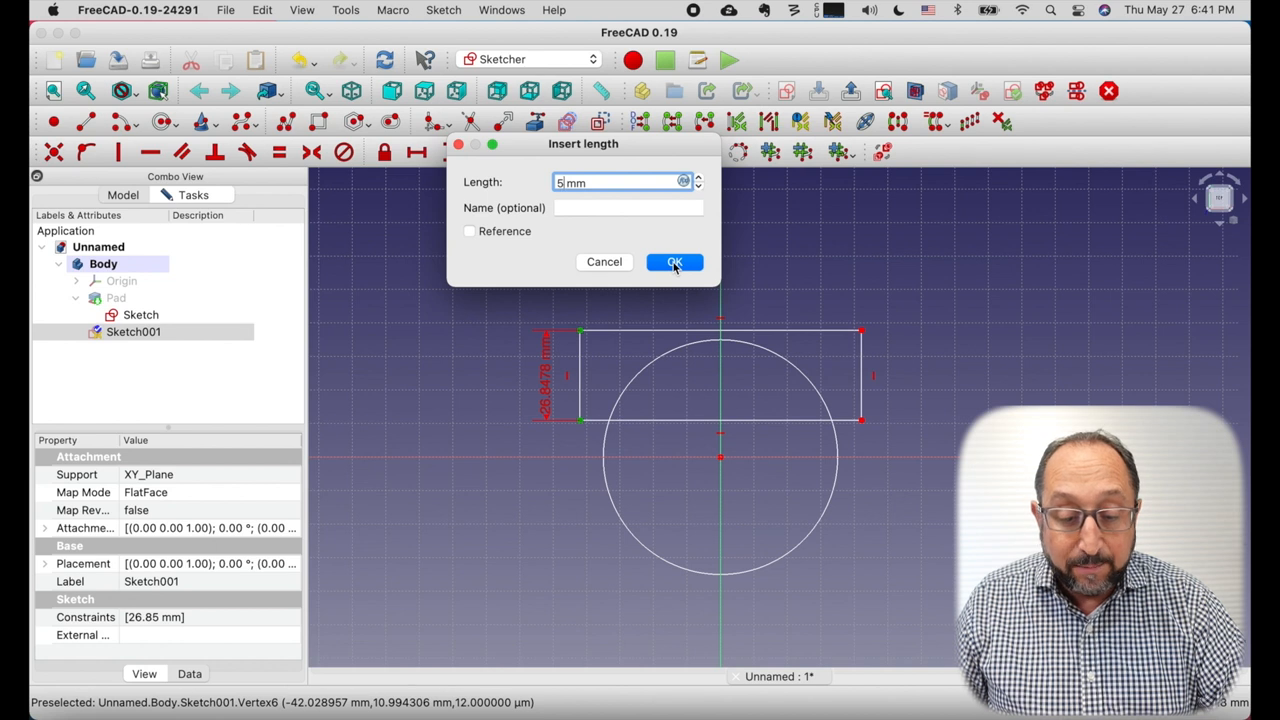
click(674, 261)
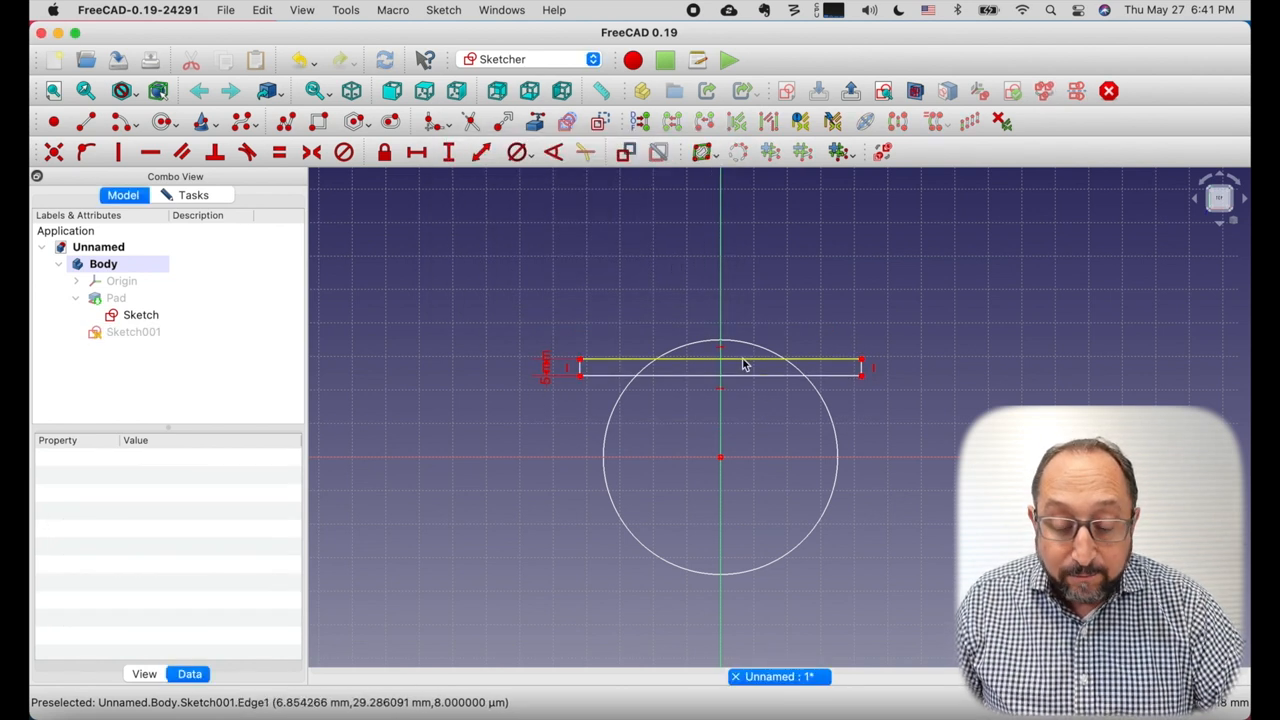
mouse_move(730, 347)
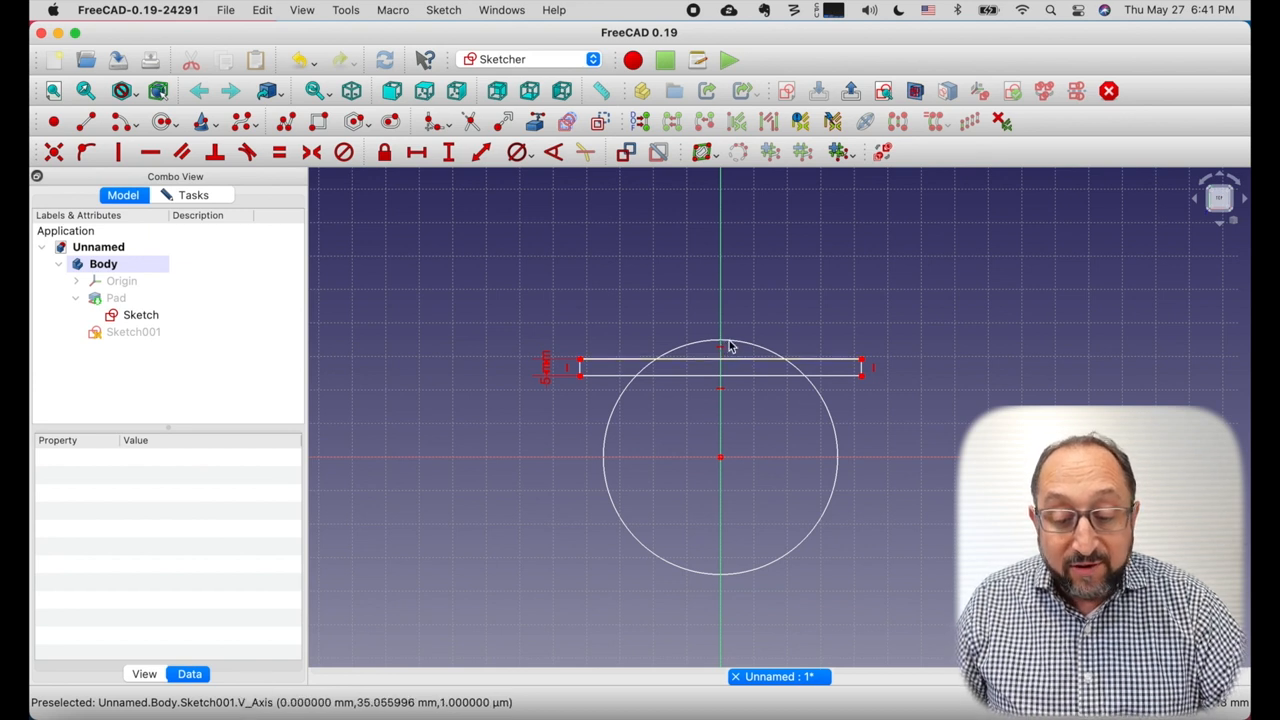
mouse_move(615, 357)
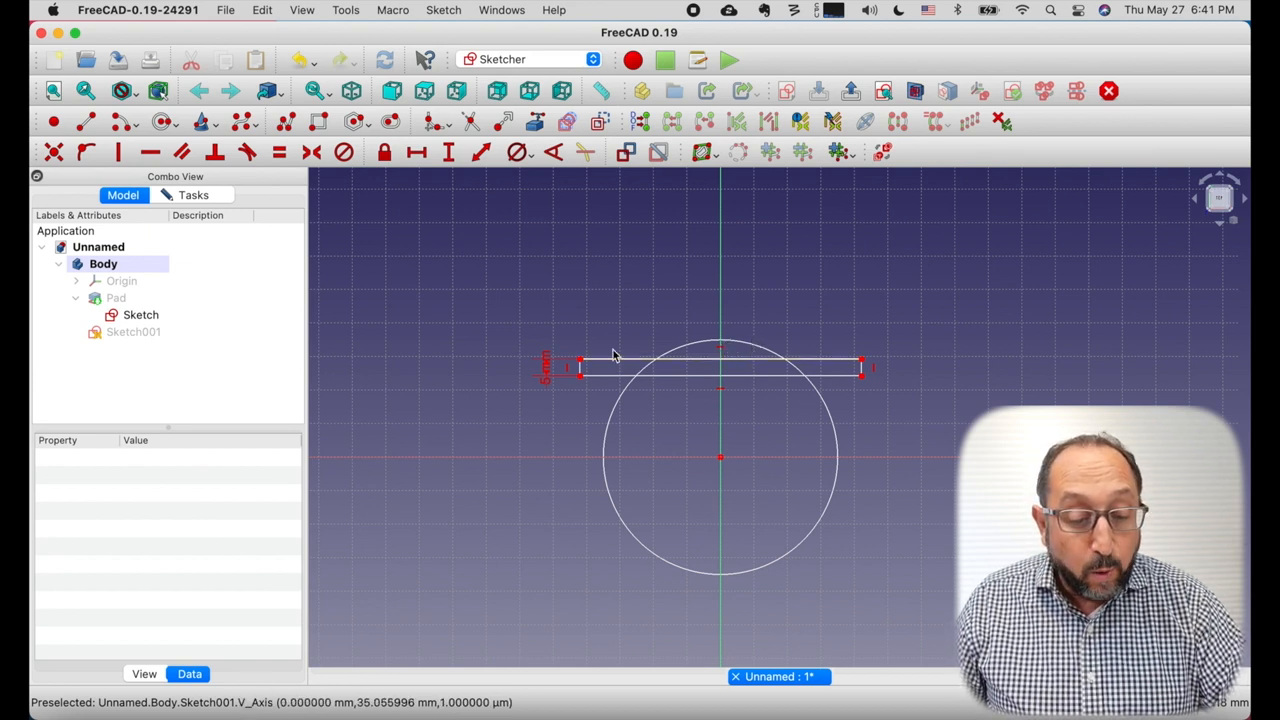
mouse_move(610, 370)
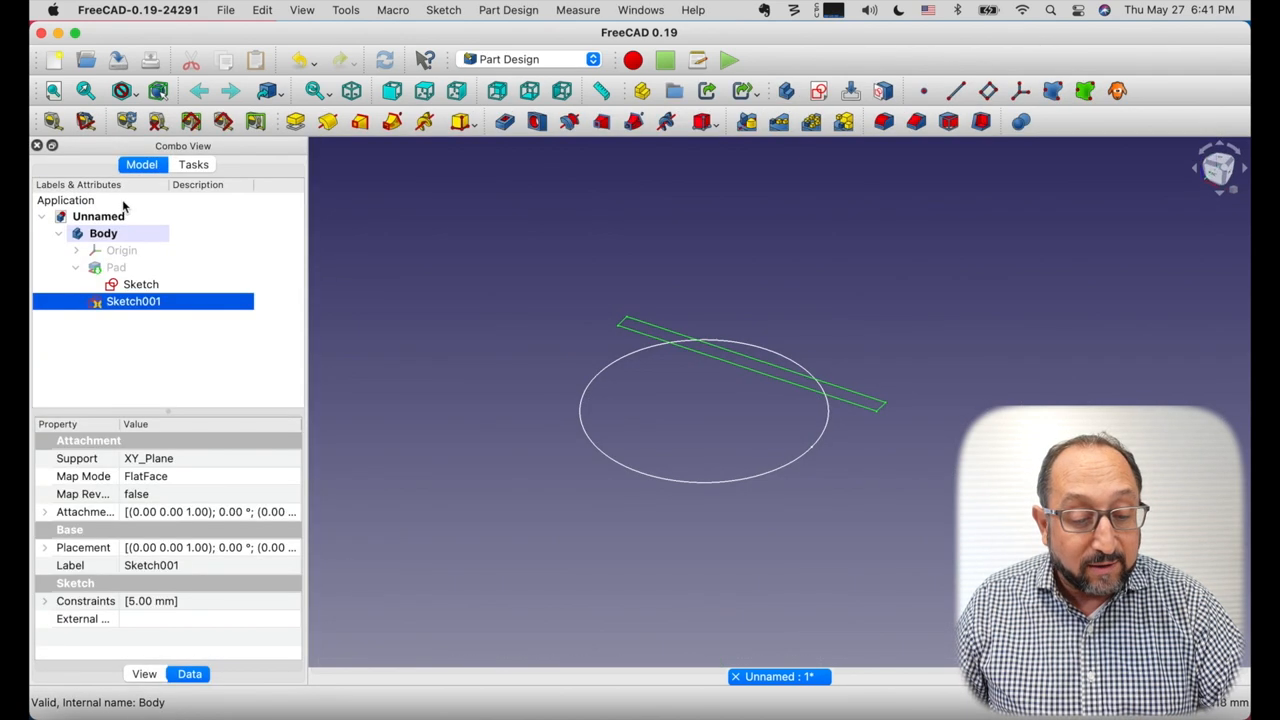
click(140, 284)
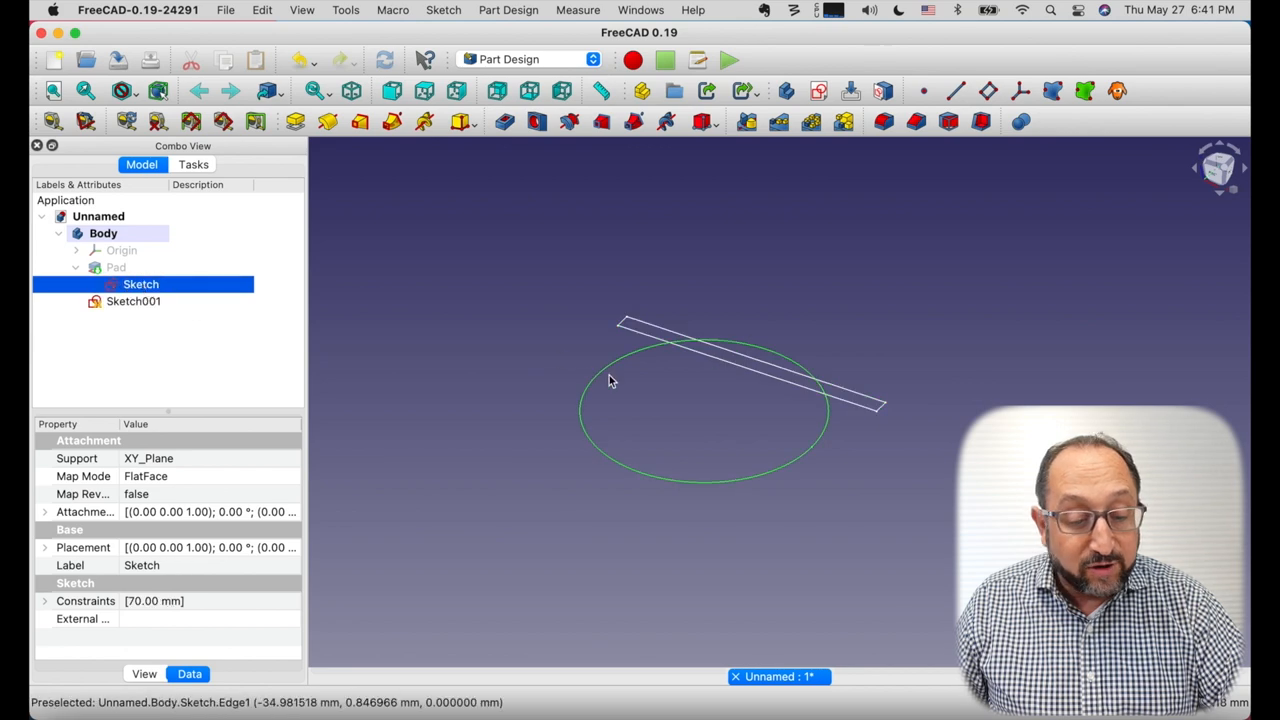
double_click(141, 284)
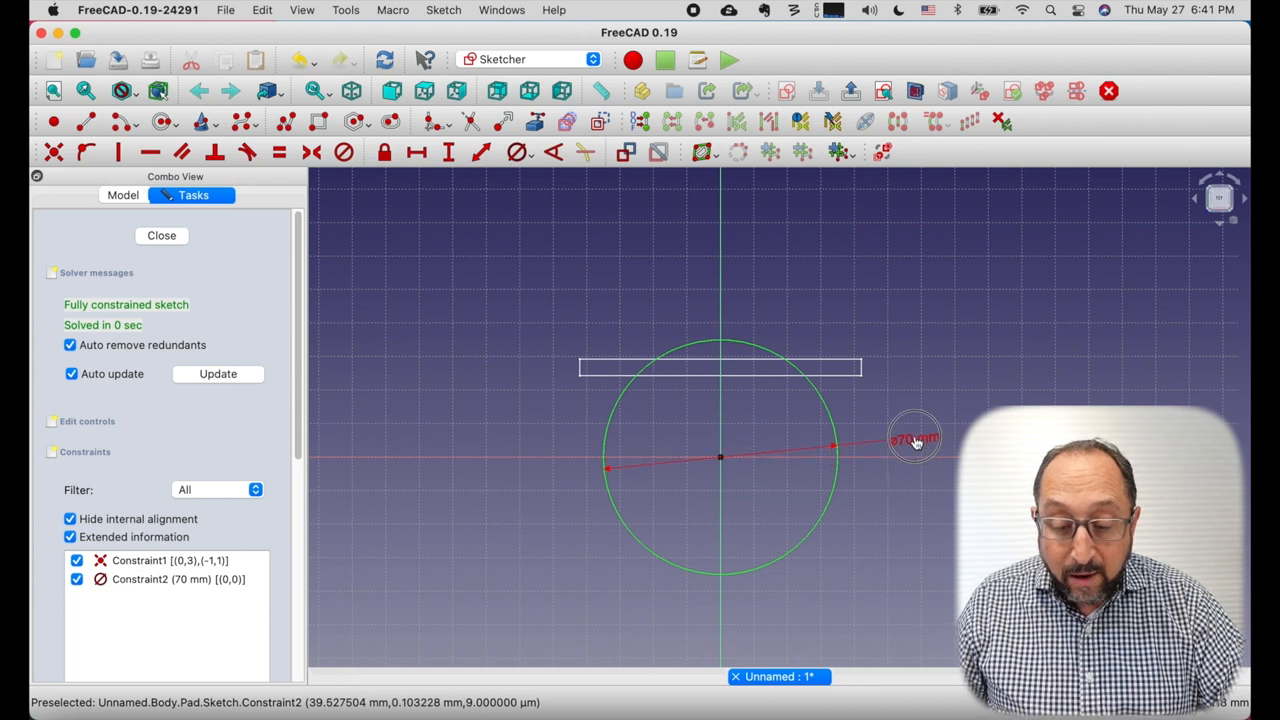
mouse_move(715, 347)
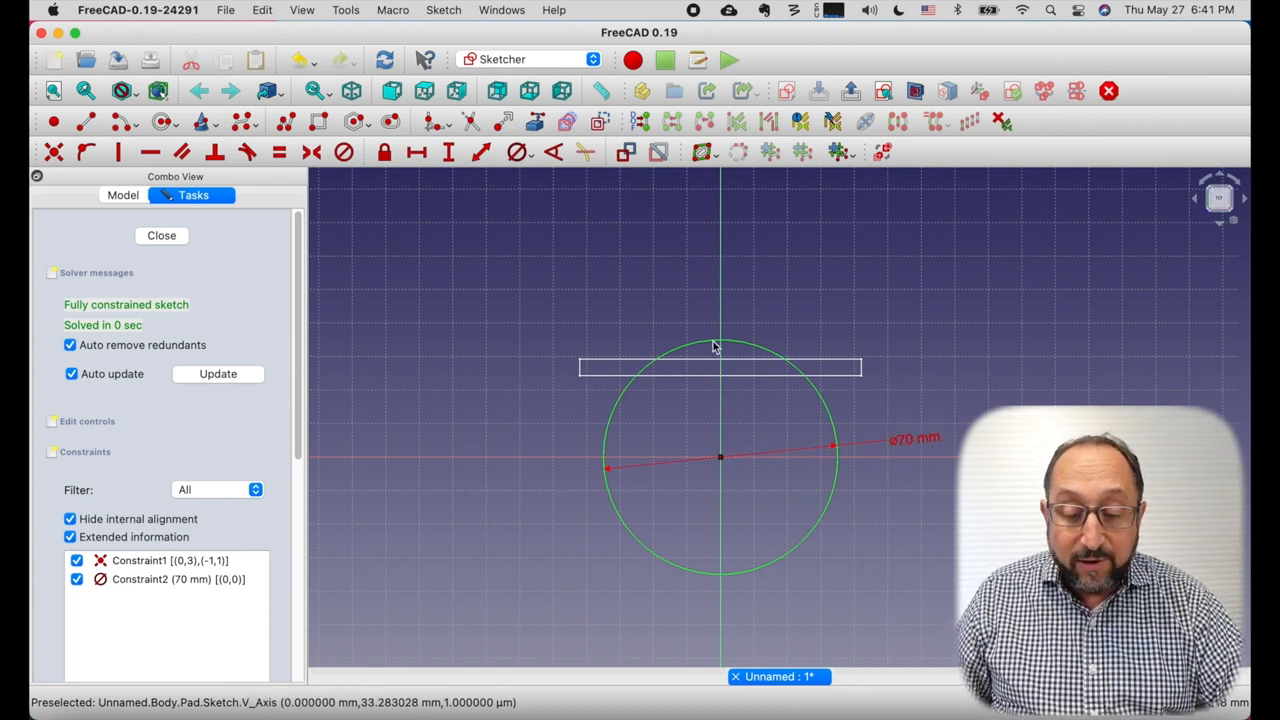
mouse_move(148, 230)
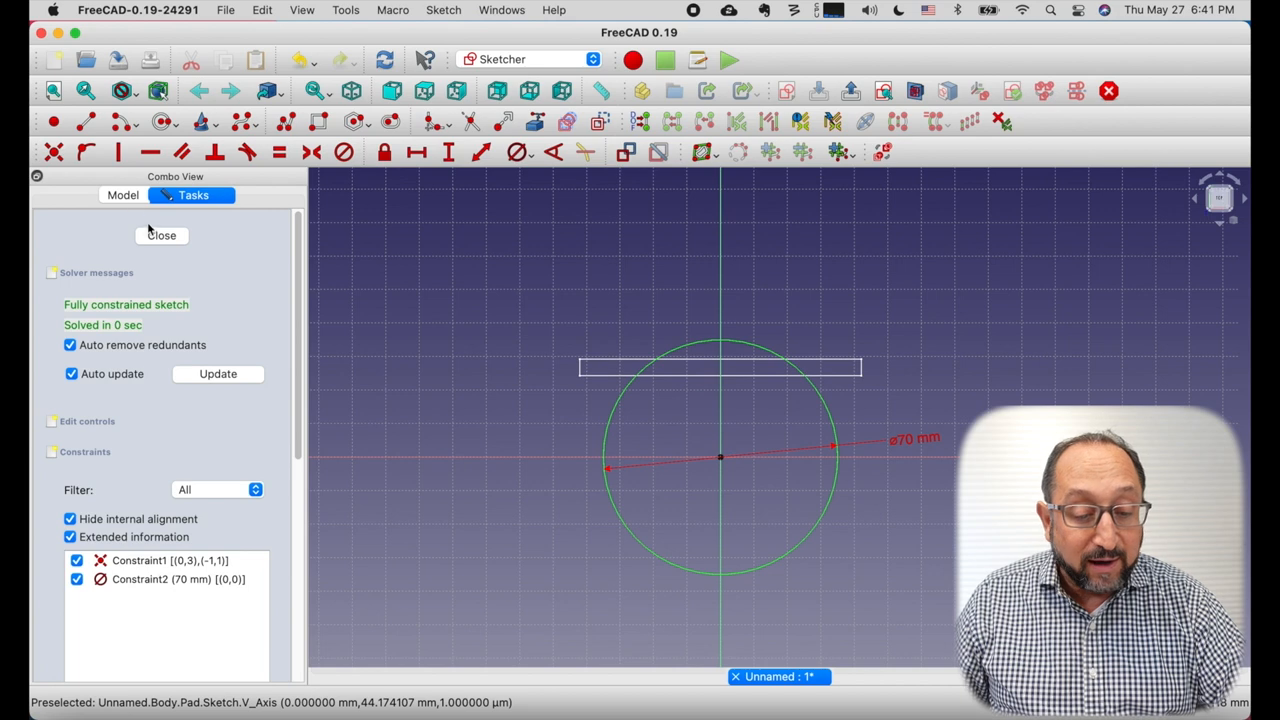
click(161, 235)
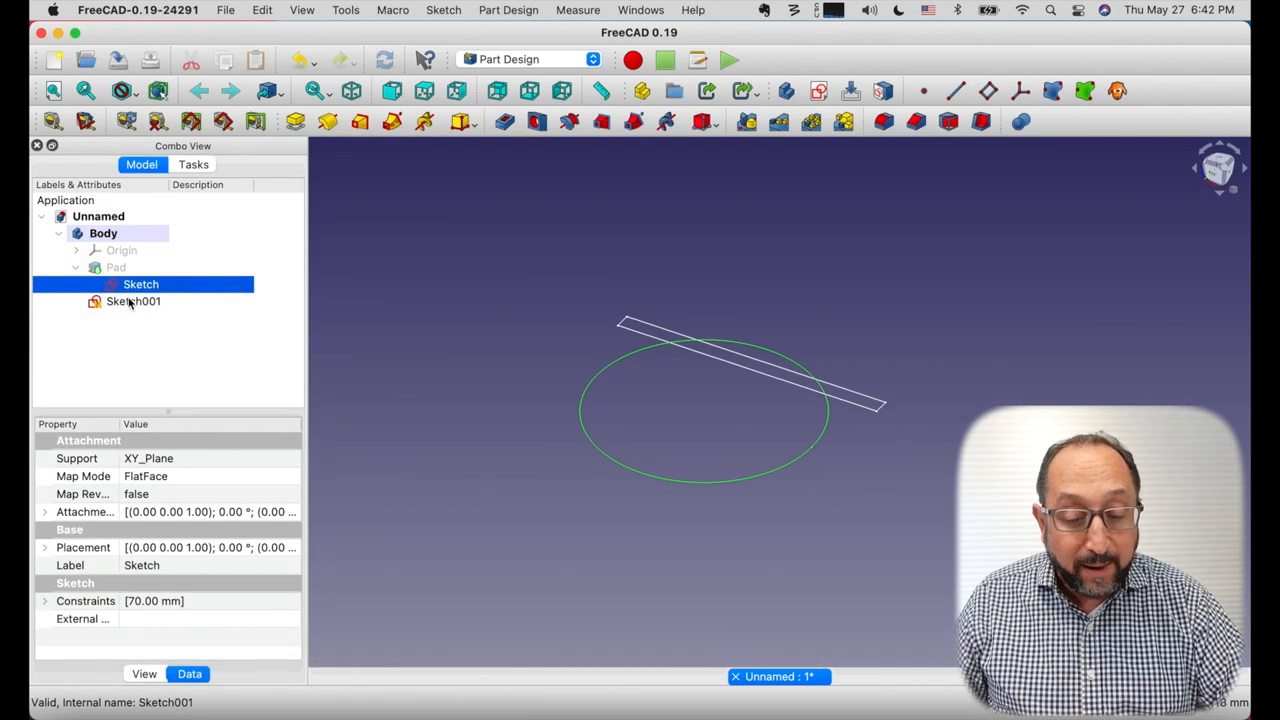
- Reopen Sketch001 and constrain the rectangle's top edge 35 mm above the origin
double_click(140, 284)
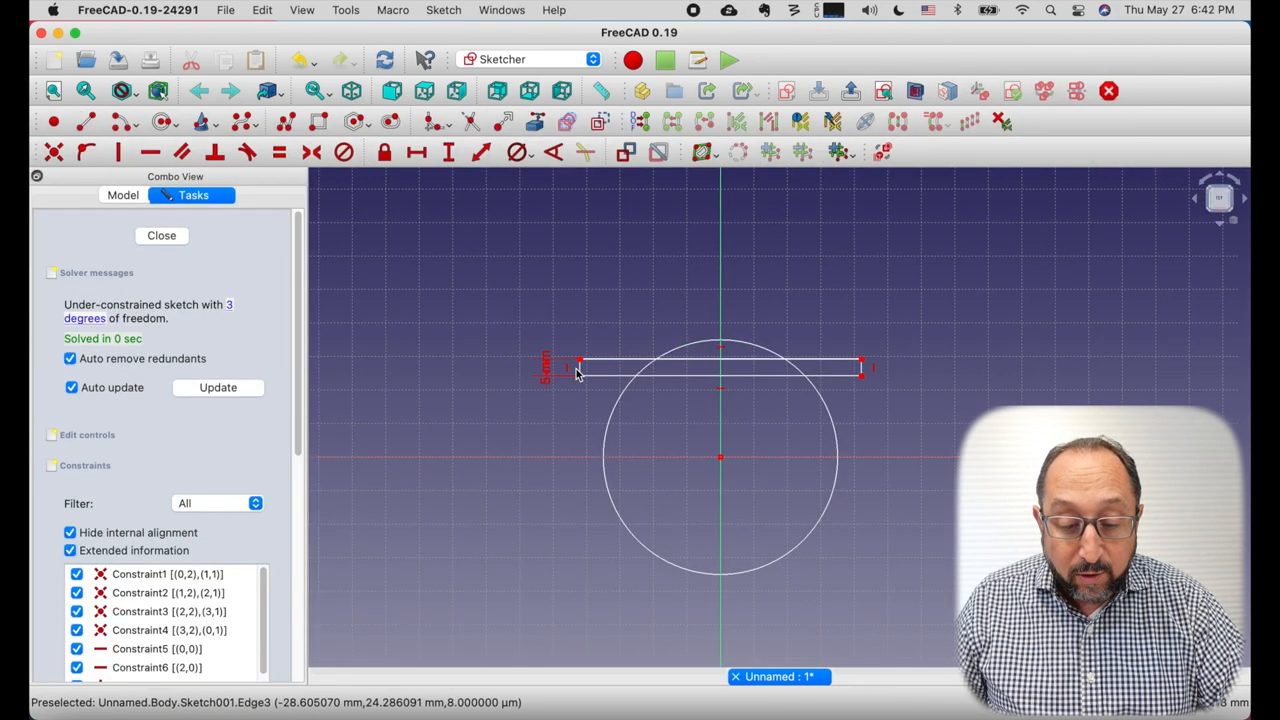
mouse_move(862, 368)
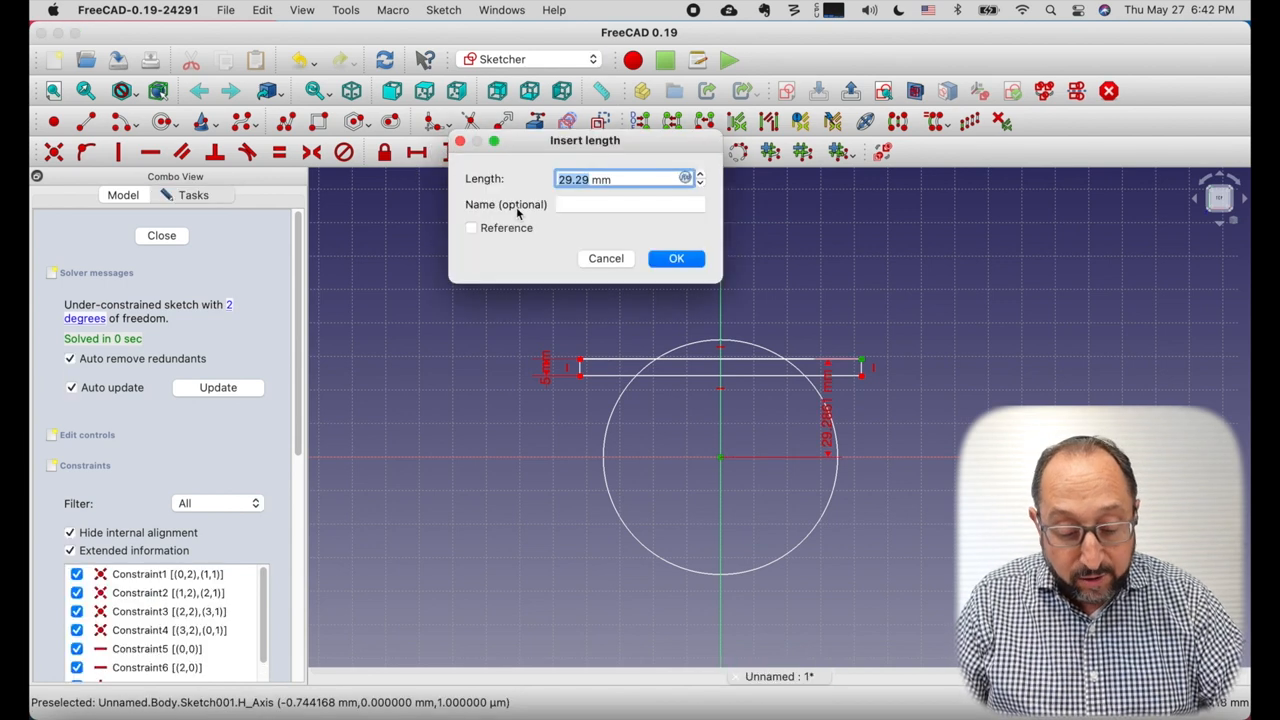
text(35 mm)
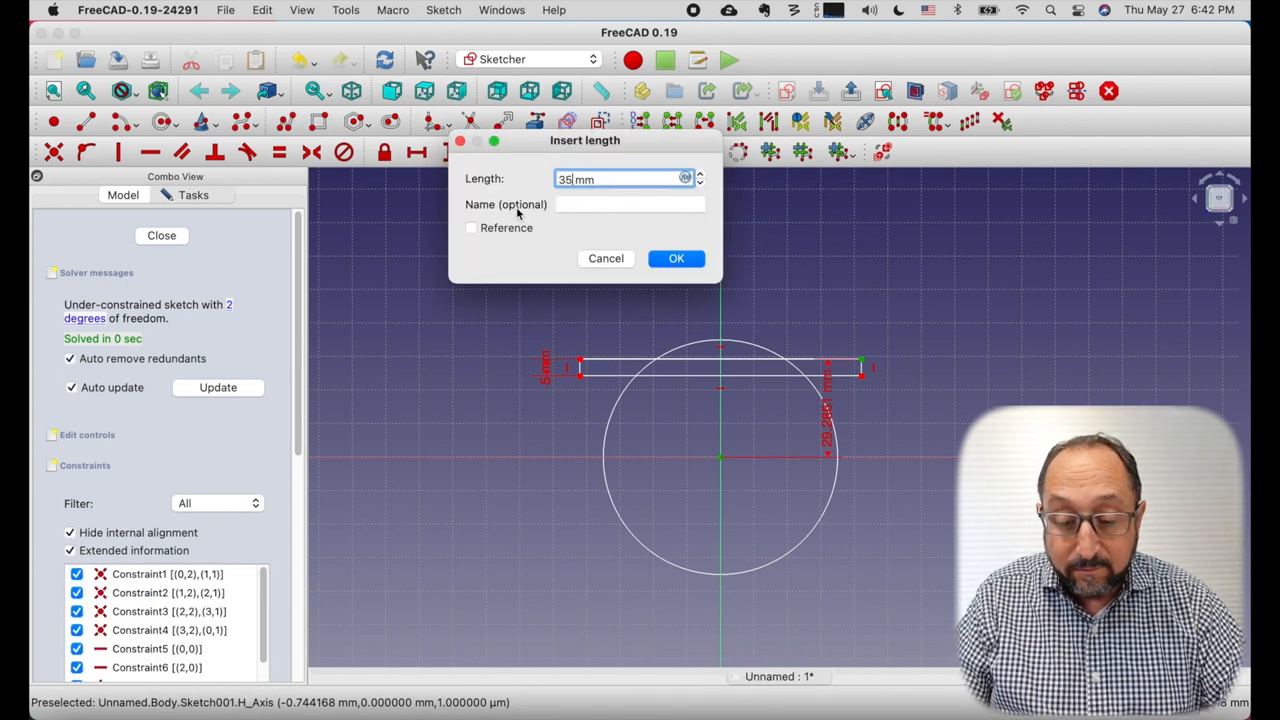
click(676, 258)
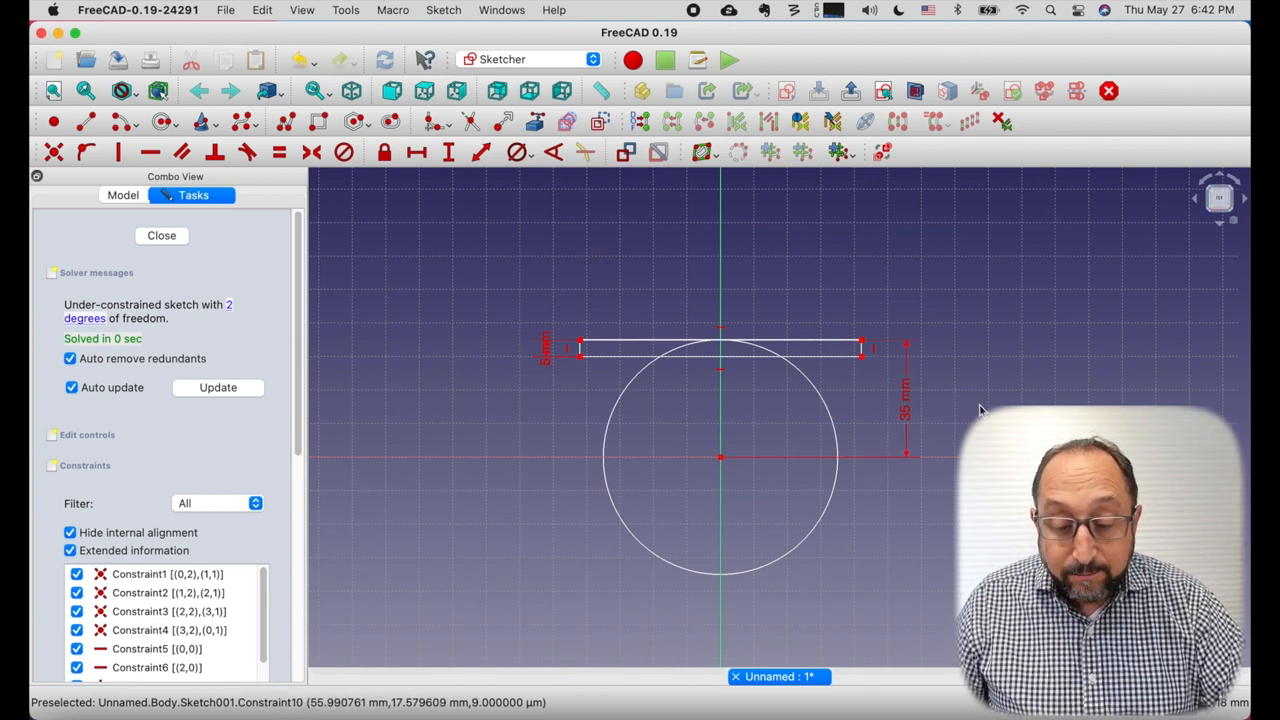
mouse_move(690, 380)
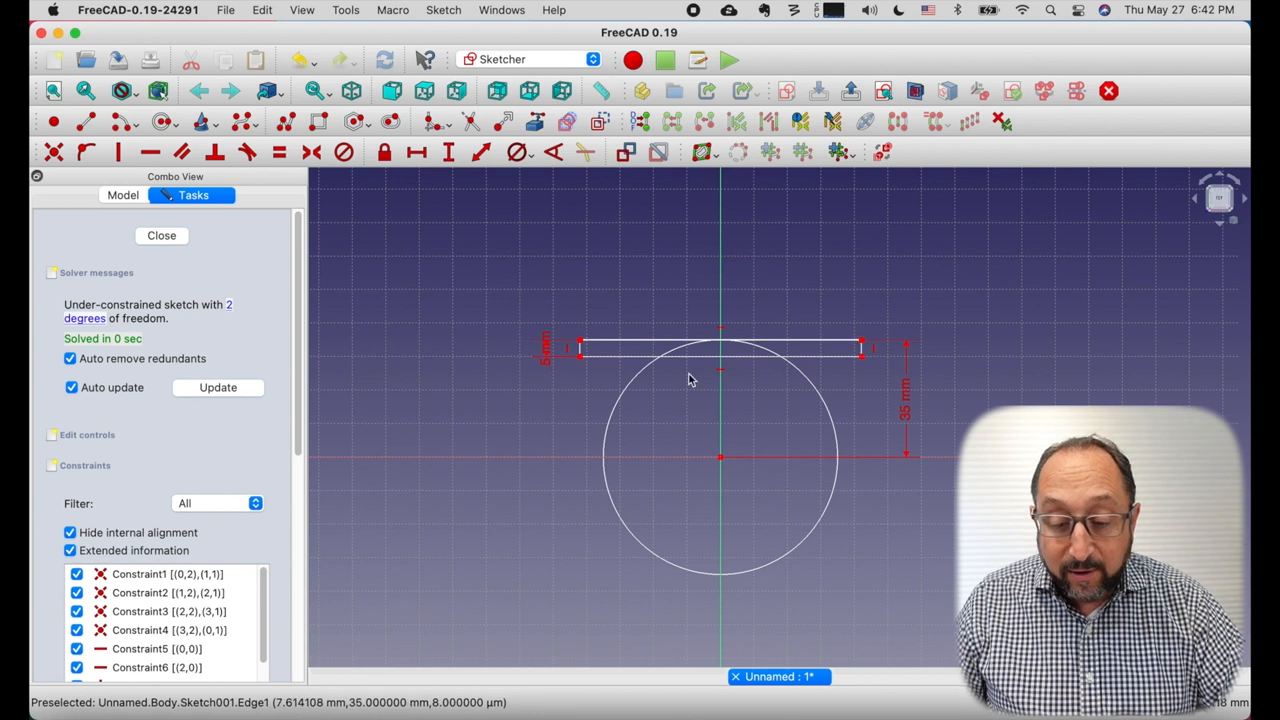
mouse_move(862, 347)
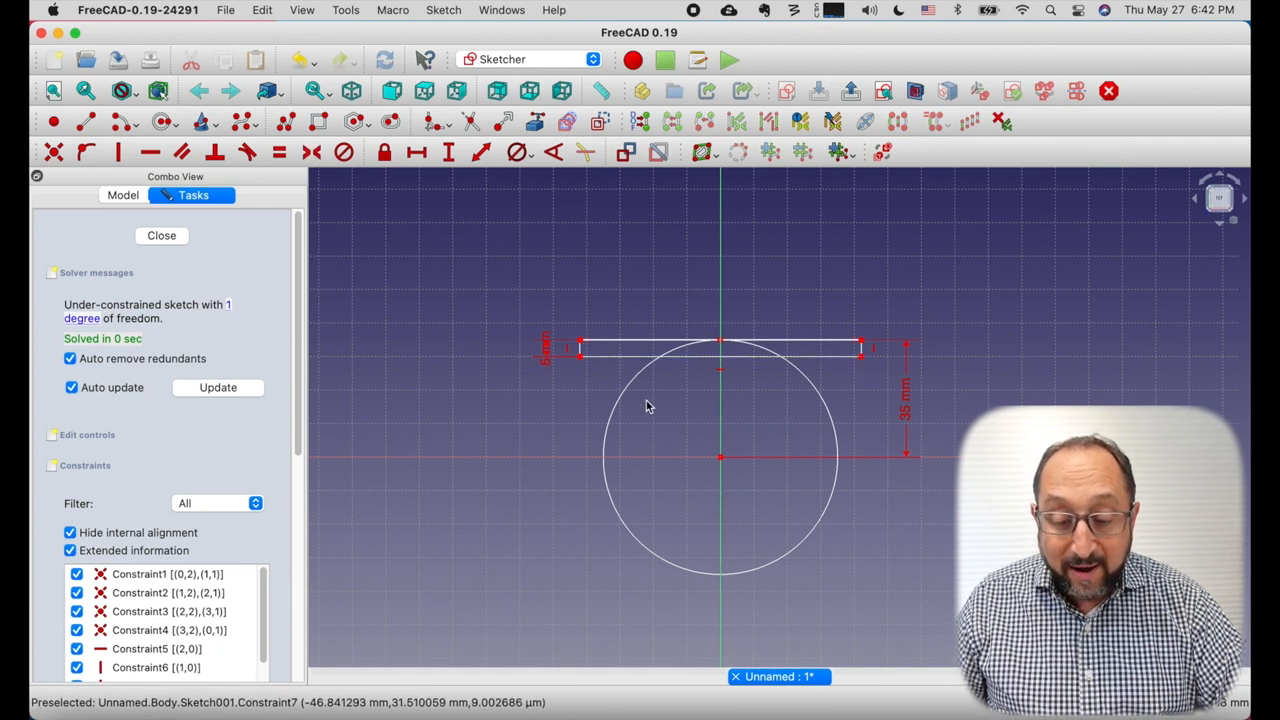
mouse_move(863, 347)
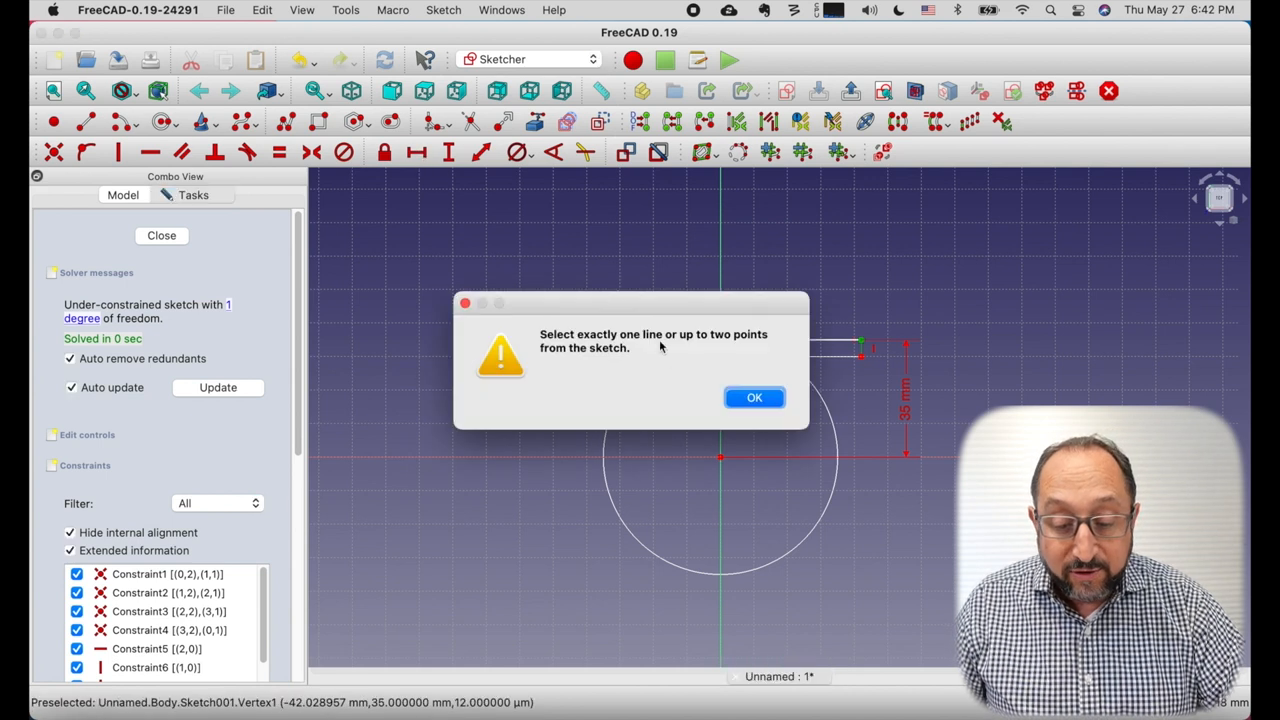
- Dismiss the symmetric-constraint warning and set the rectangle's width to 80 mm
click(754, 397)
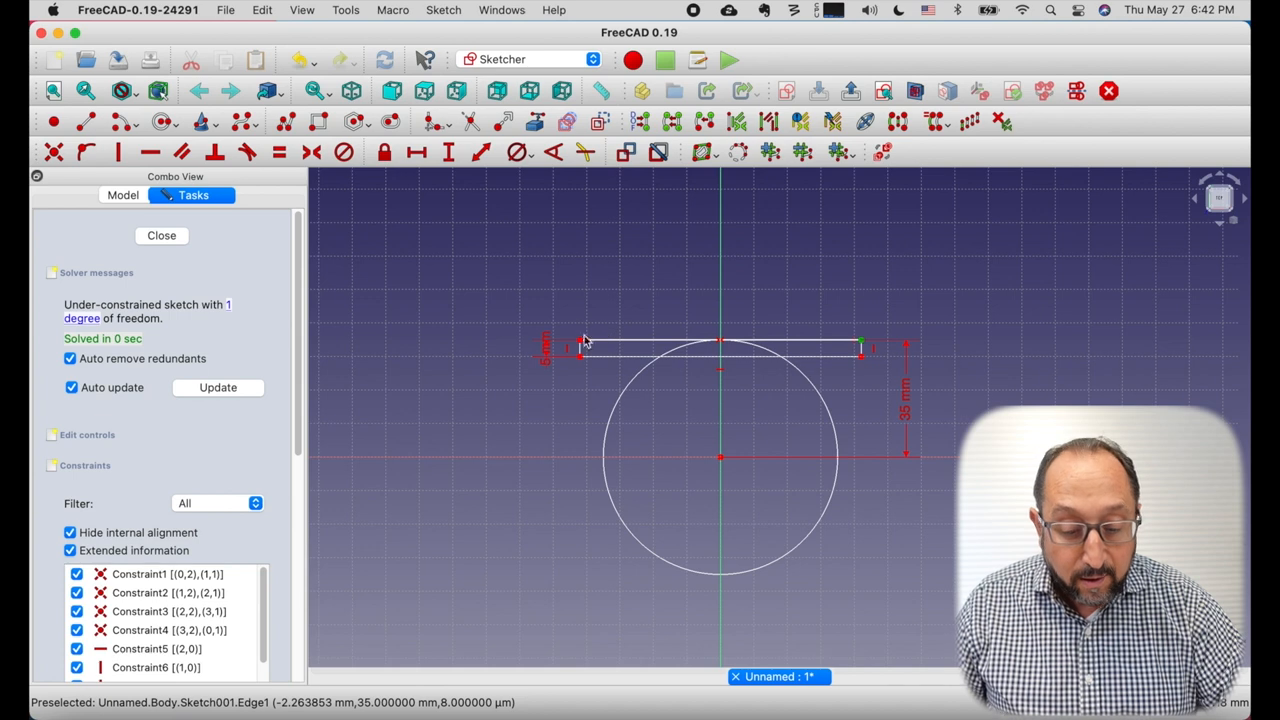
mouse_move(583, 348)
text(80)
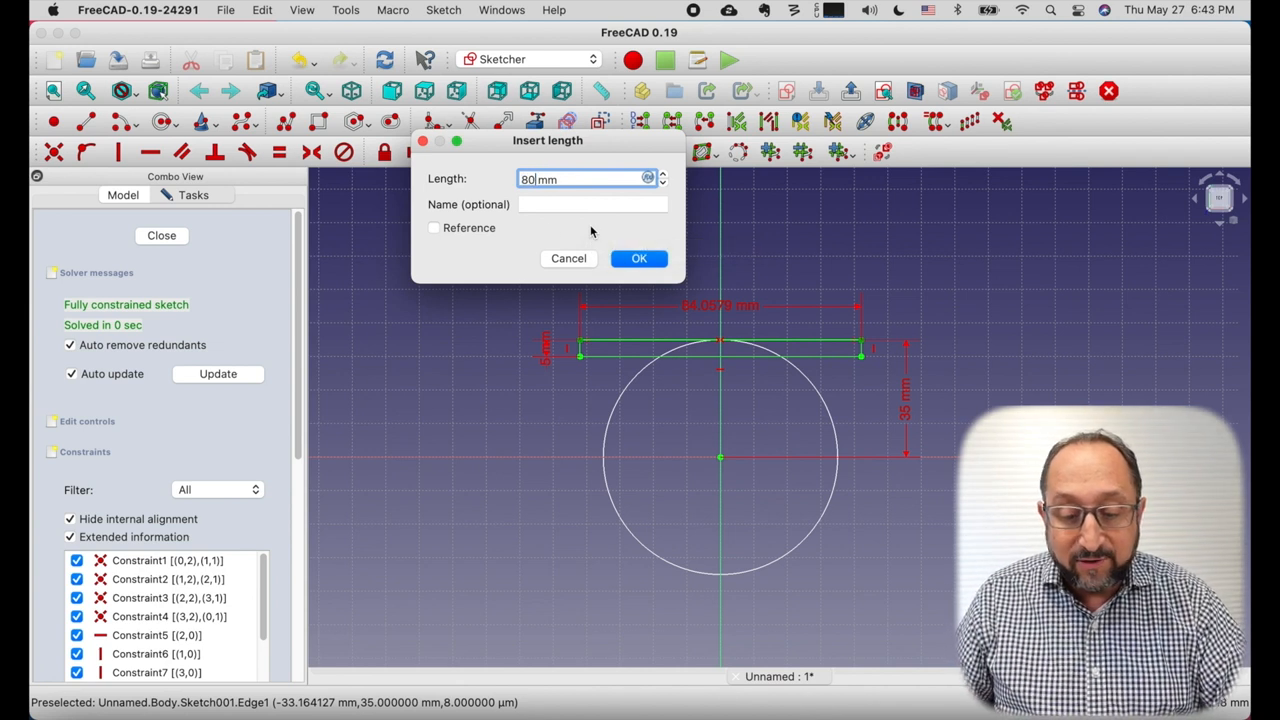
click(639, 258)
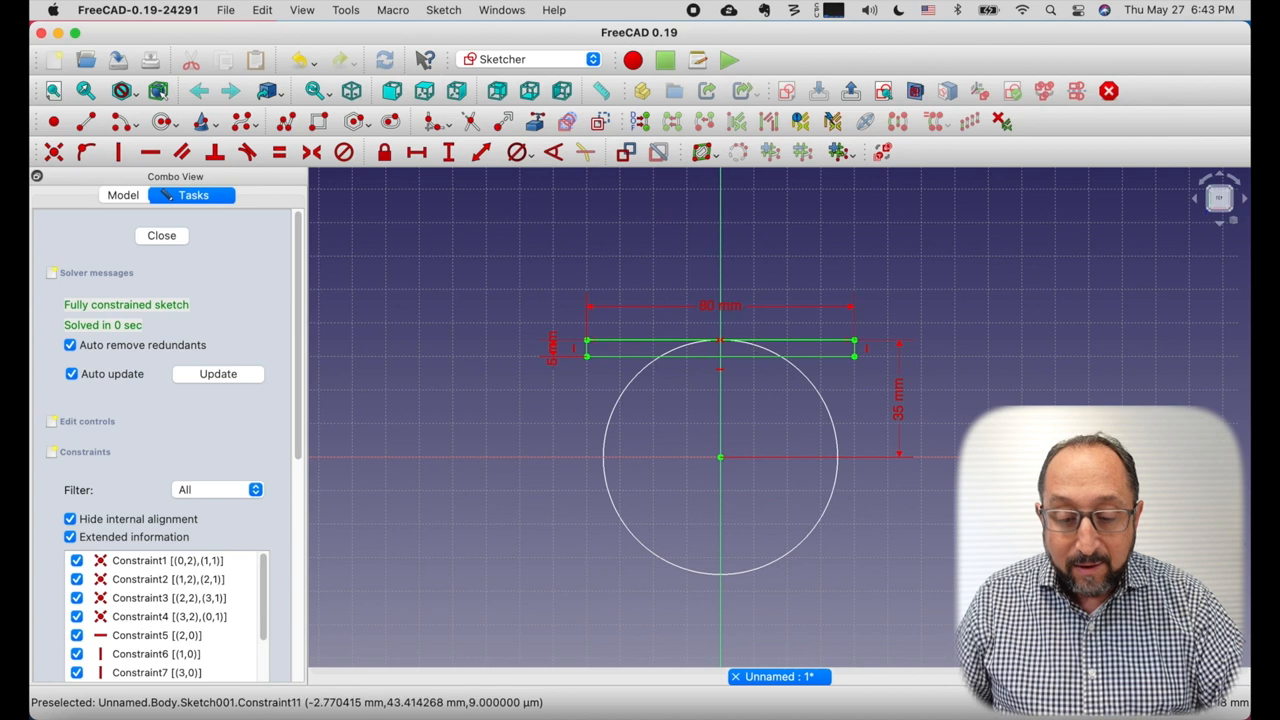
mouse_move(170, 247)
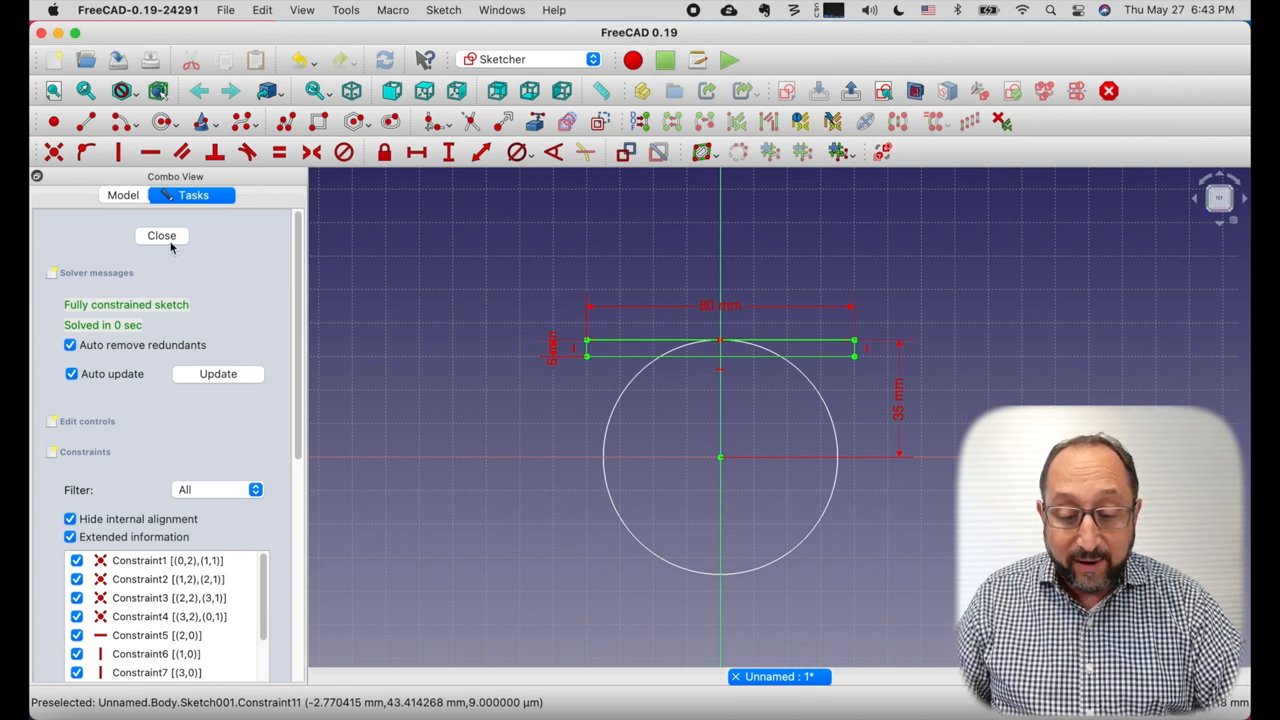
- Close Sketch001, show the Pad cylinder again, and select Sketch001
click(161, 235)
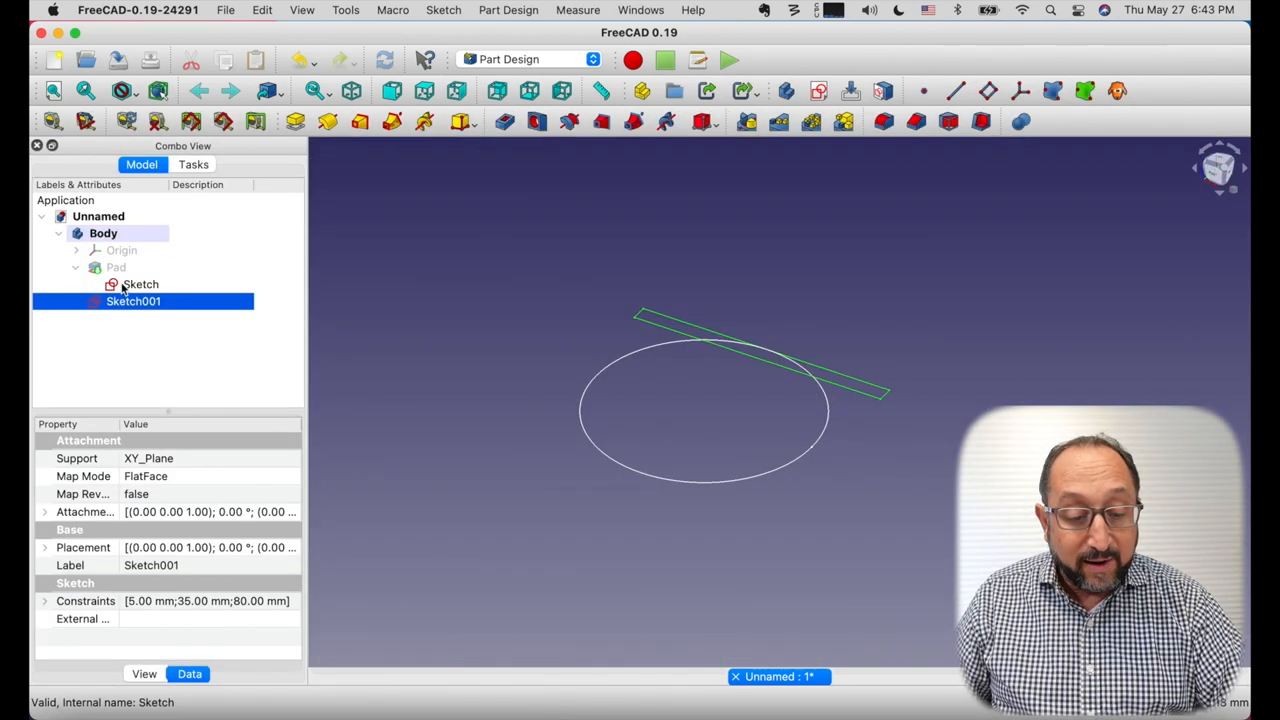
click(140, 284)
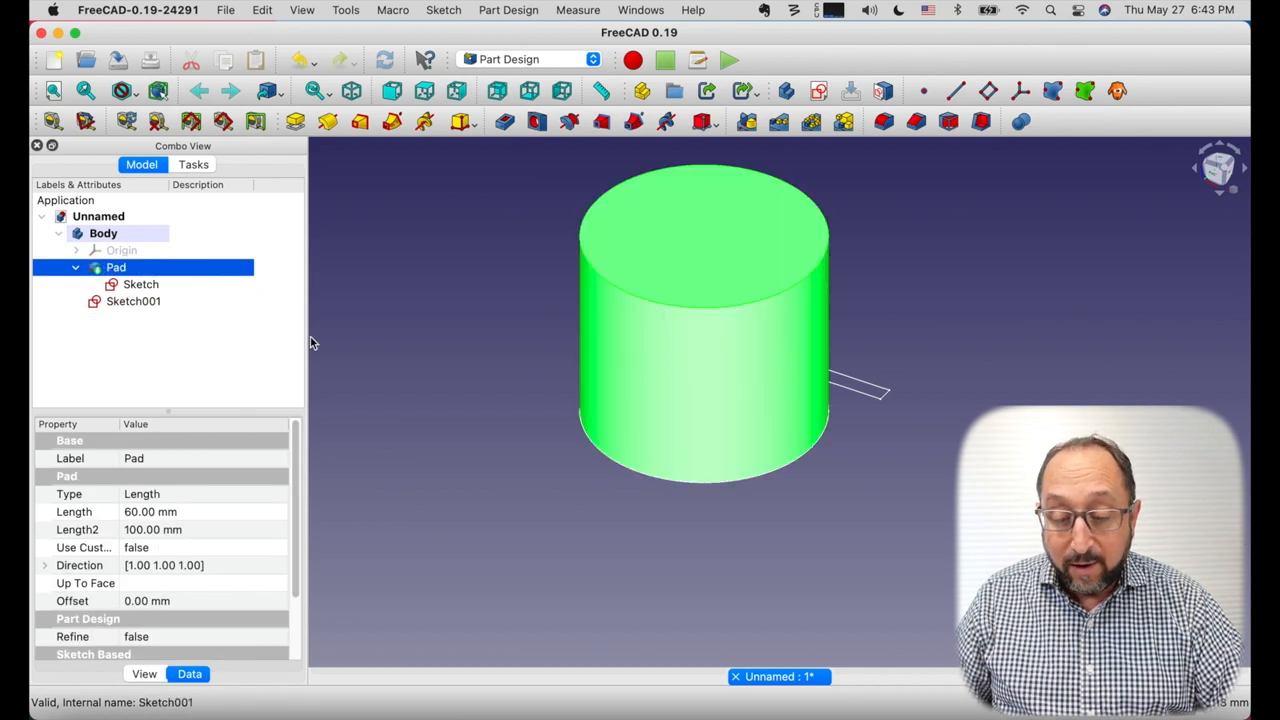
mouse_move(143, 310)
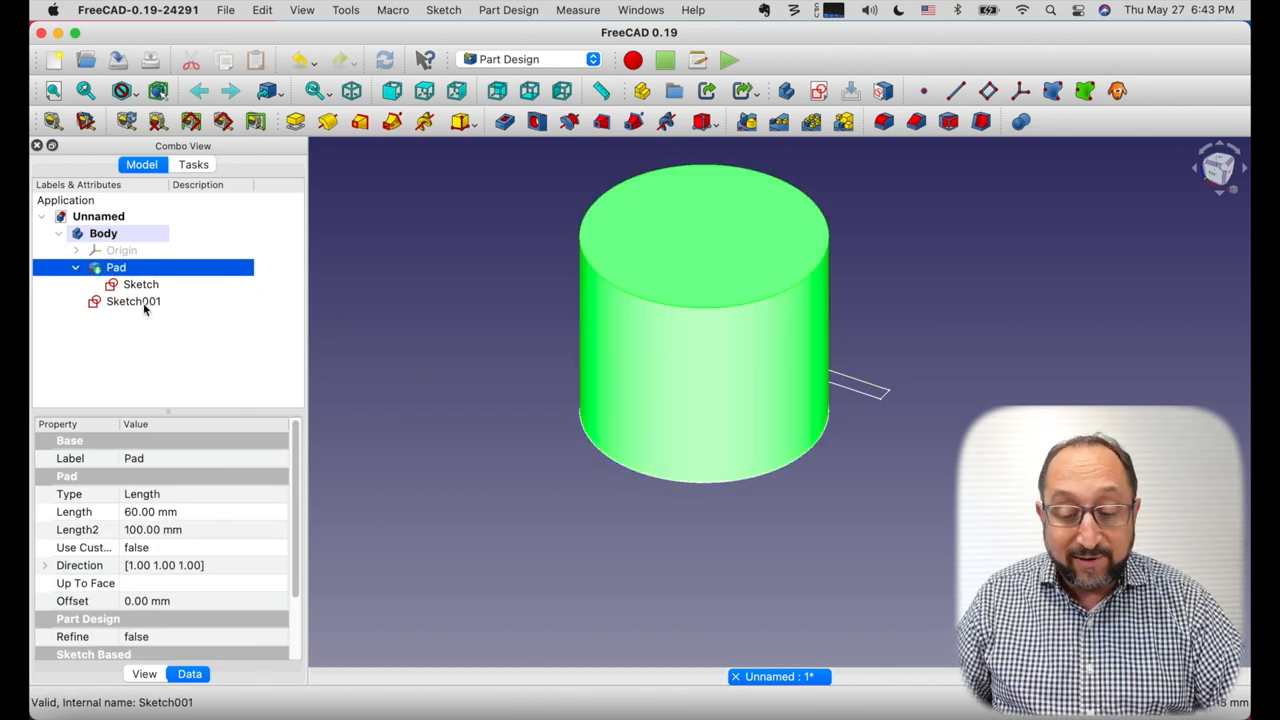
click(133, 301)
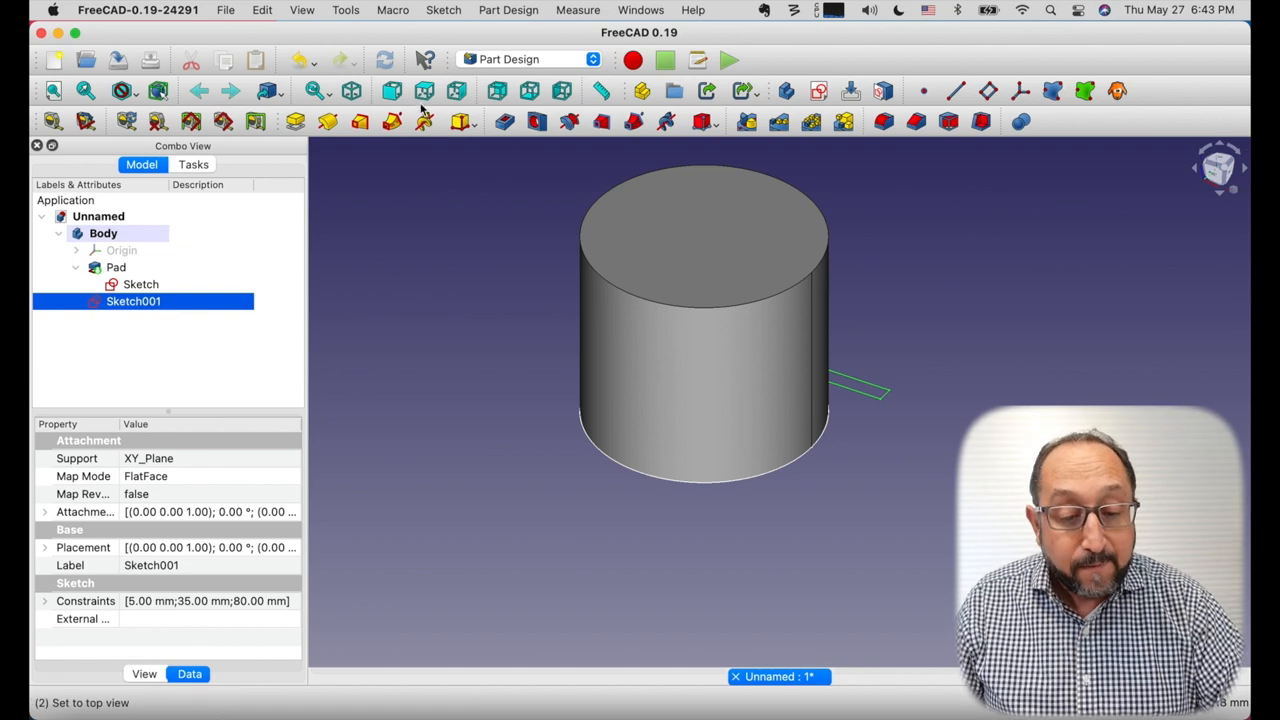
- Pad Sketch001 with a length of 100 mm
click(294, 121)
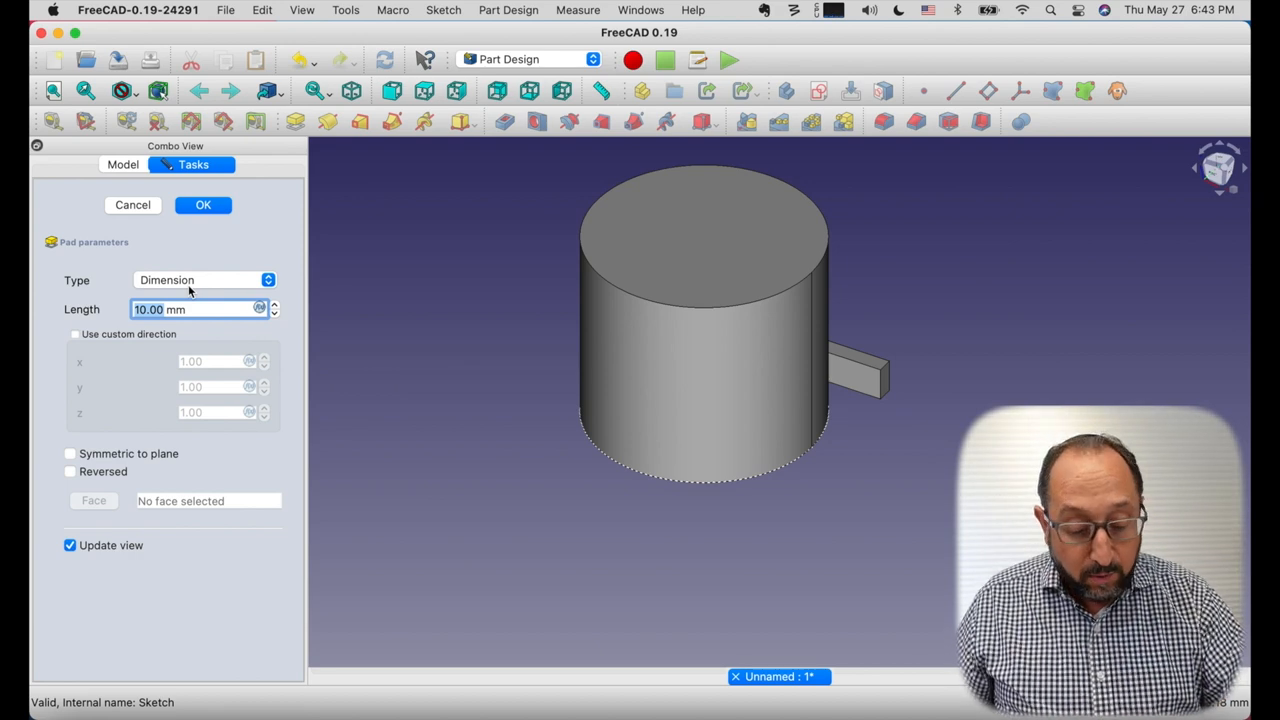
text(100)
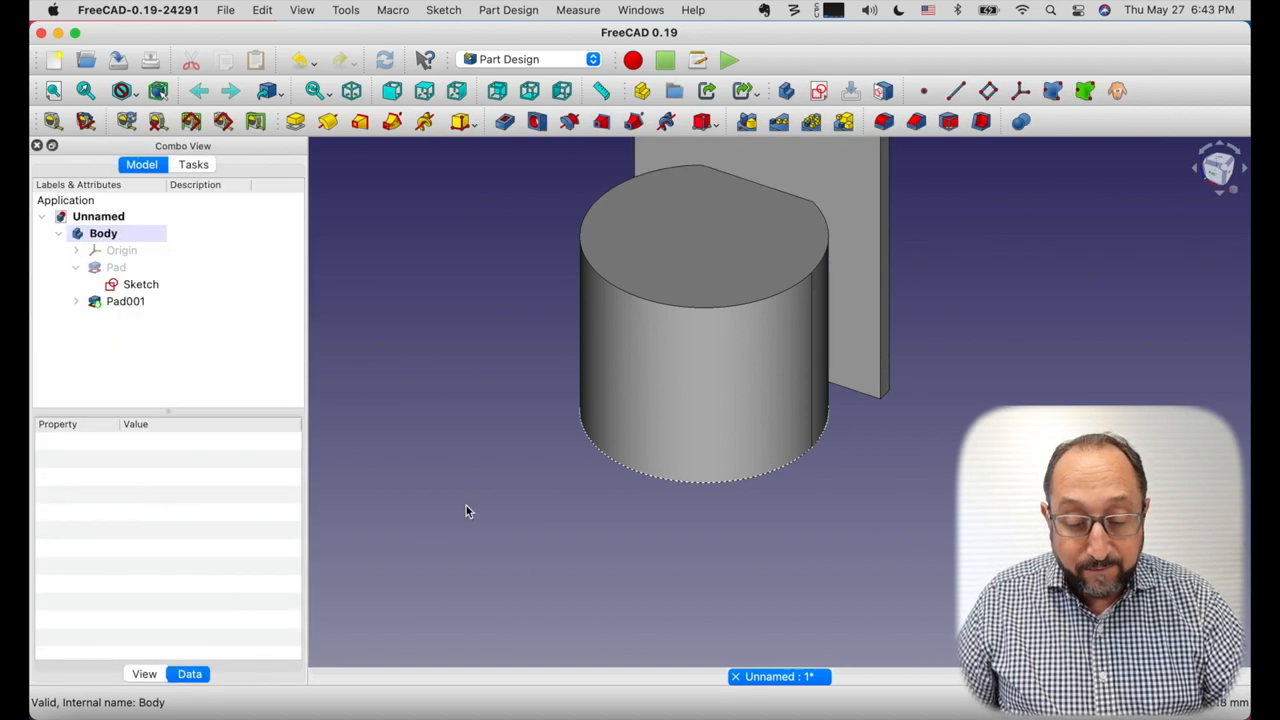
mouse_move(783, 448)
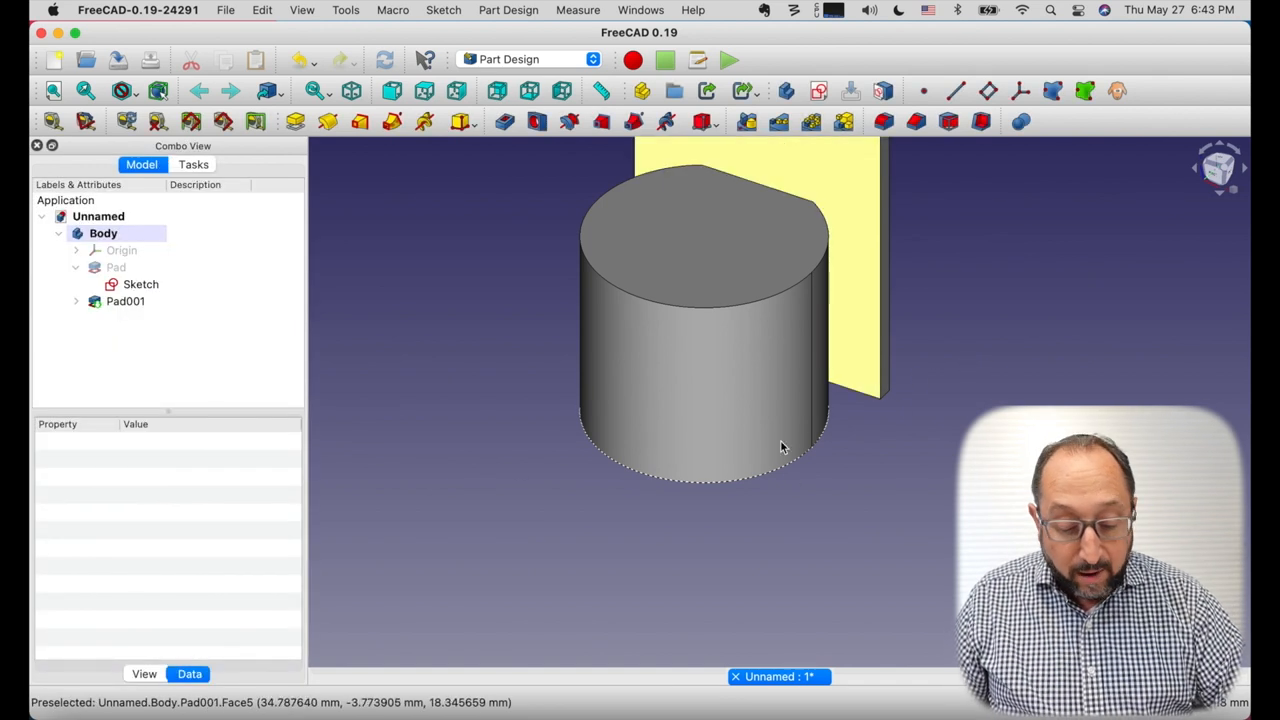
mouse_move(725, 300)
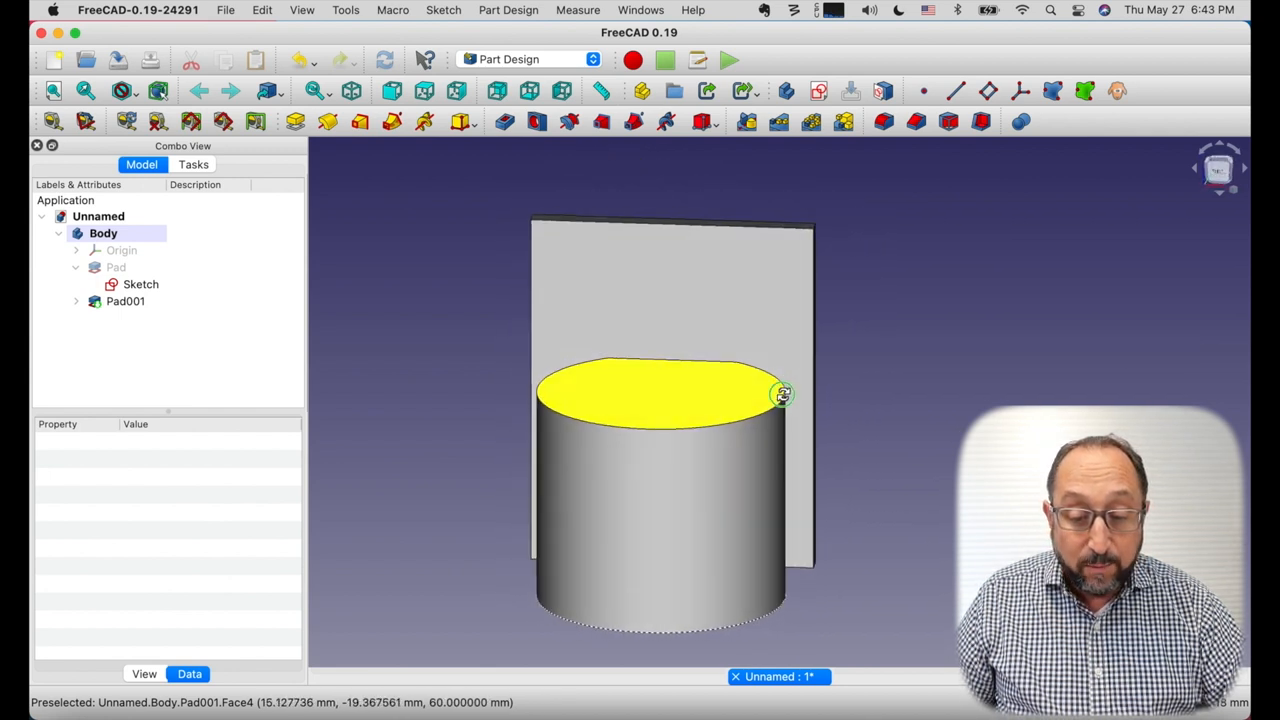
- Orbit the view to inspect the Pad001 back plate behind the cylinder
drag(783, 393, 738, 393)
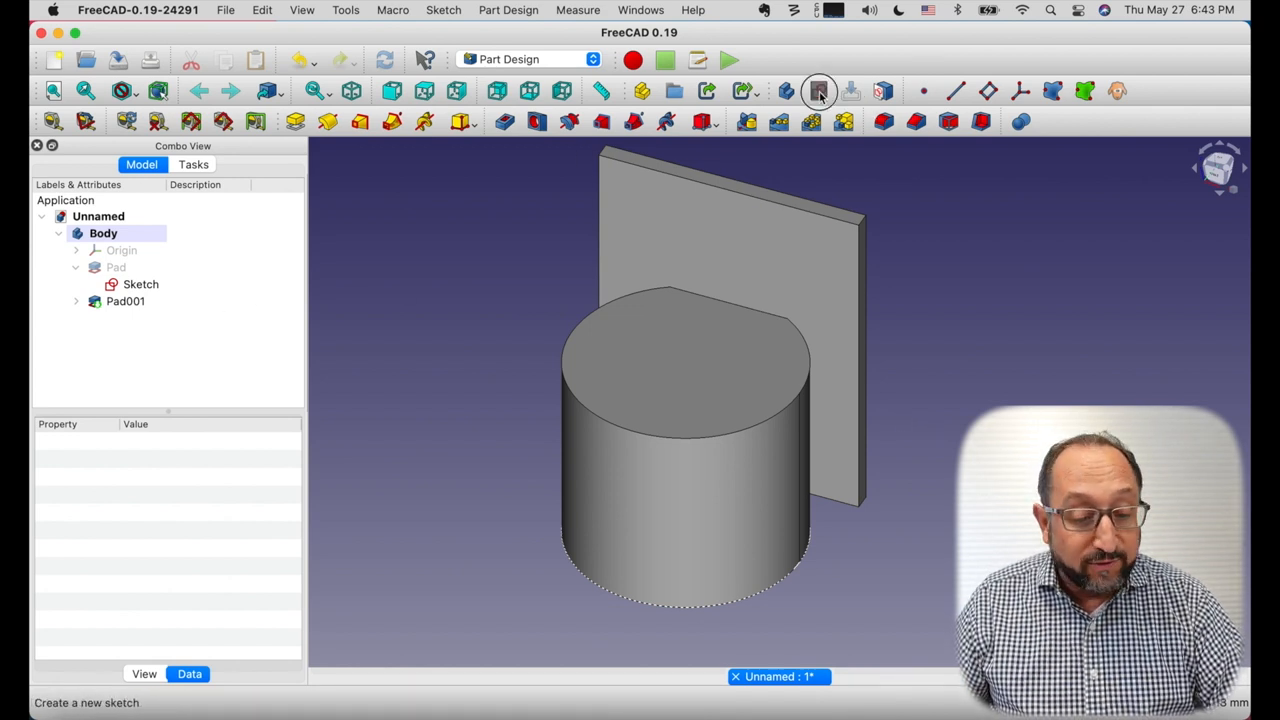
- Create Sketch002 on XY_Plane, hide Pad and Pad001, and show Sketch001 outline
click(818, 91)
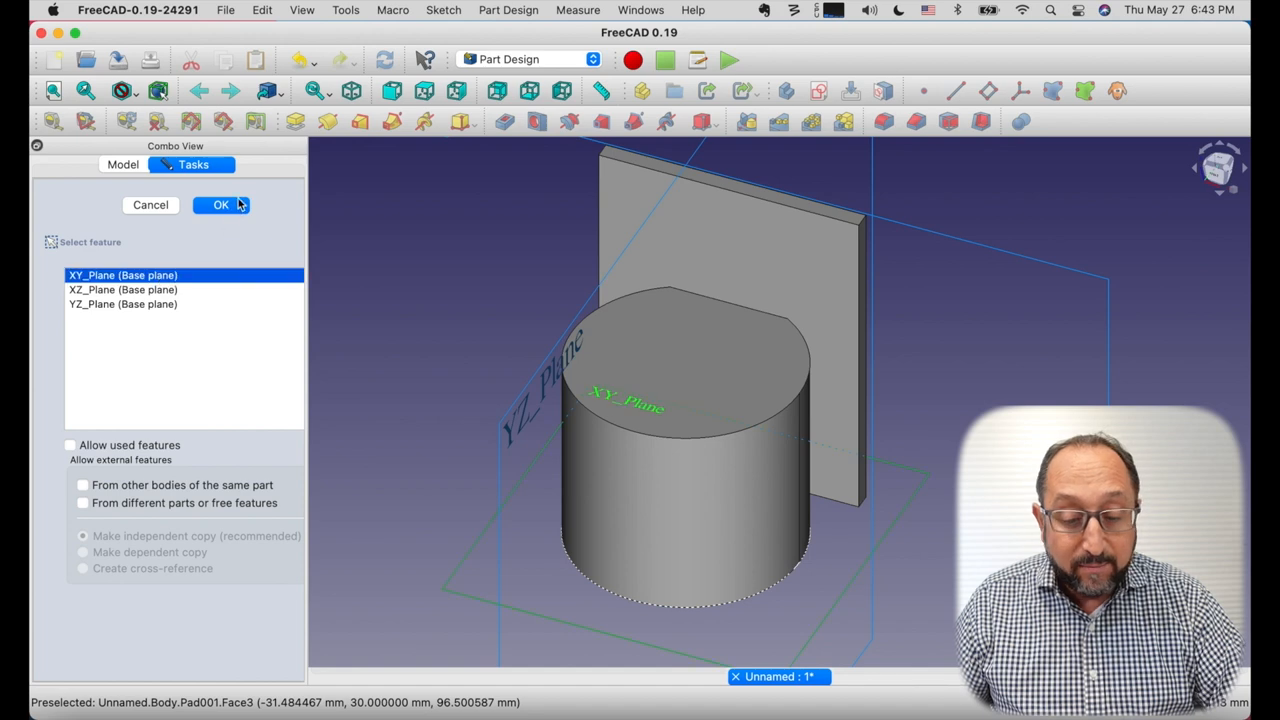
click(221, 204)
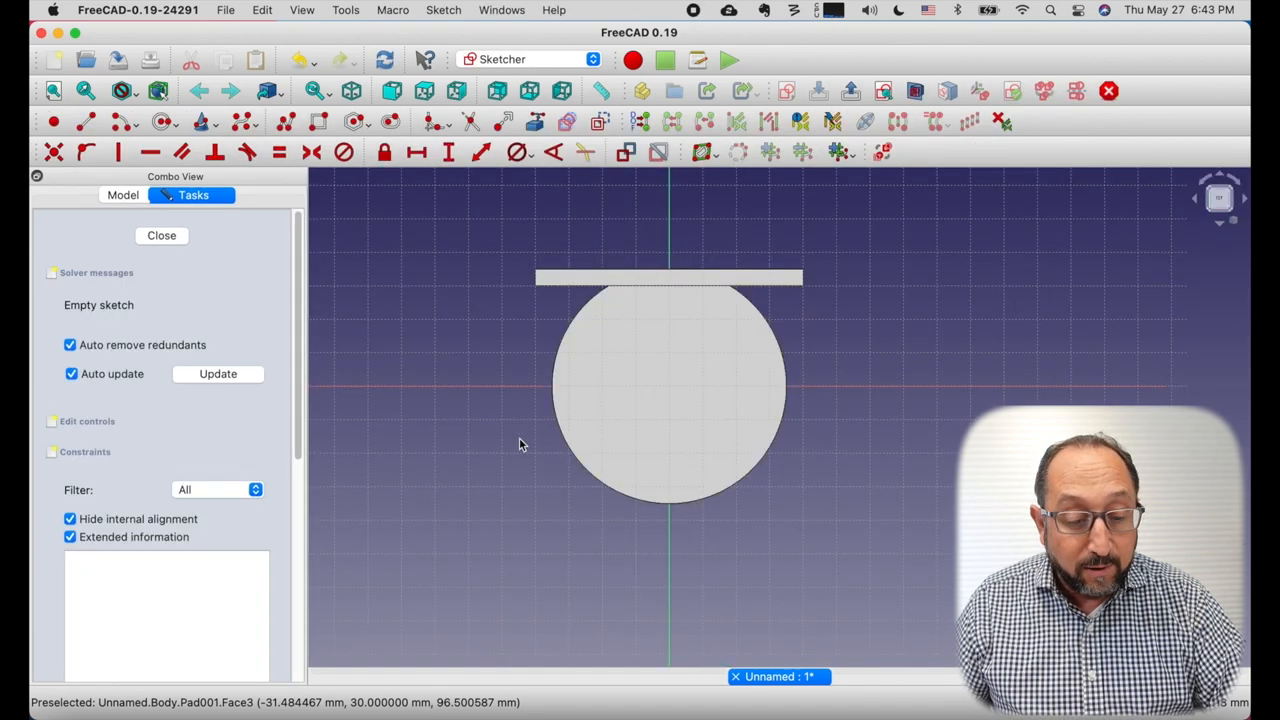
mouse_move(565, 389)
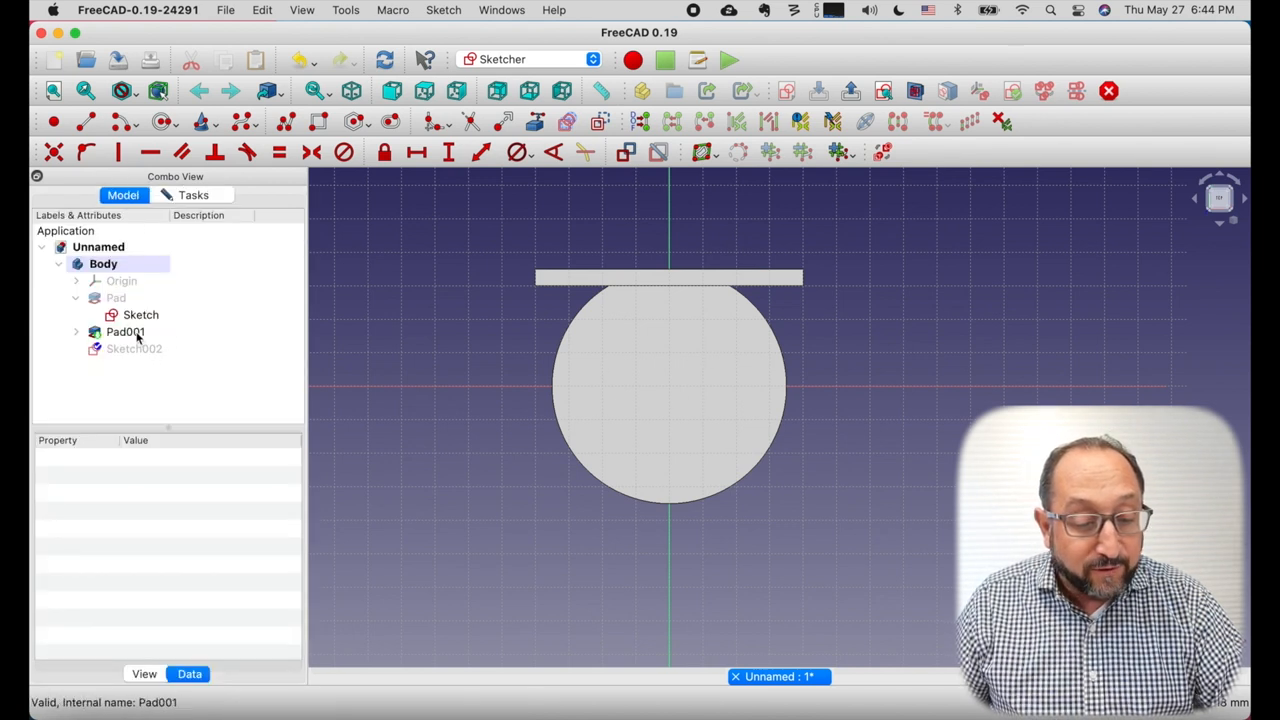
click(116, 298)
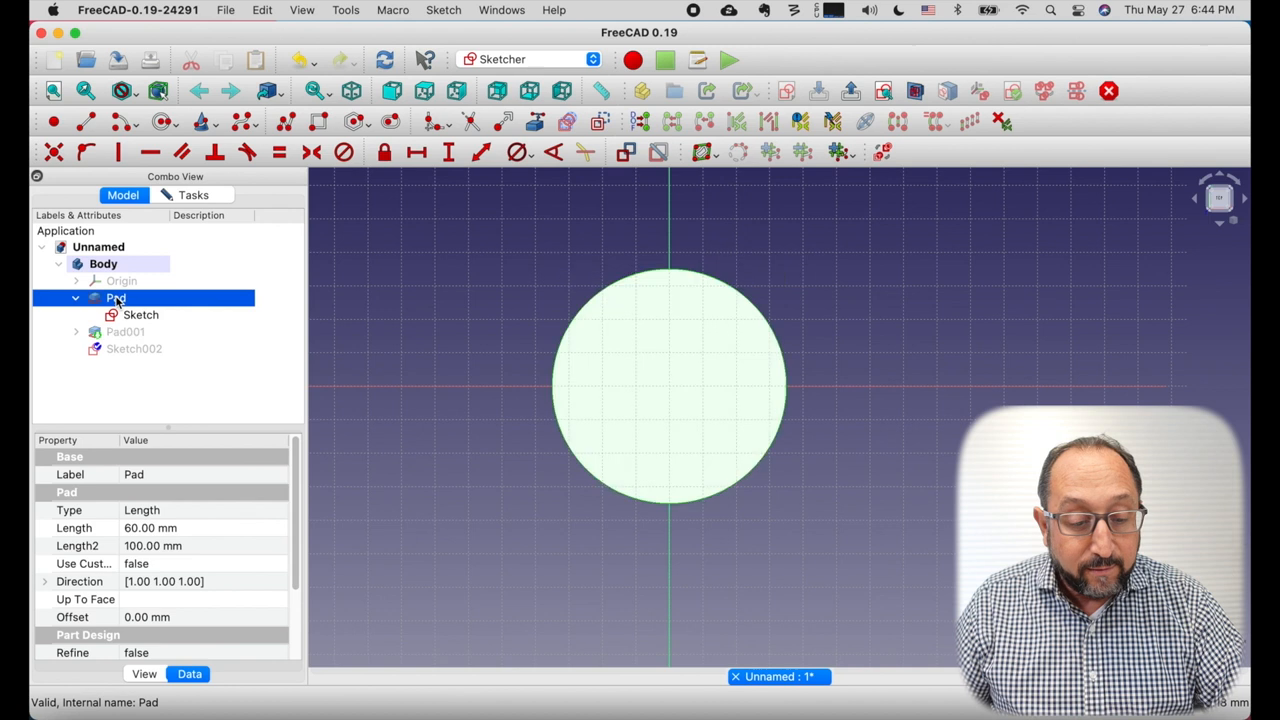
click(124, 331)
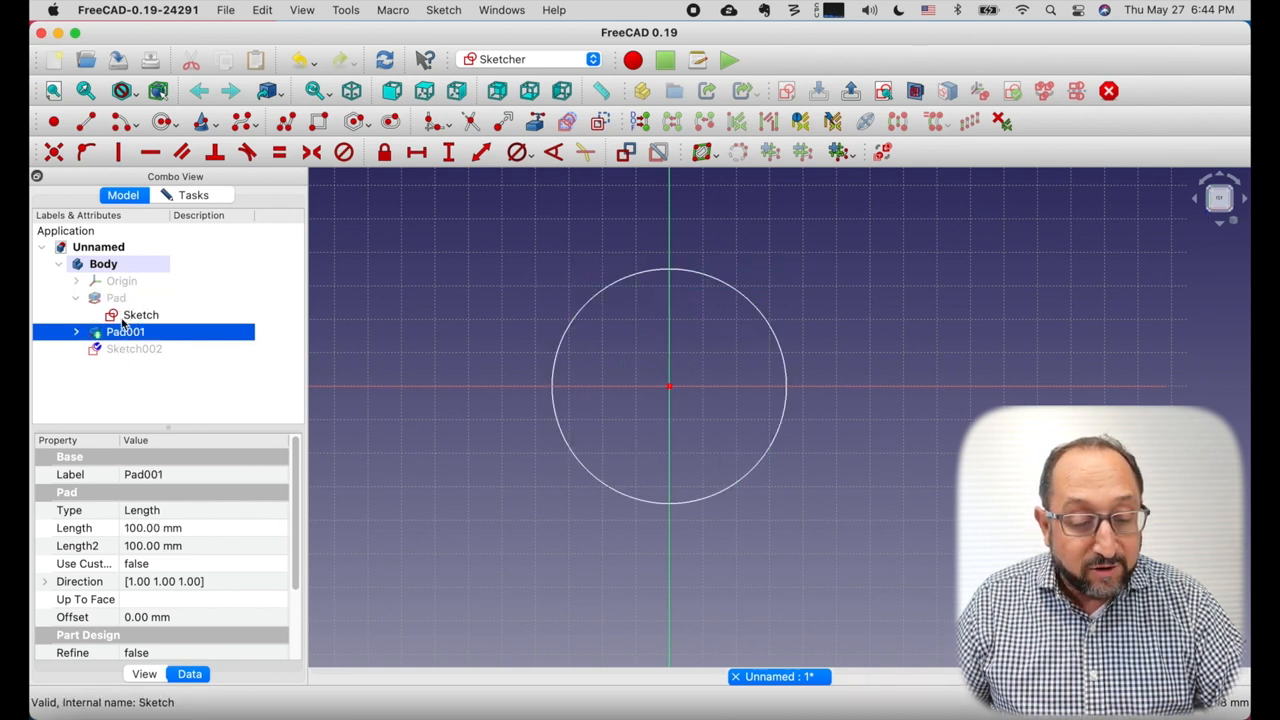
click(133, 348)
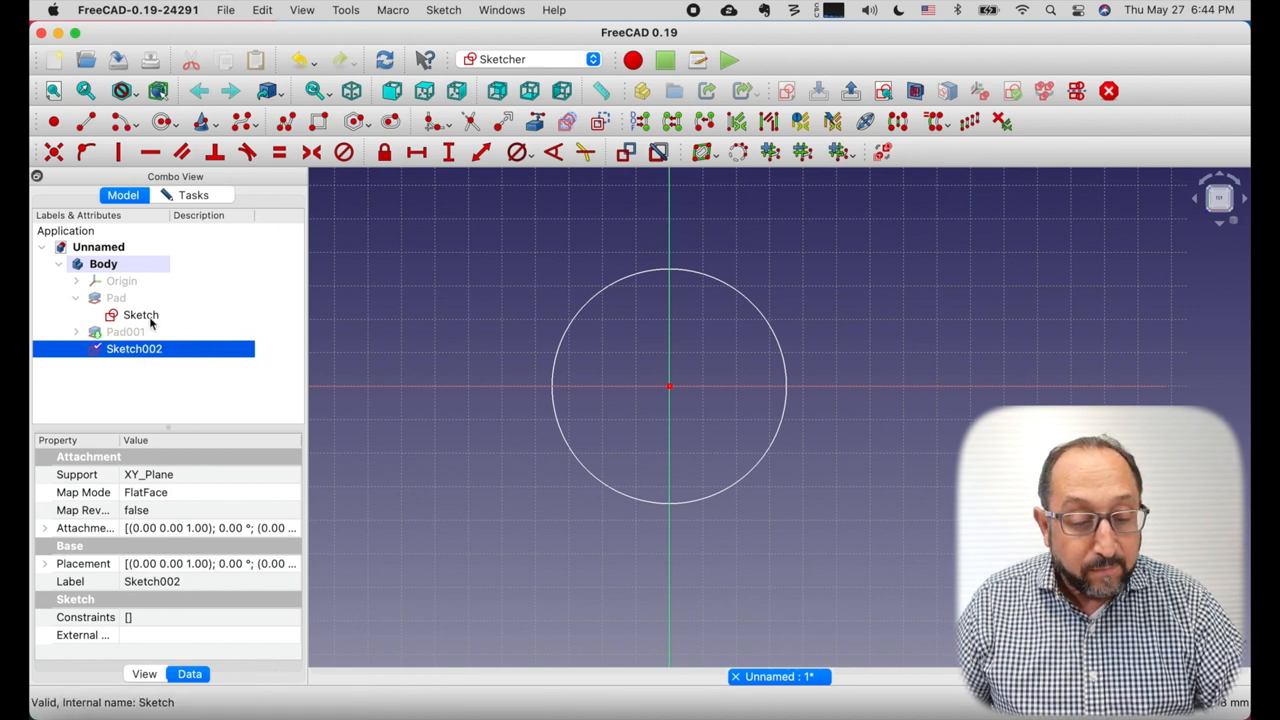
mouse_move(120, 290)
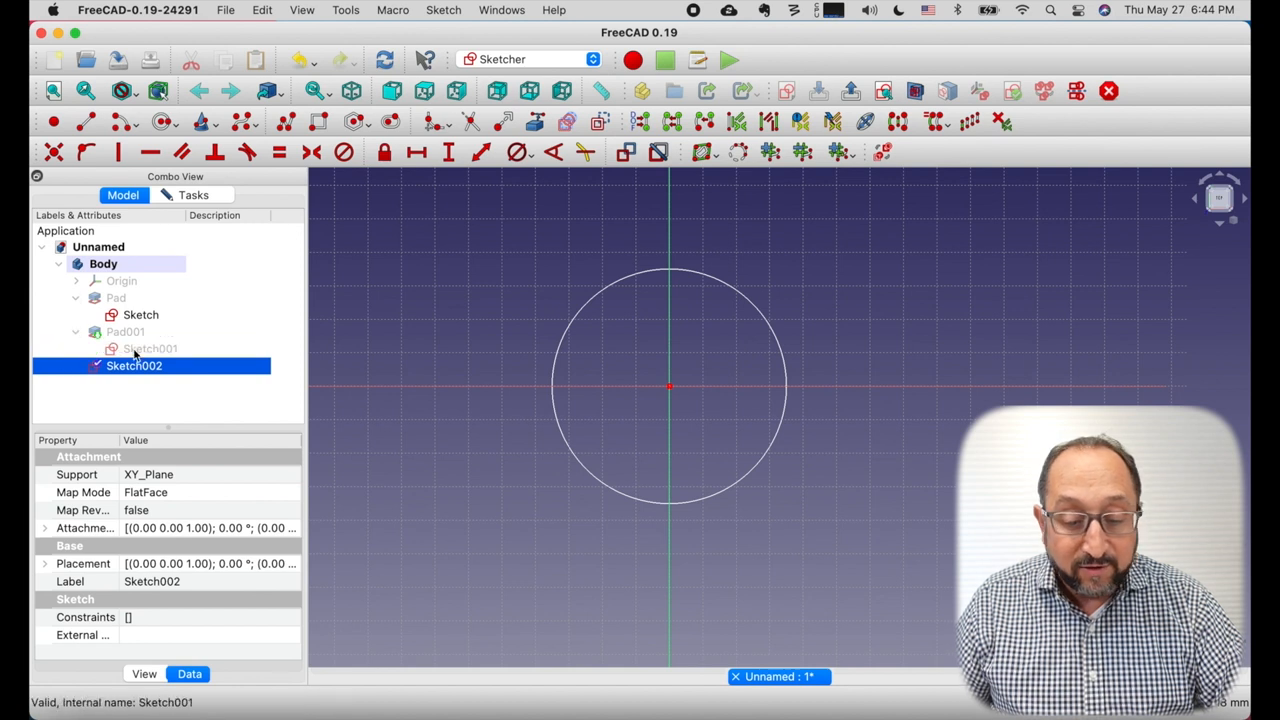
click(150, 348)
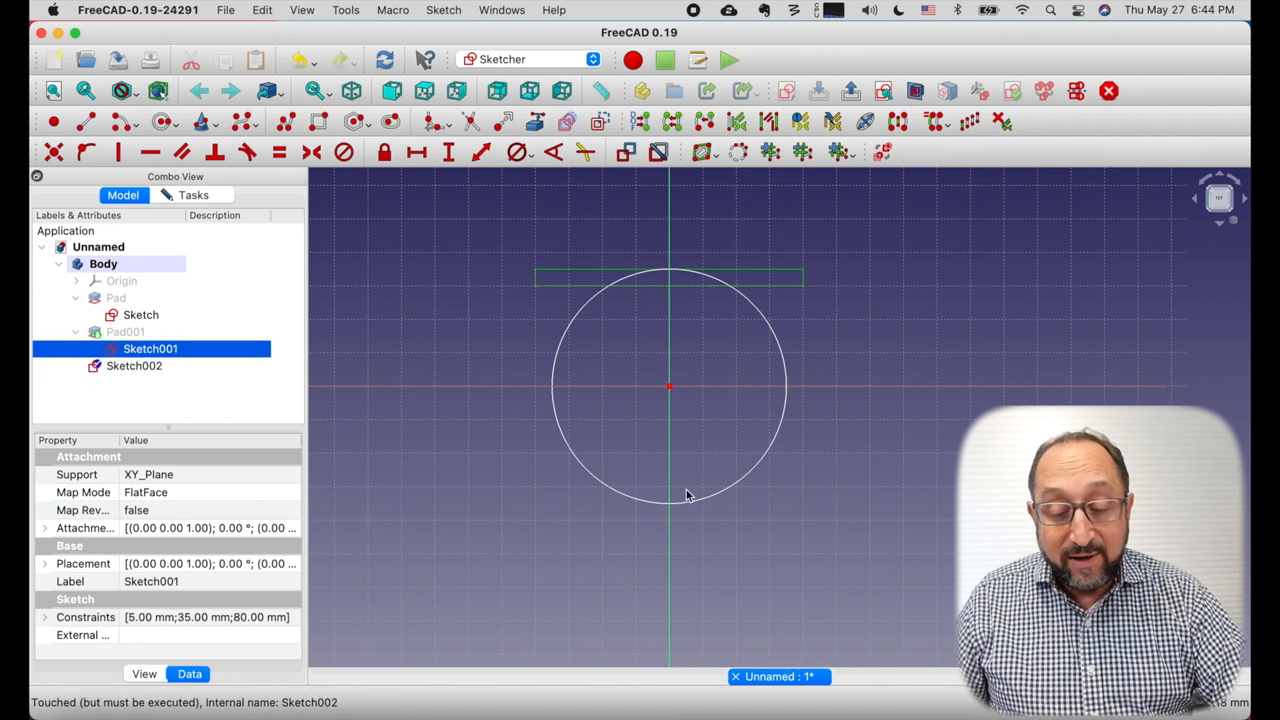
mouse_move(700, 323)
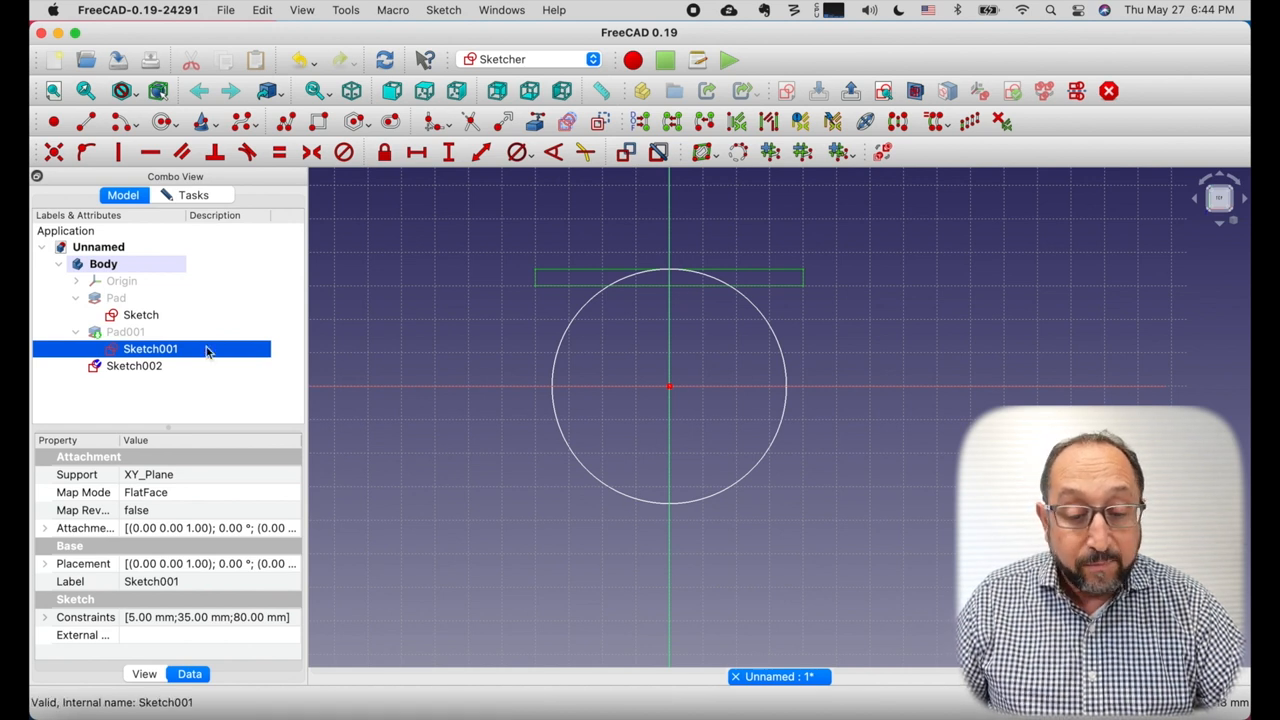
- Constrain the circle in Sketch002 to a 67 mm diameter
click(133, 365)
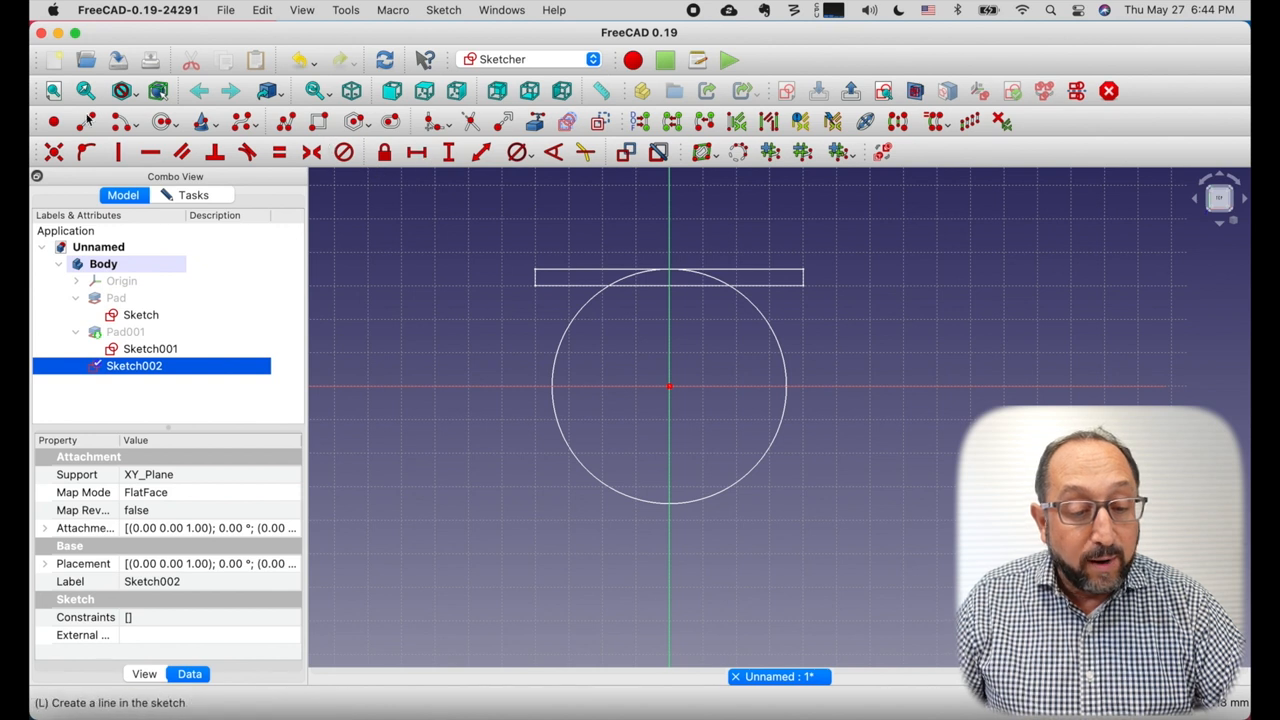
mouse_move(670, 388)
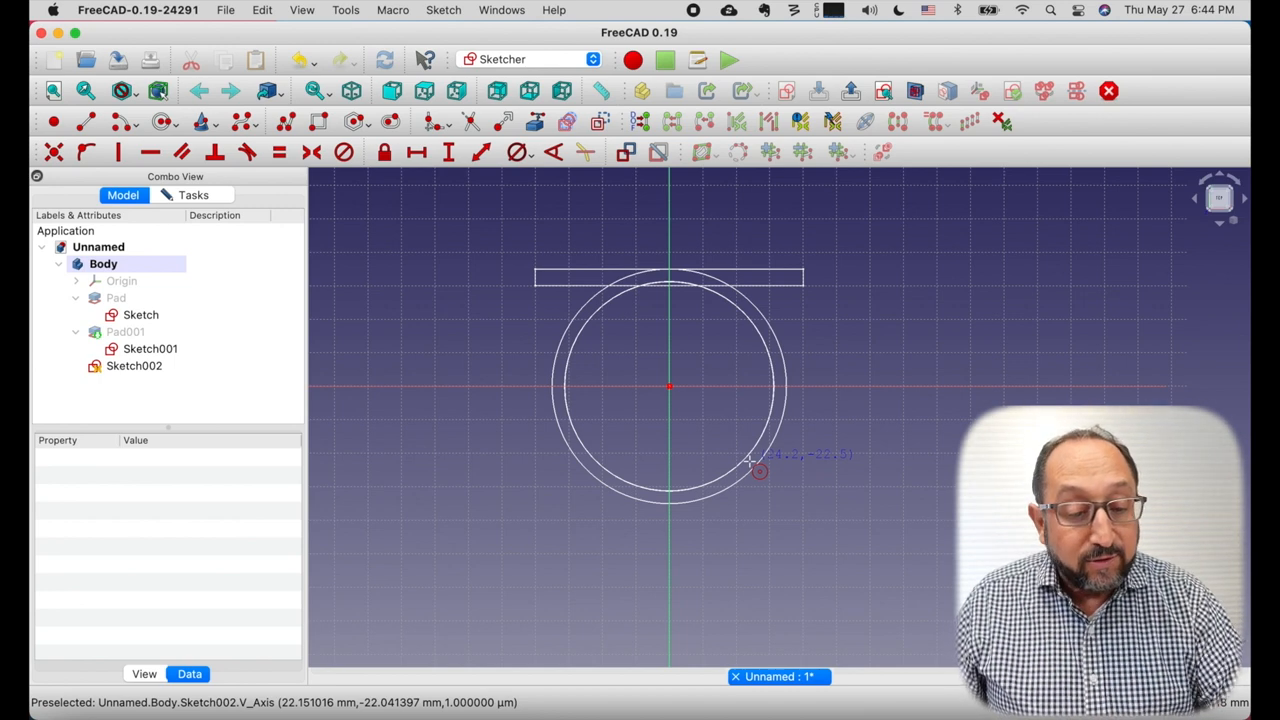
mouse_move(515, 172)
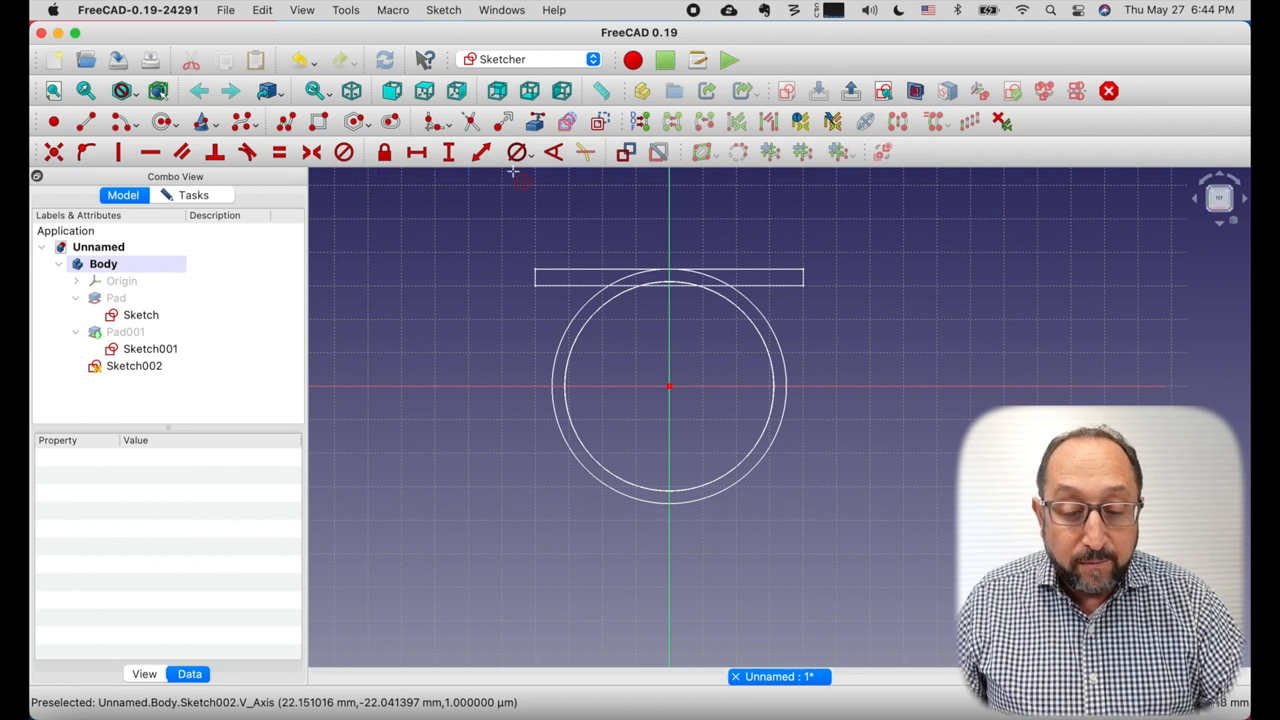
click(517, 151)
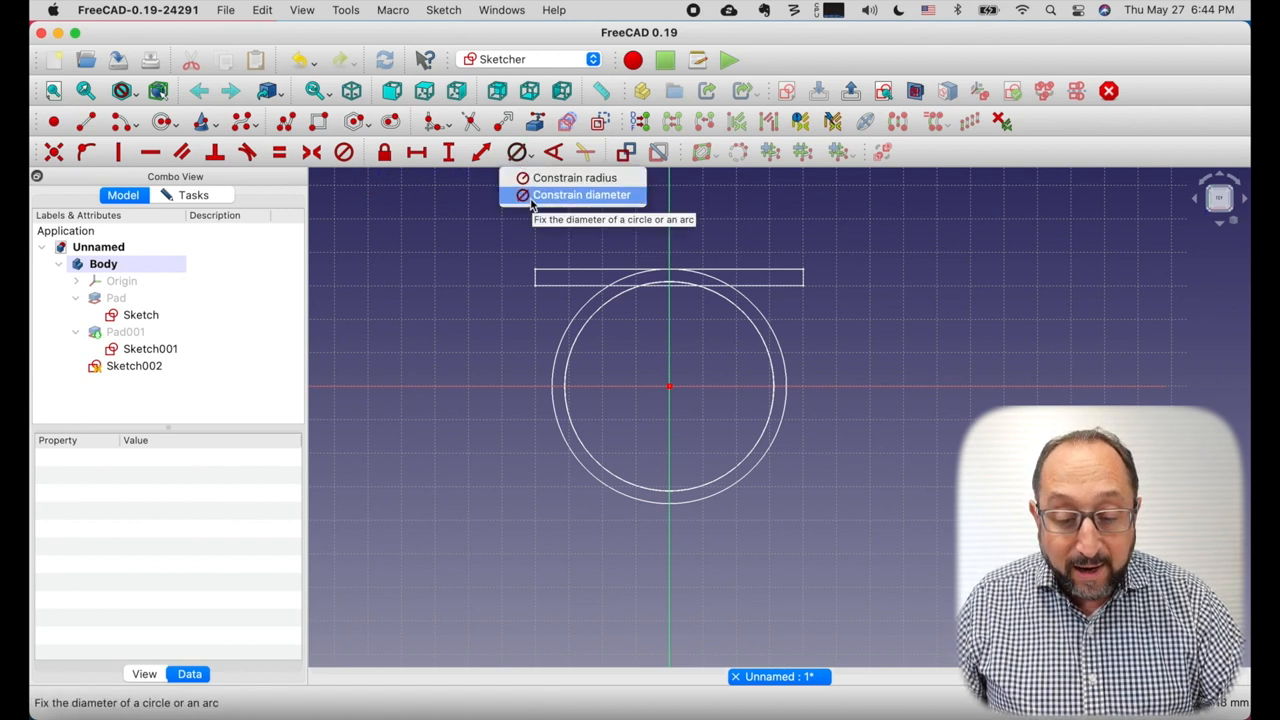
click(582, 194)
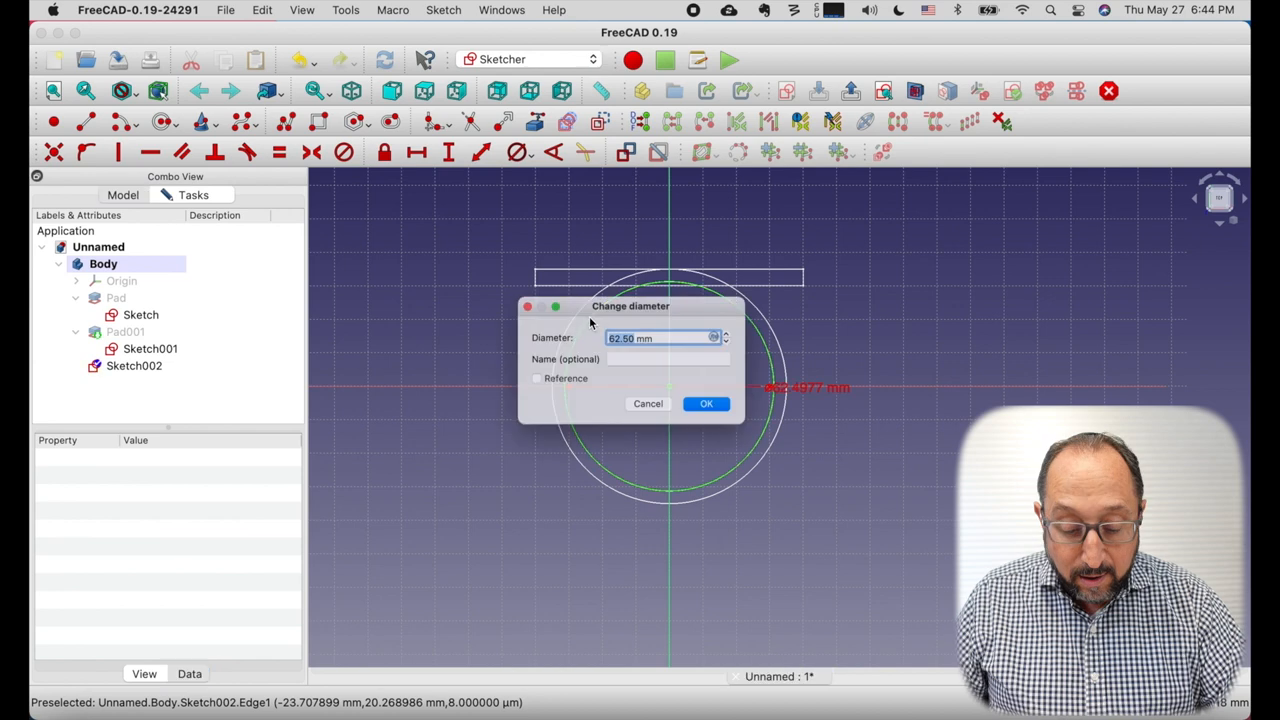
text(67)
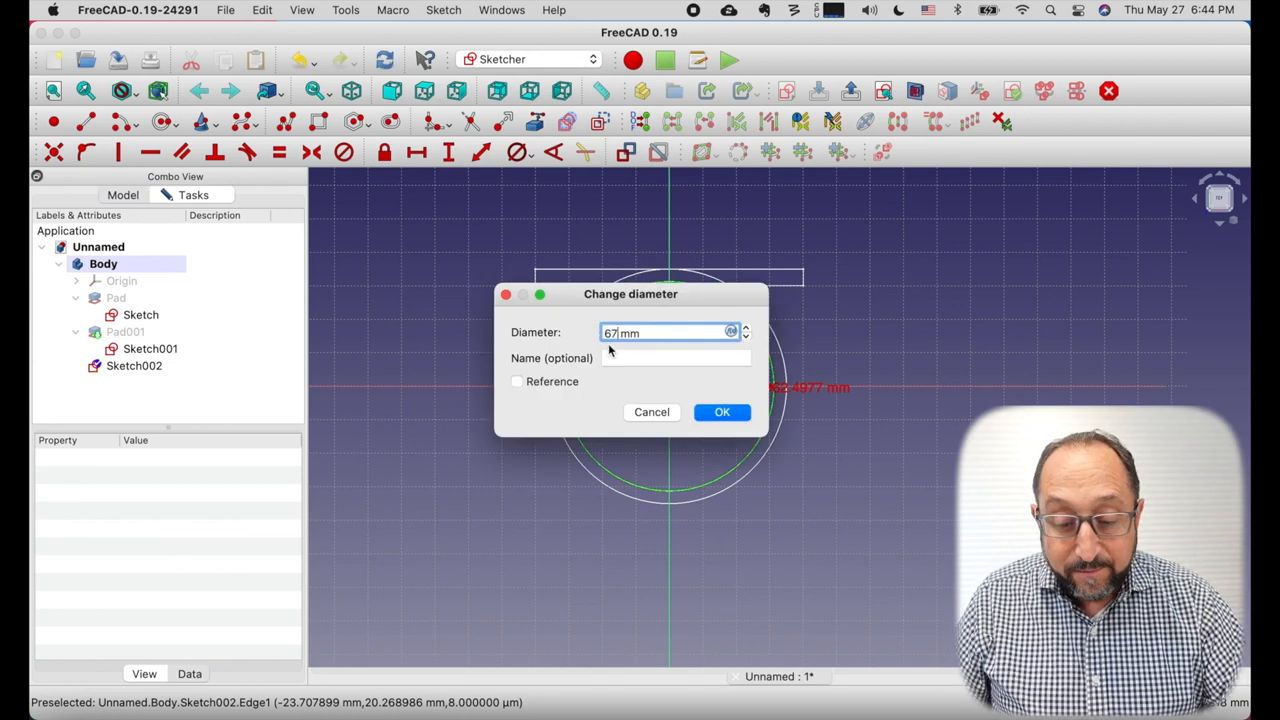
click(722, 412)
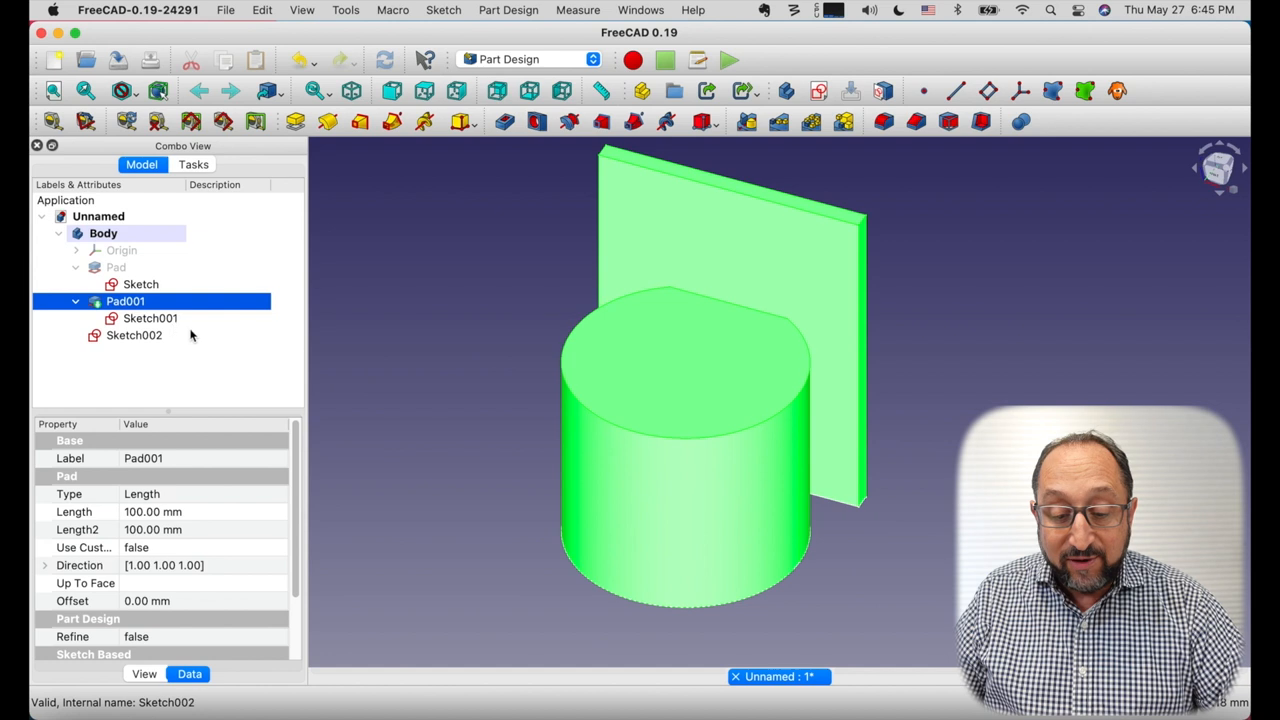
- Cut a reversed 100 mm pocket from Sketch002 into the cylinder
click(320, 360)
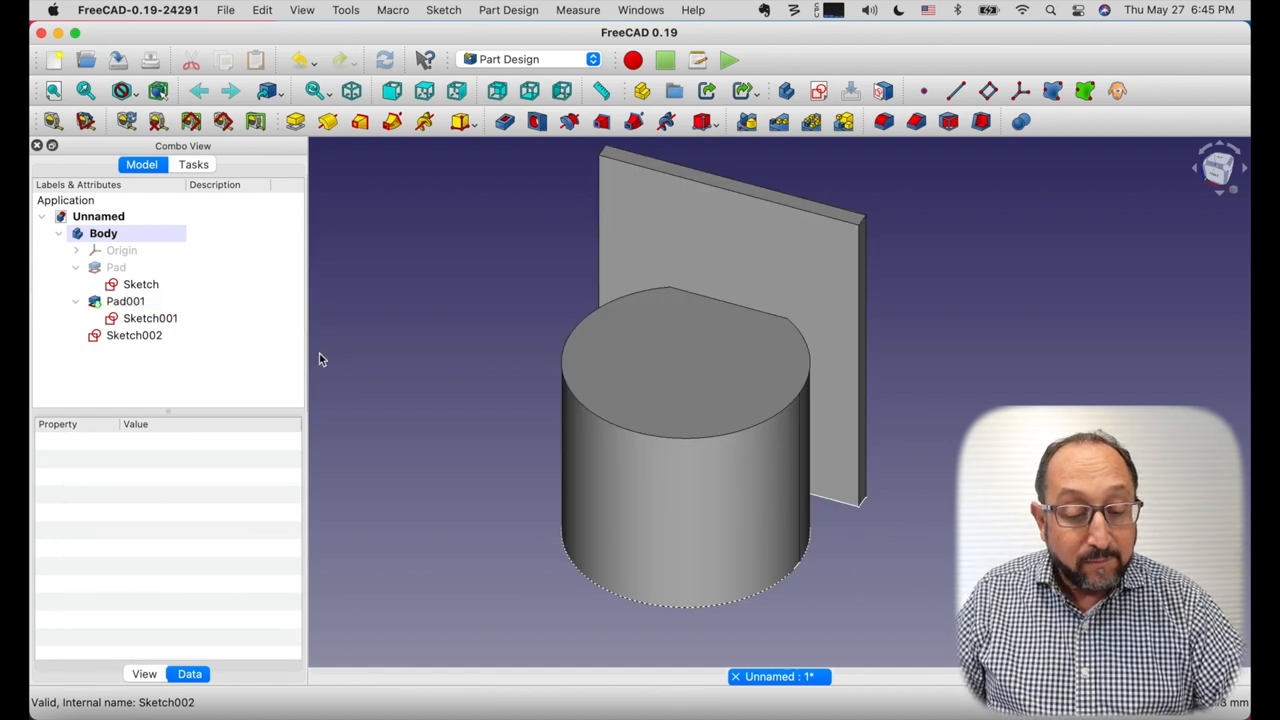
click(134, 335)
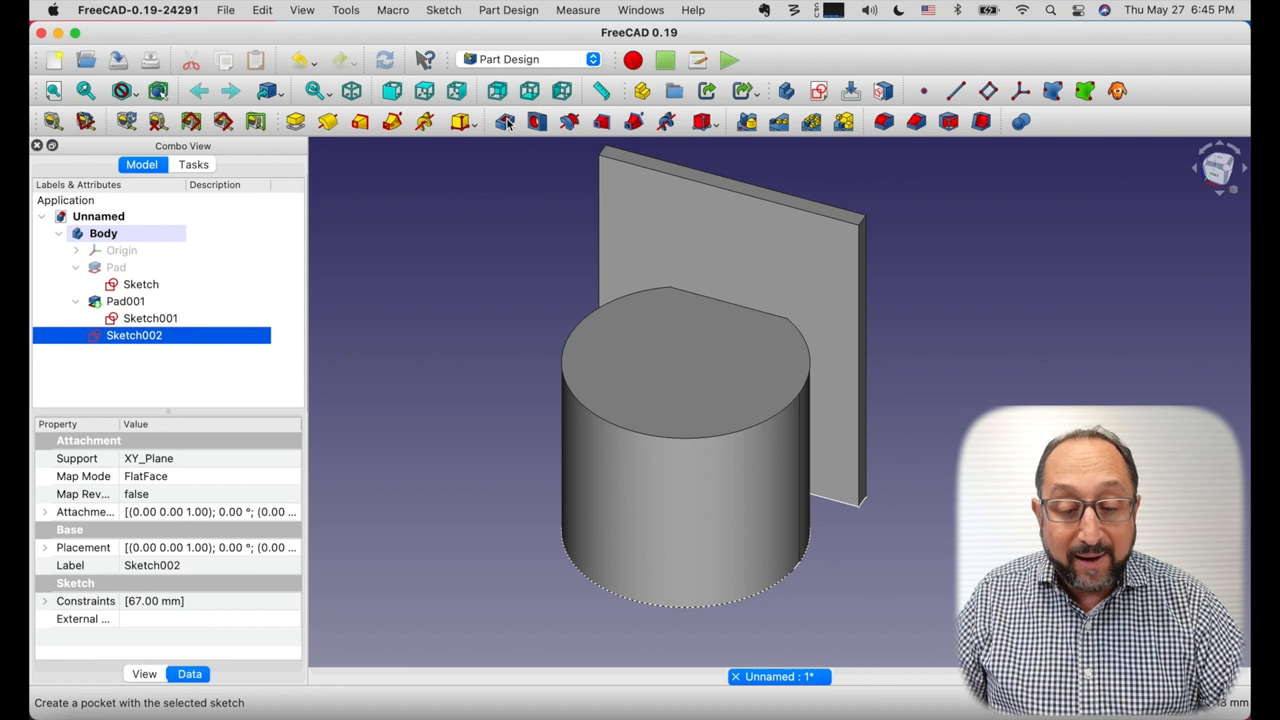
click(505, 121)
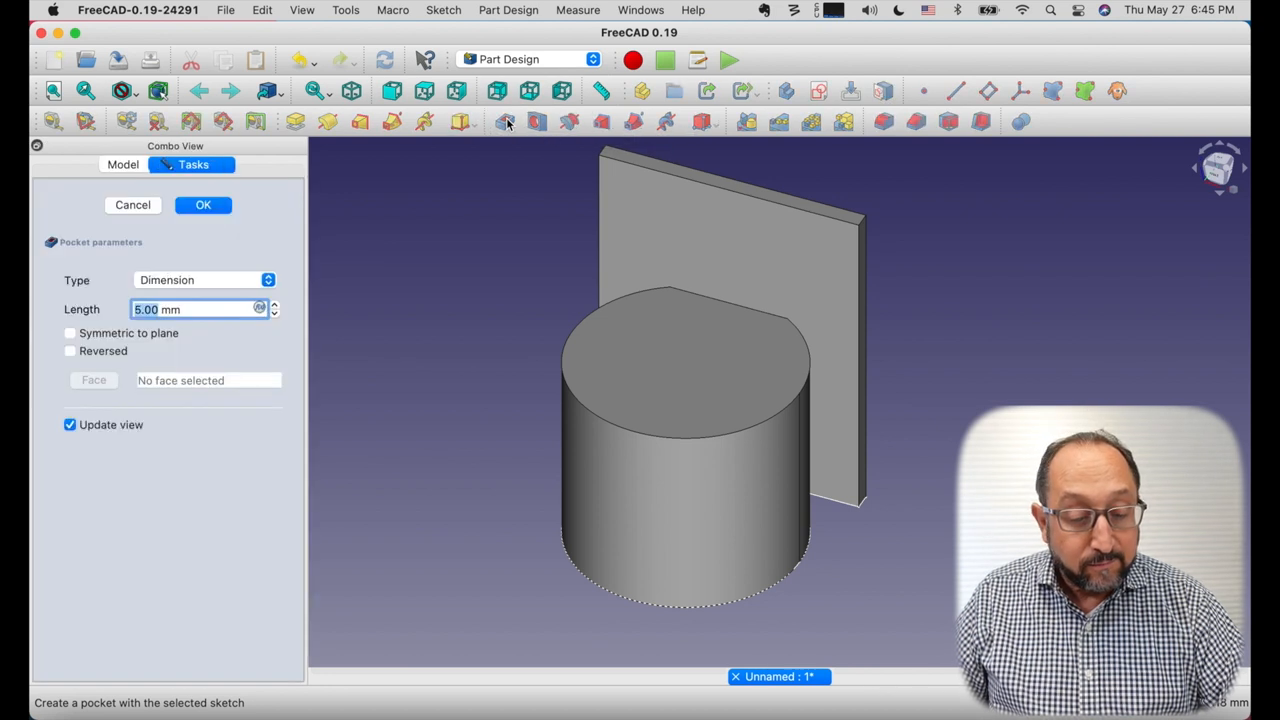
mouse_move(872, 267)
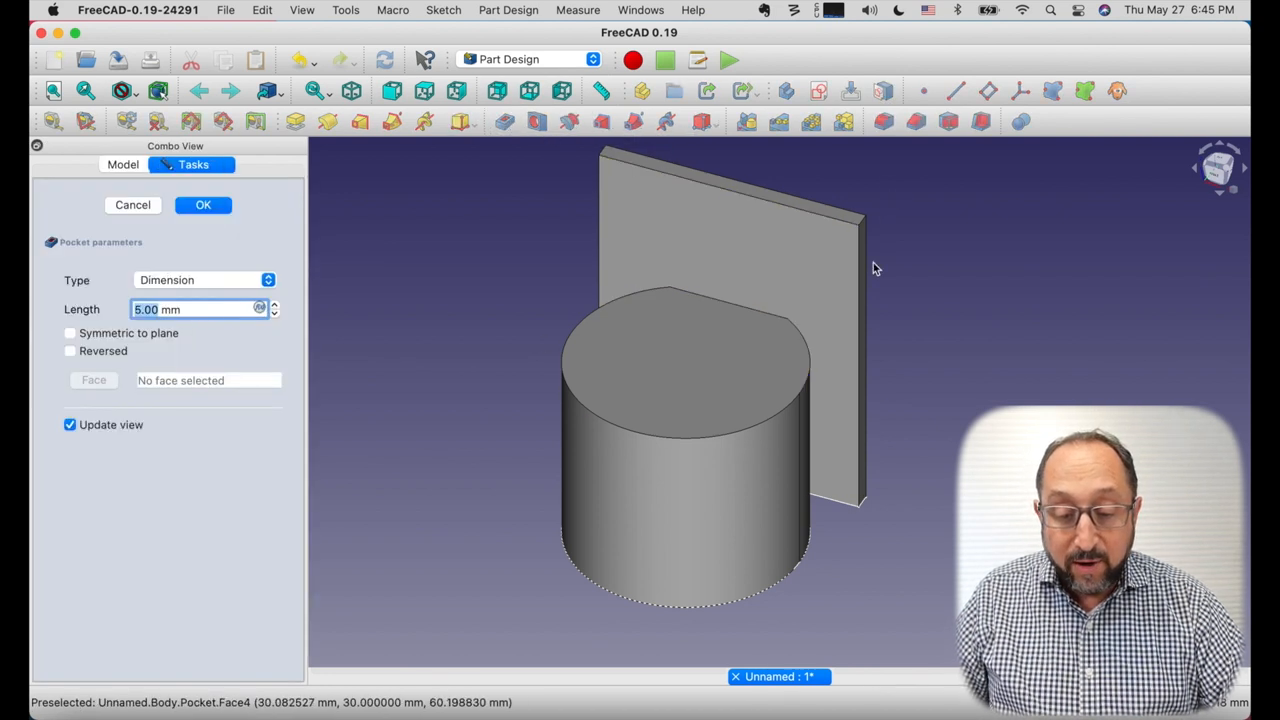
mouse_move(378, 280)
text(100)
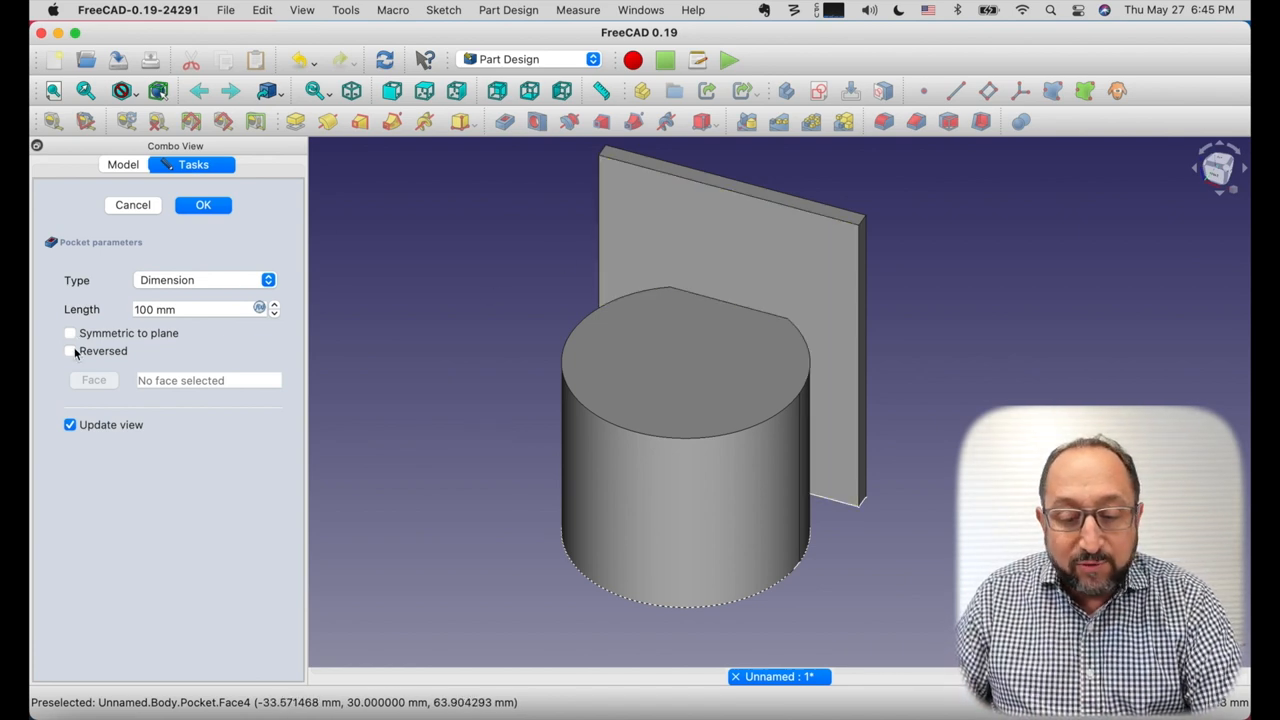
click(70, 351)
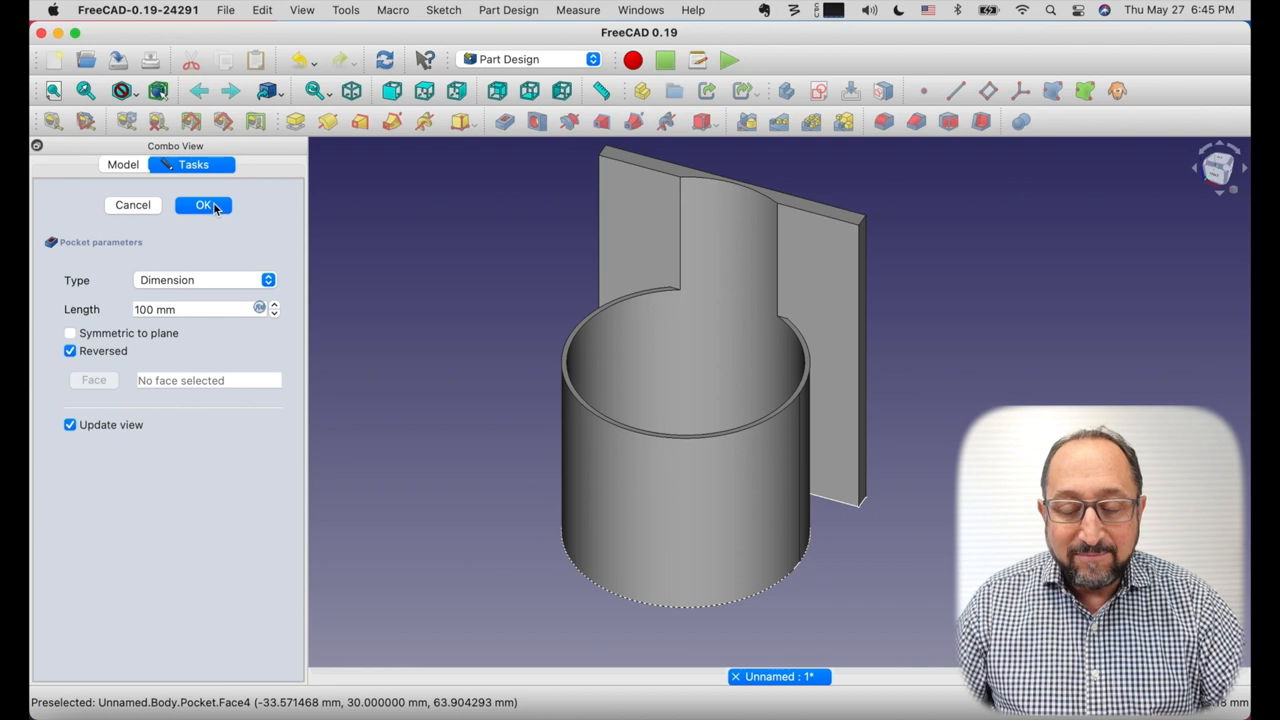
click(203, 205)
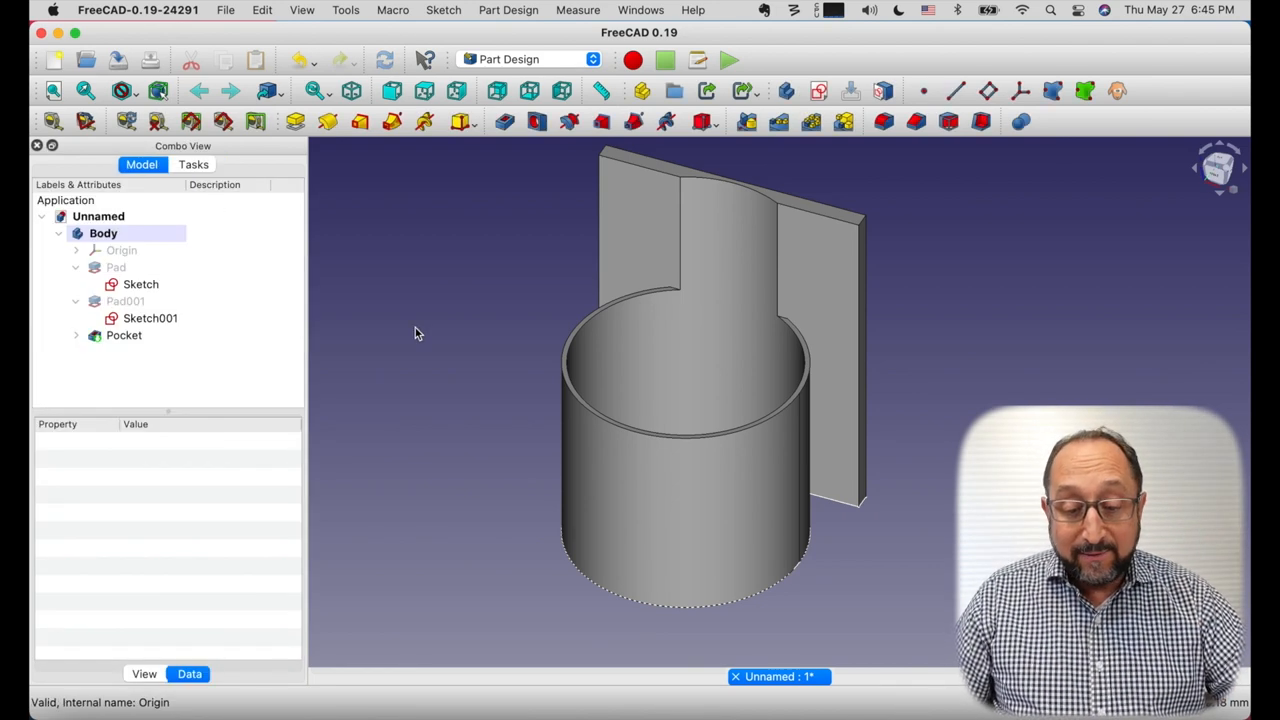
mouse_move(770, 285)
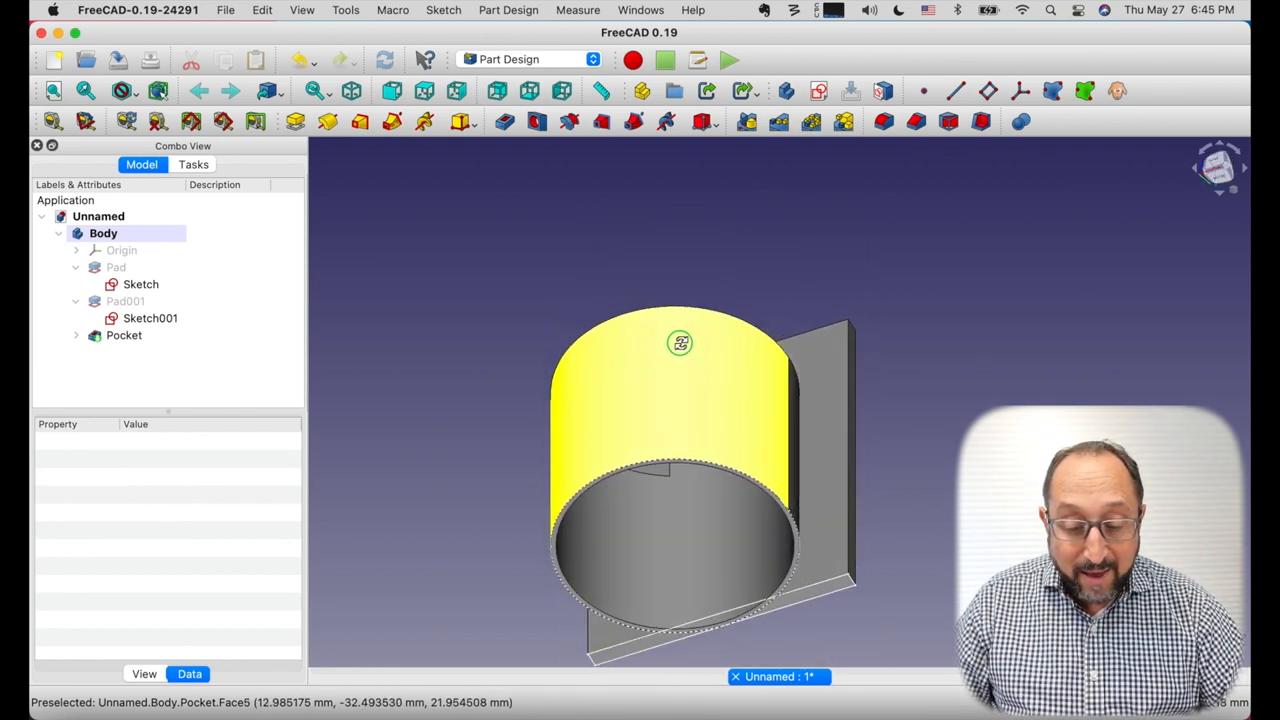
drag(680, 343, 670, 282)
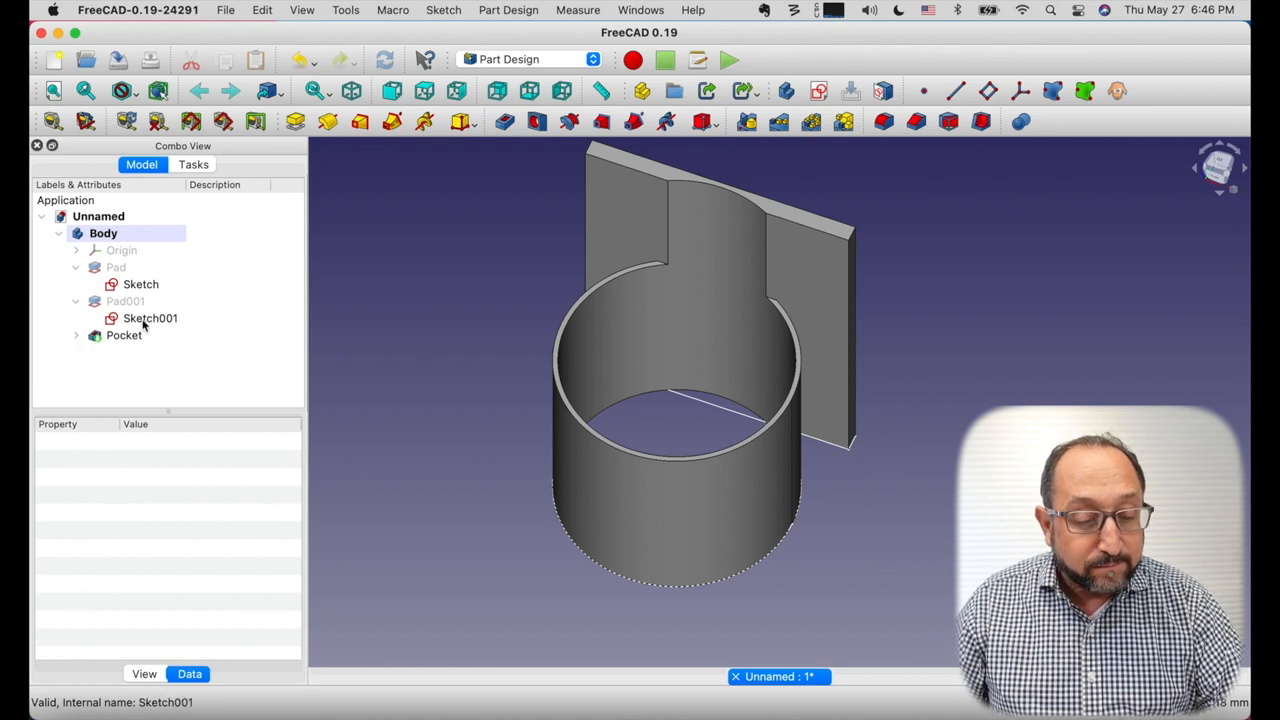
- Set Sketch002's Attachment Offset z position to 5 mm
click(124, 335)
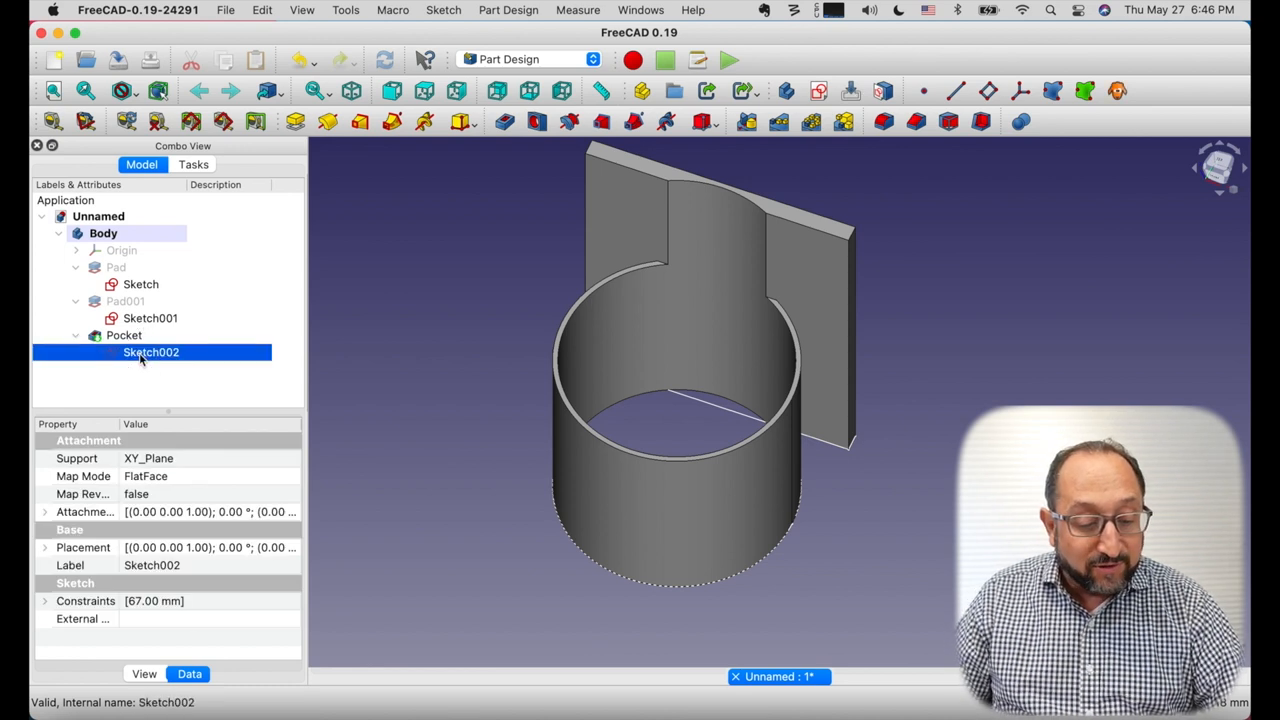
click(45, 511)
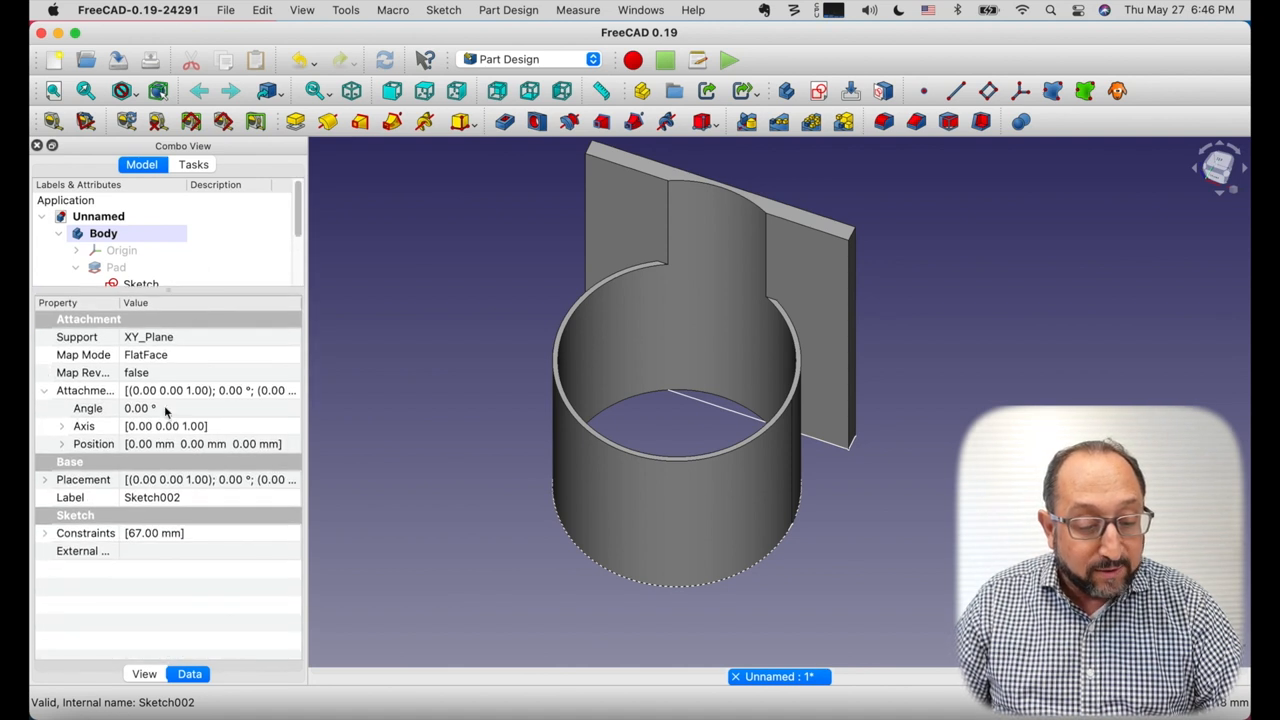
click(62, 443)
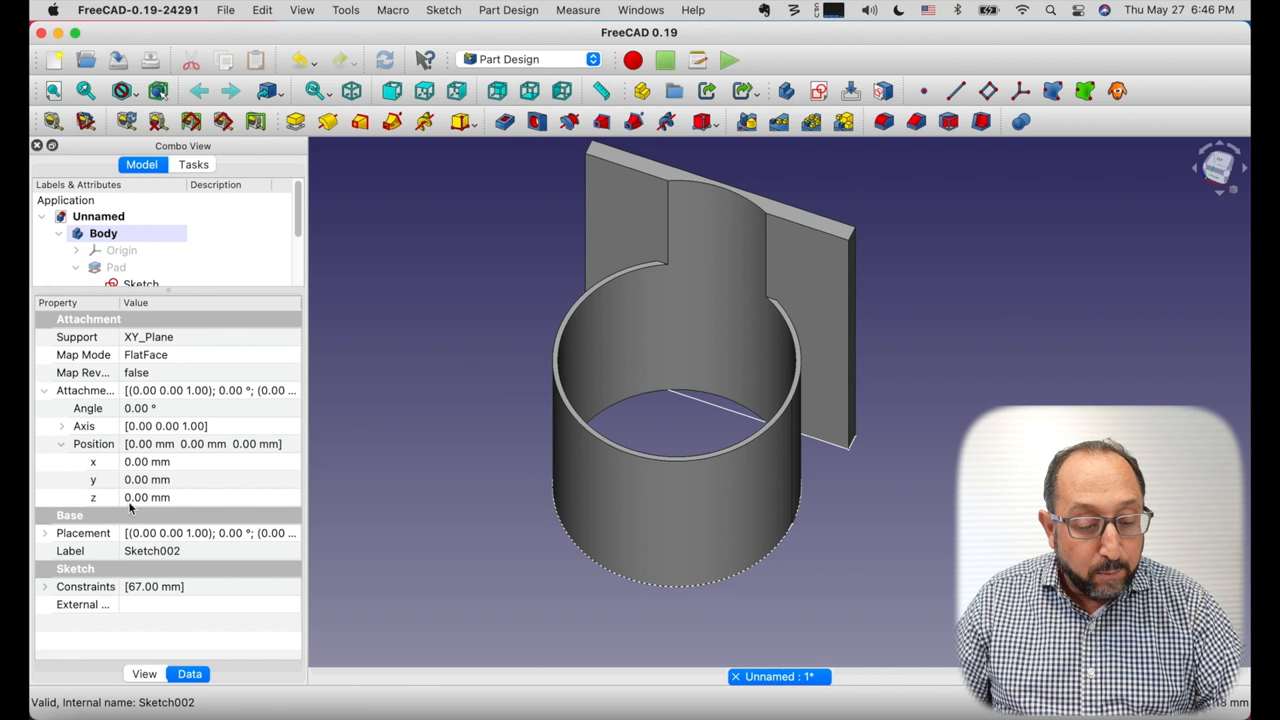
click(170, 498)
text(5)
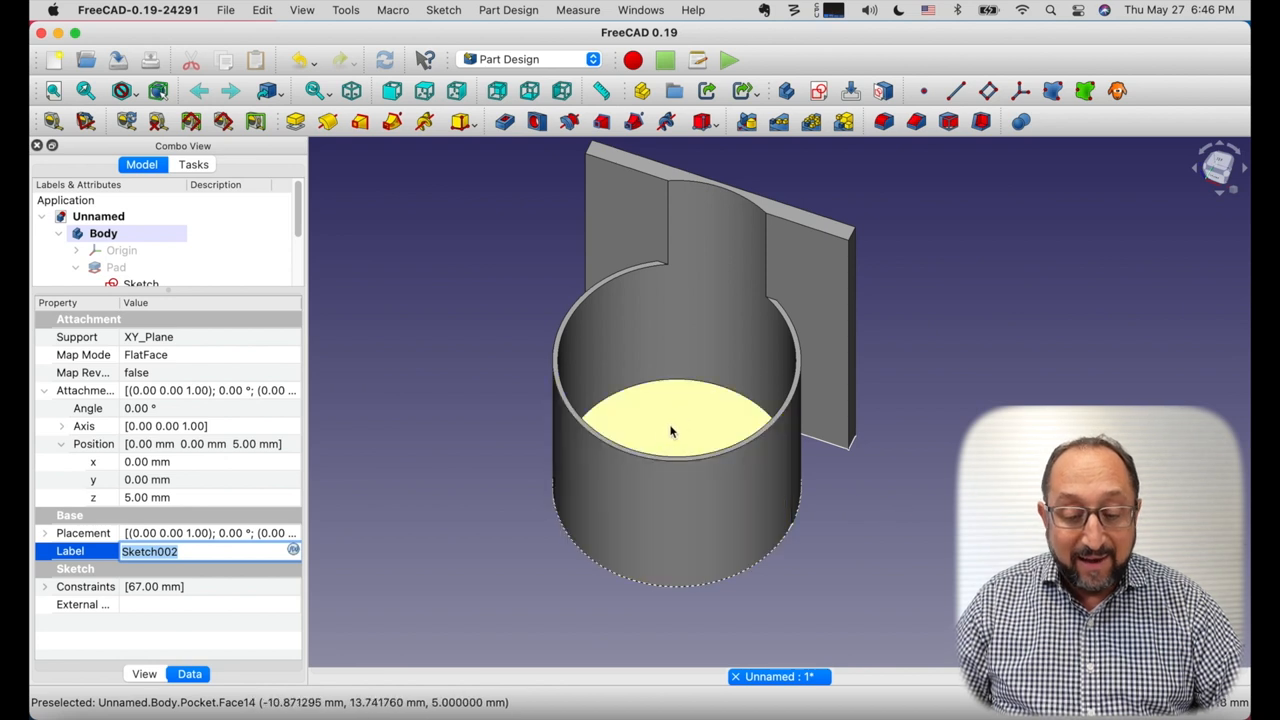
mouse_move(923, 495)
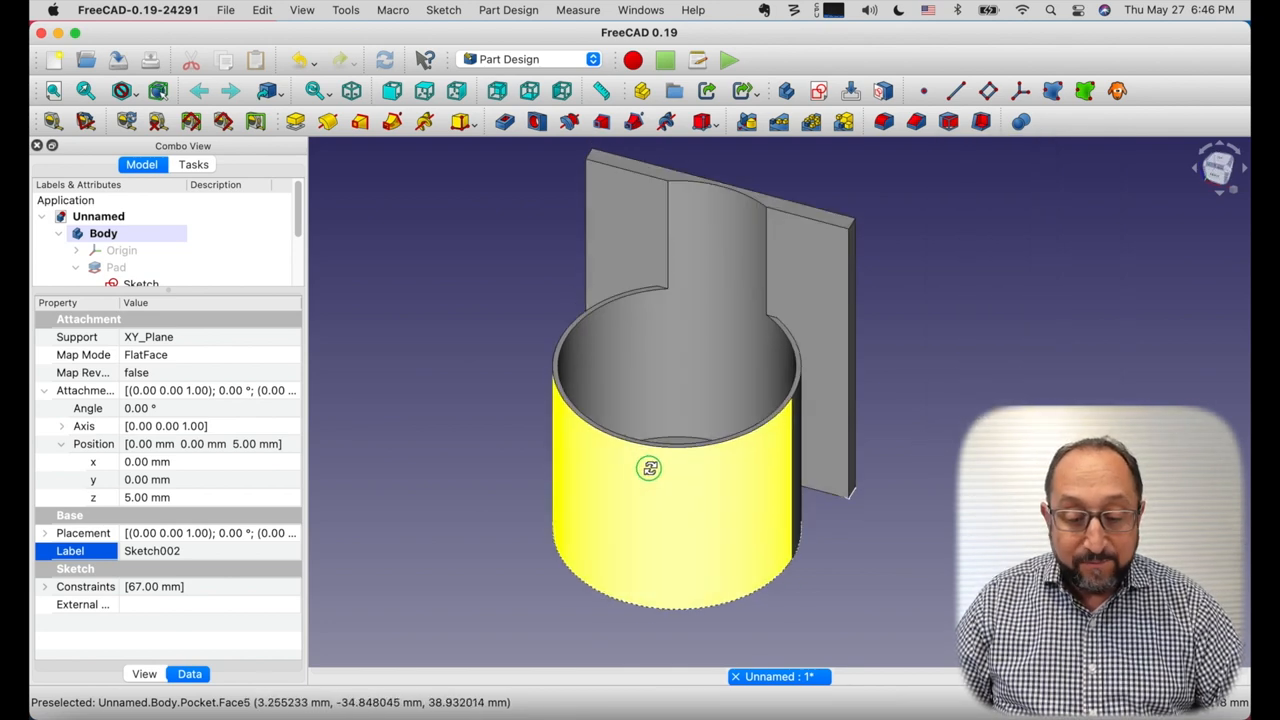
- Orbit the can holder to view it side-on to the flange
drag(675, 400, 640, 440)
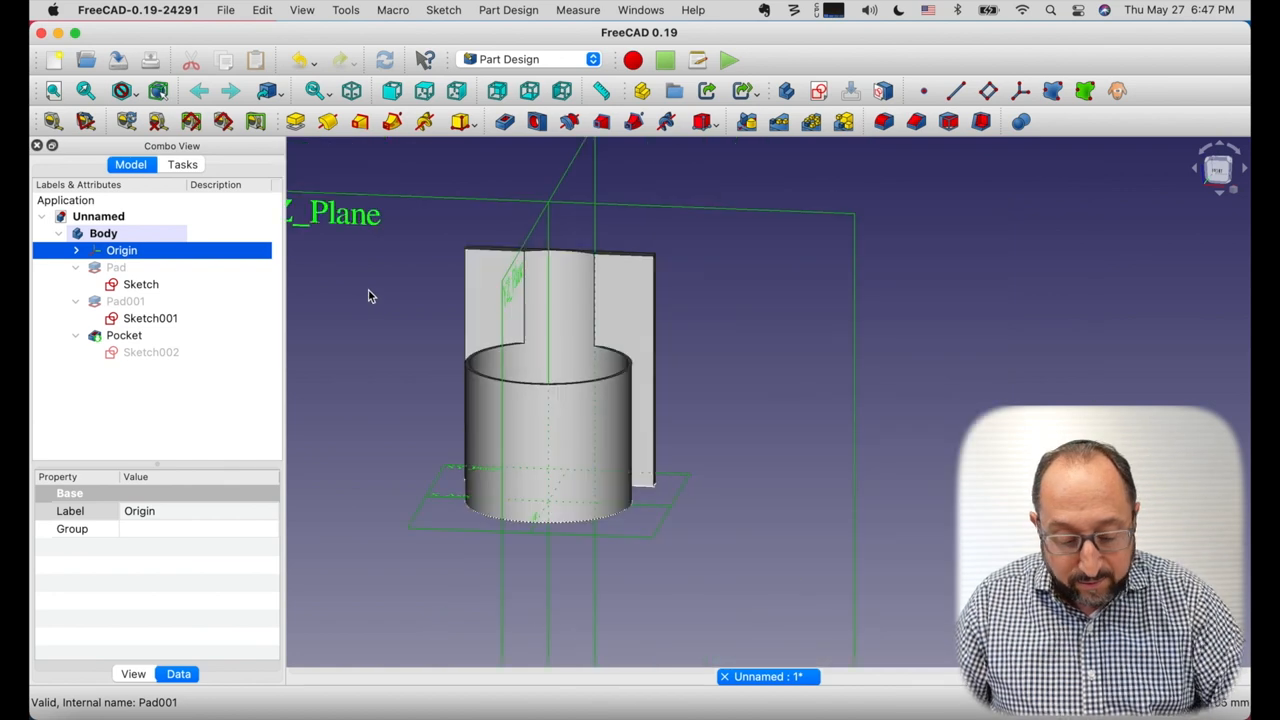
drag(370, 290, 428, 308)
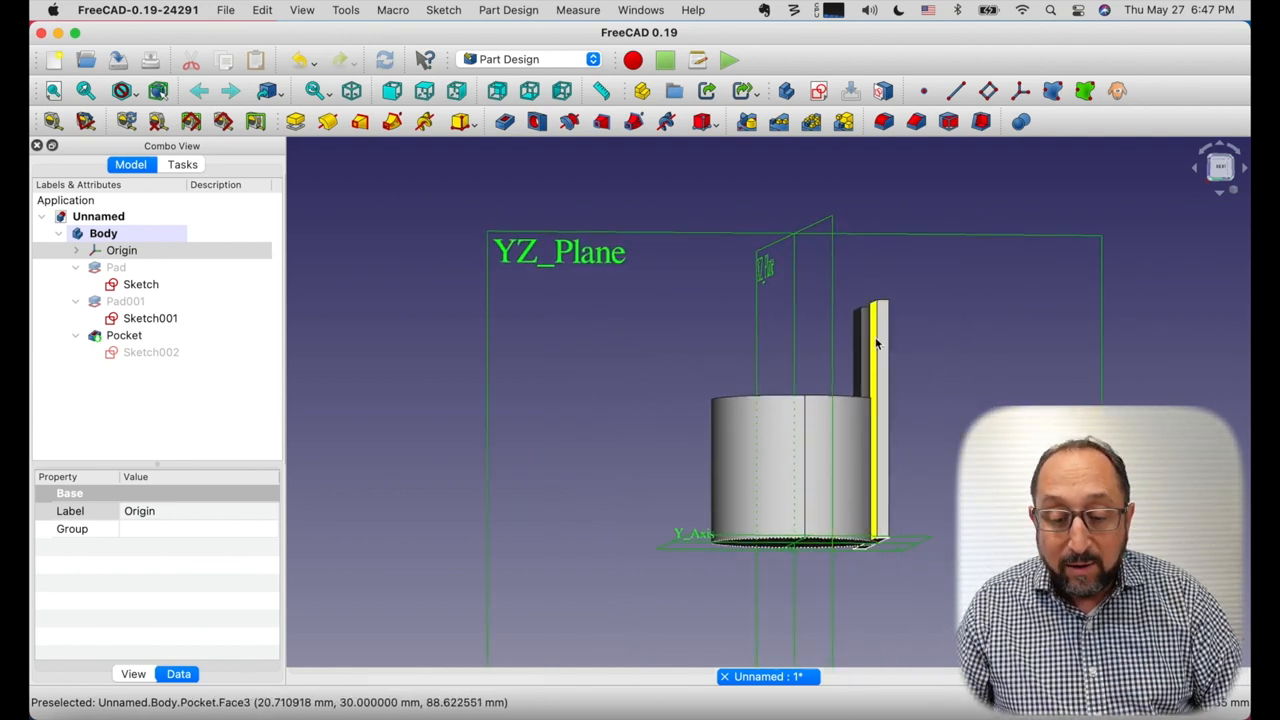
mouse_move(1095, 348)
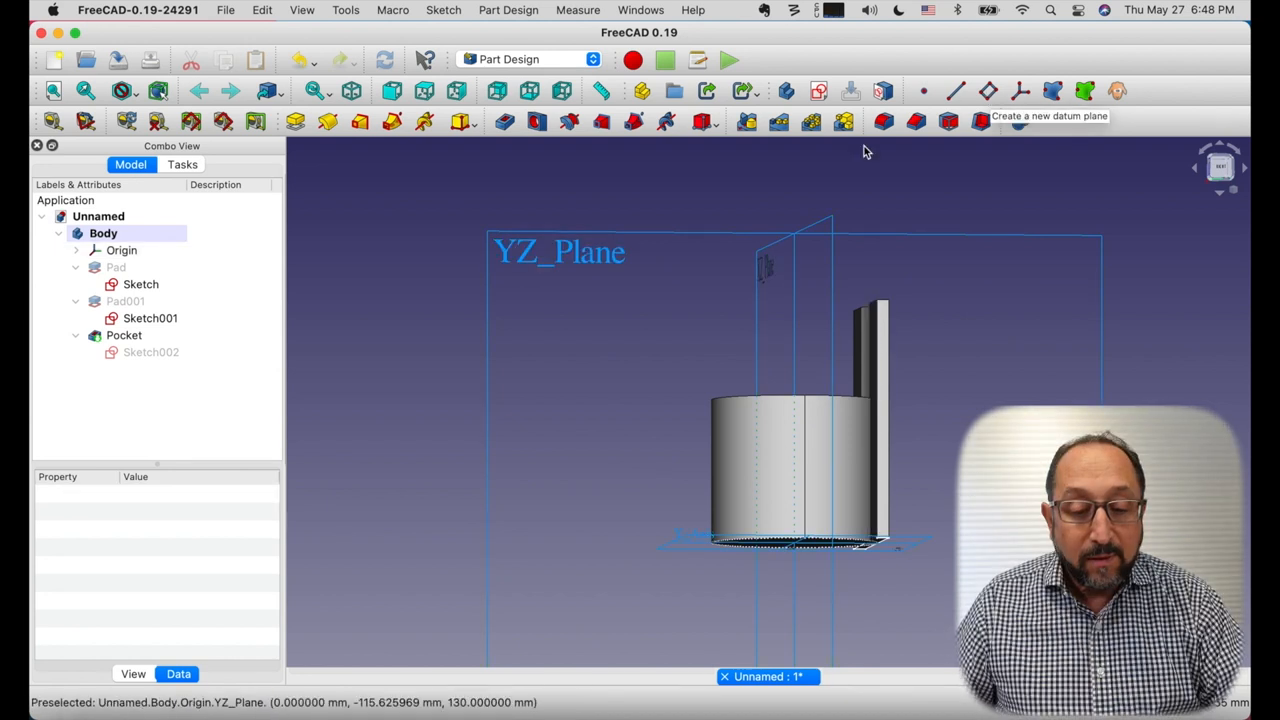
mouse_move(416, 324)
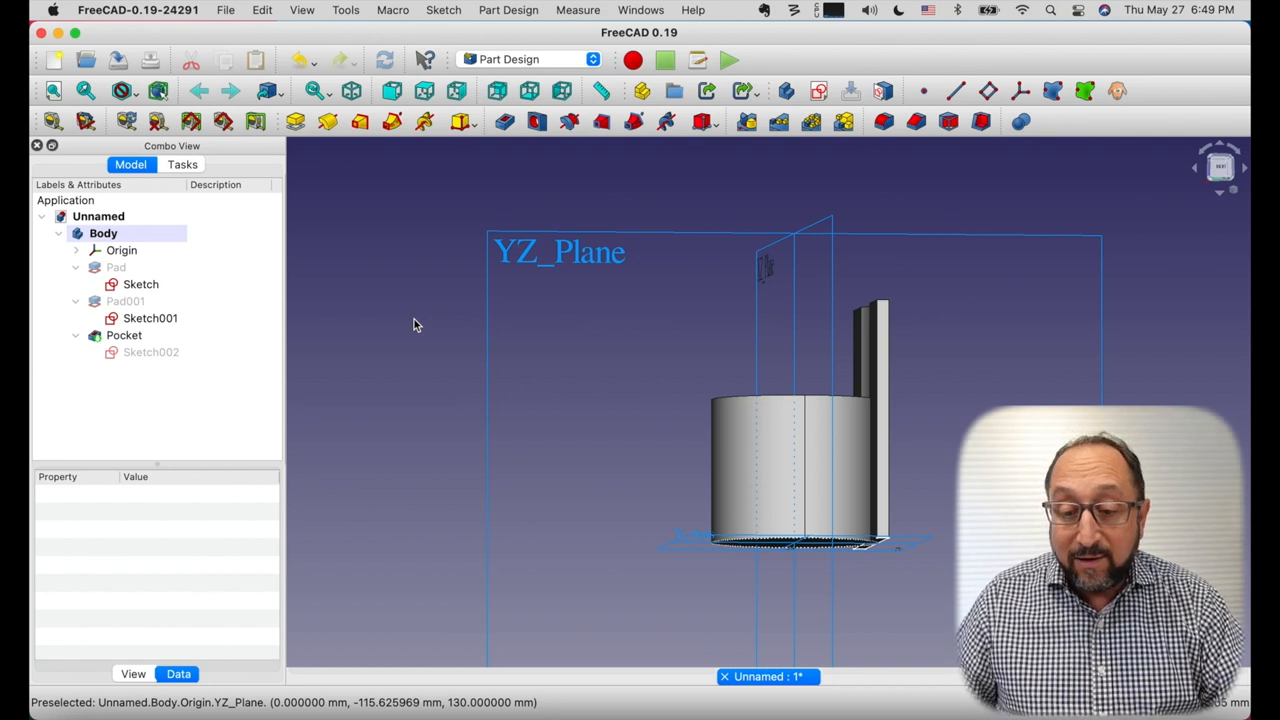
mouse_move(981, 121)
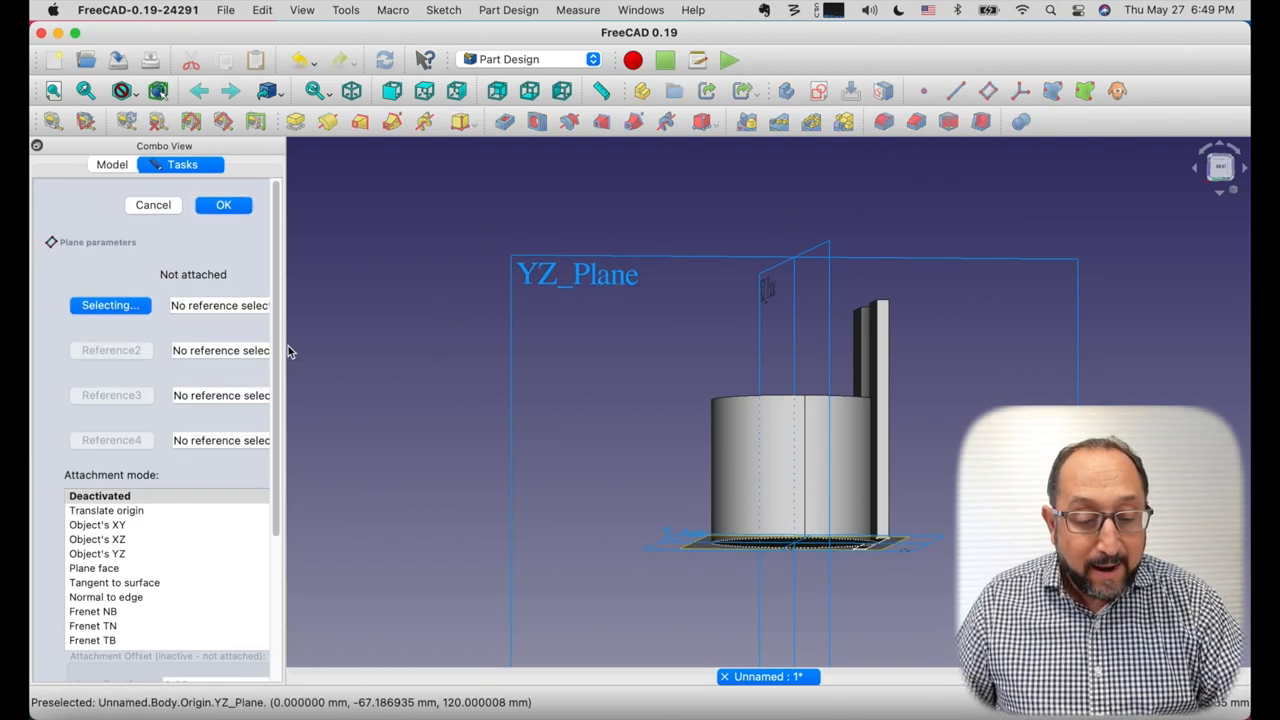
- Widen the Tasks panel and pick XZ_Plane as the datum plane reference
drag(285, 348, 455, 348)
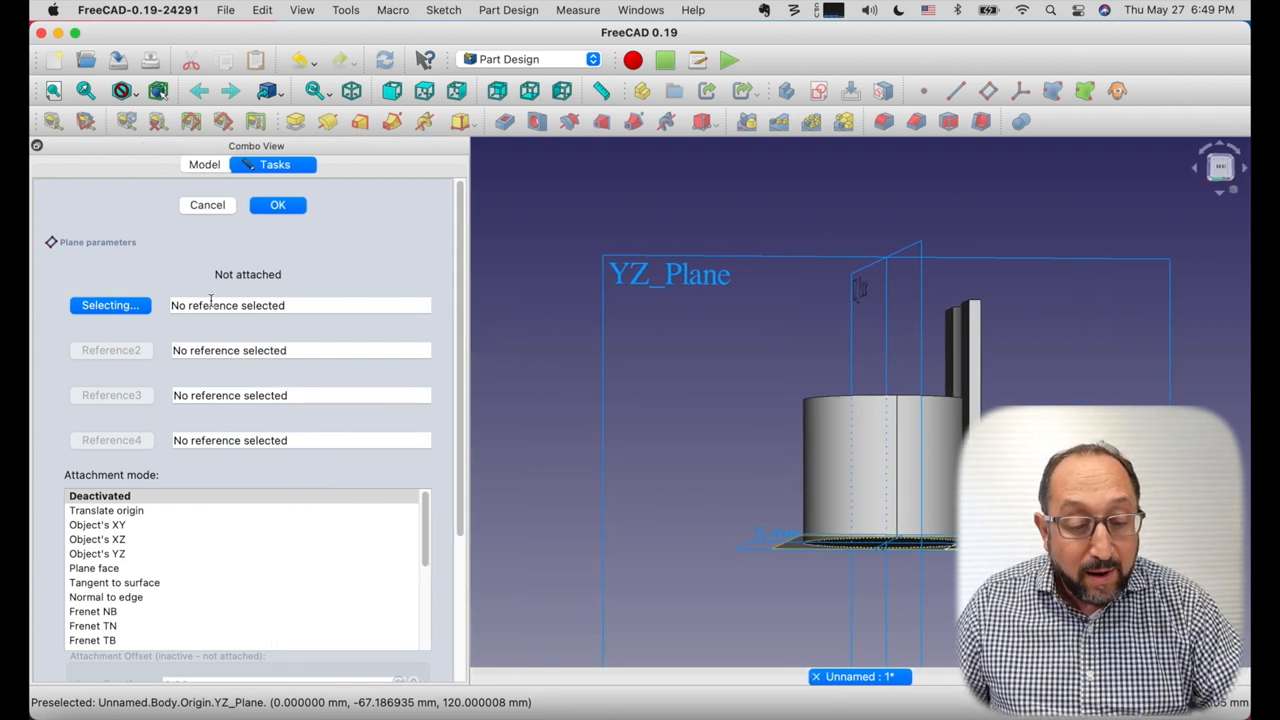
mouse_move(910, 320)
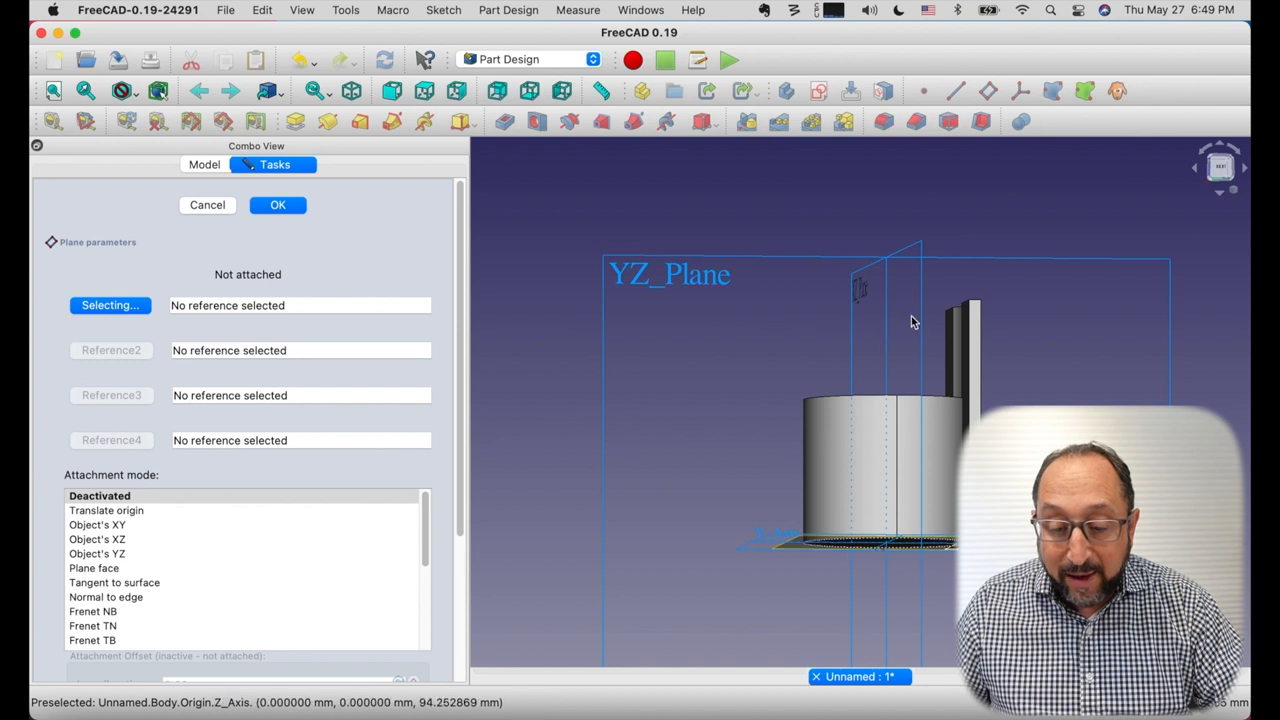
mouse_move(920, 320)
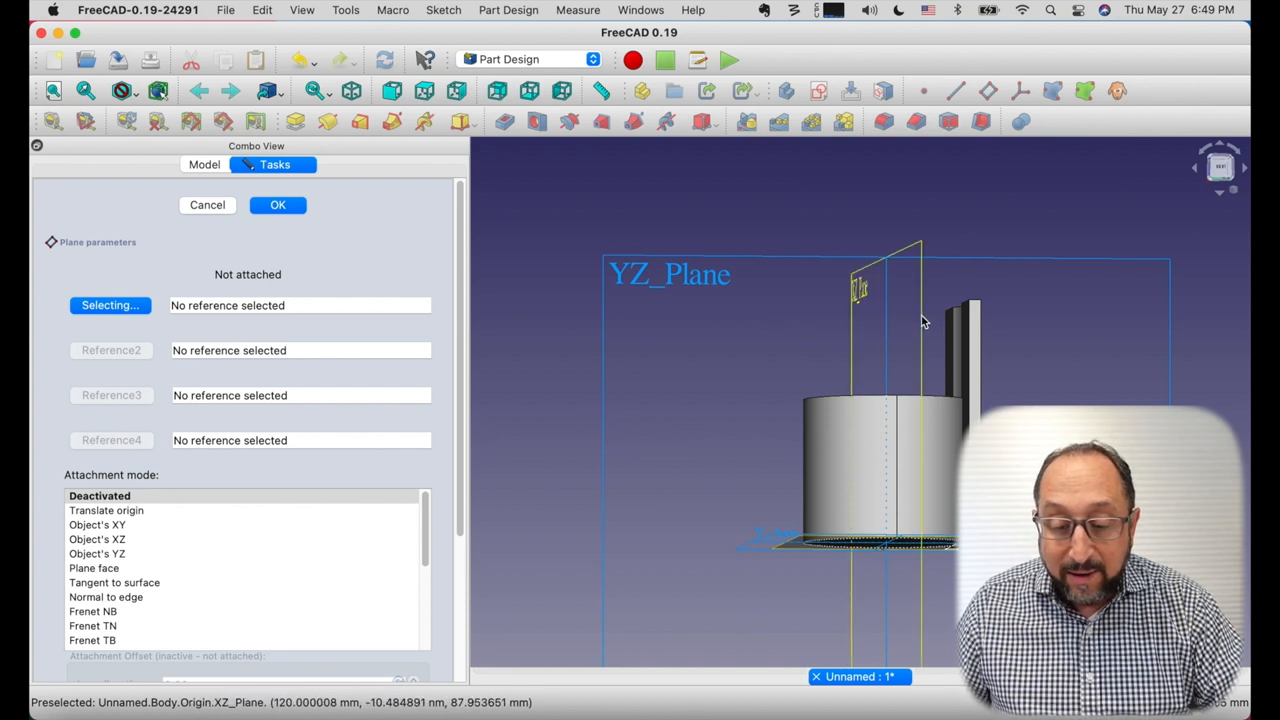
click(920, 320)
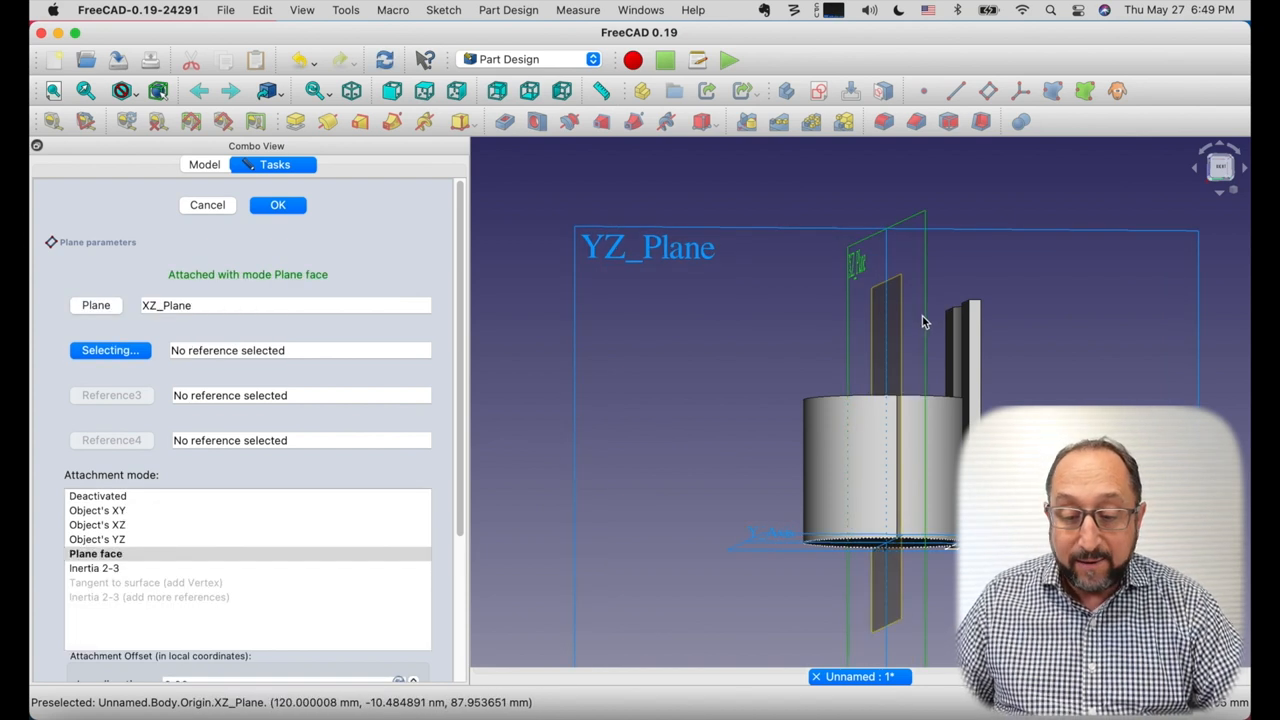
mouse_move(897, 321)
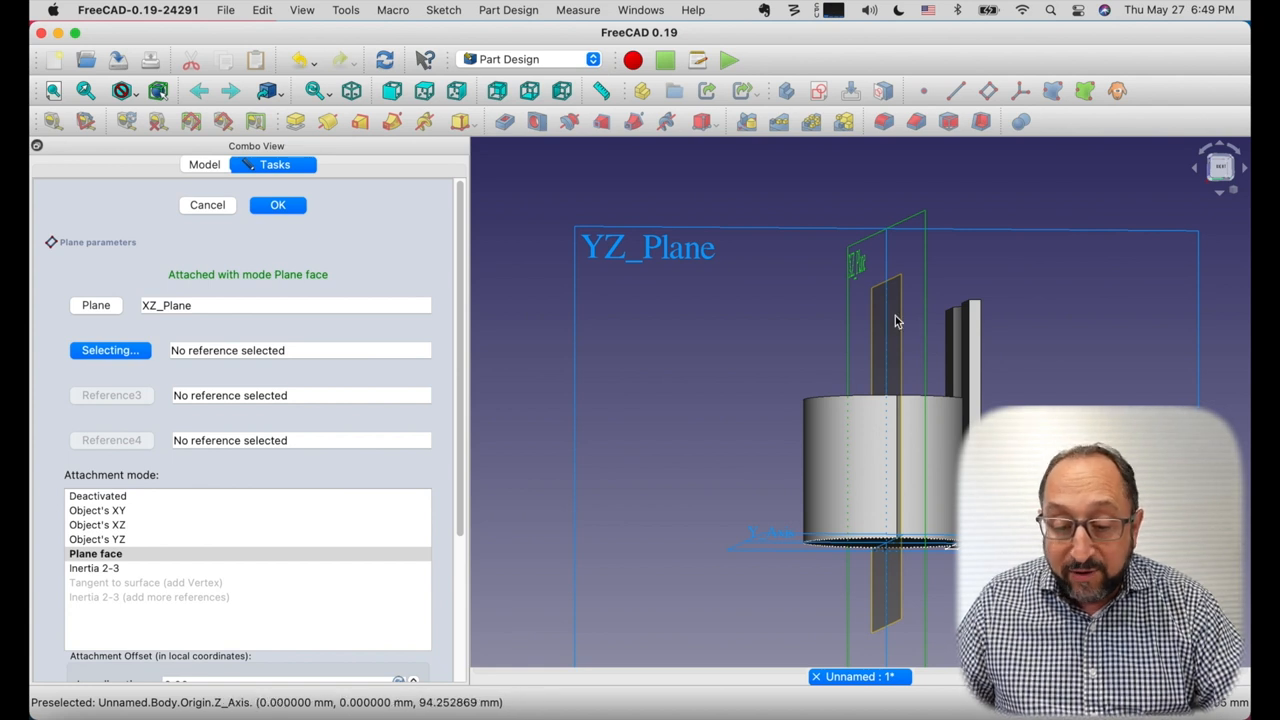
mouse_move(900, 325)
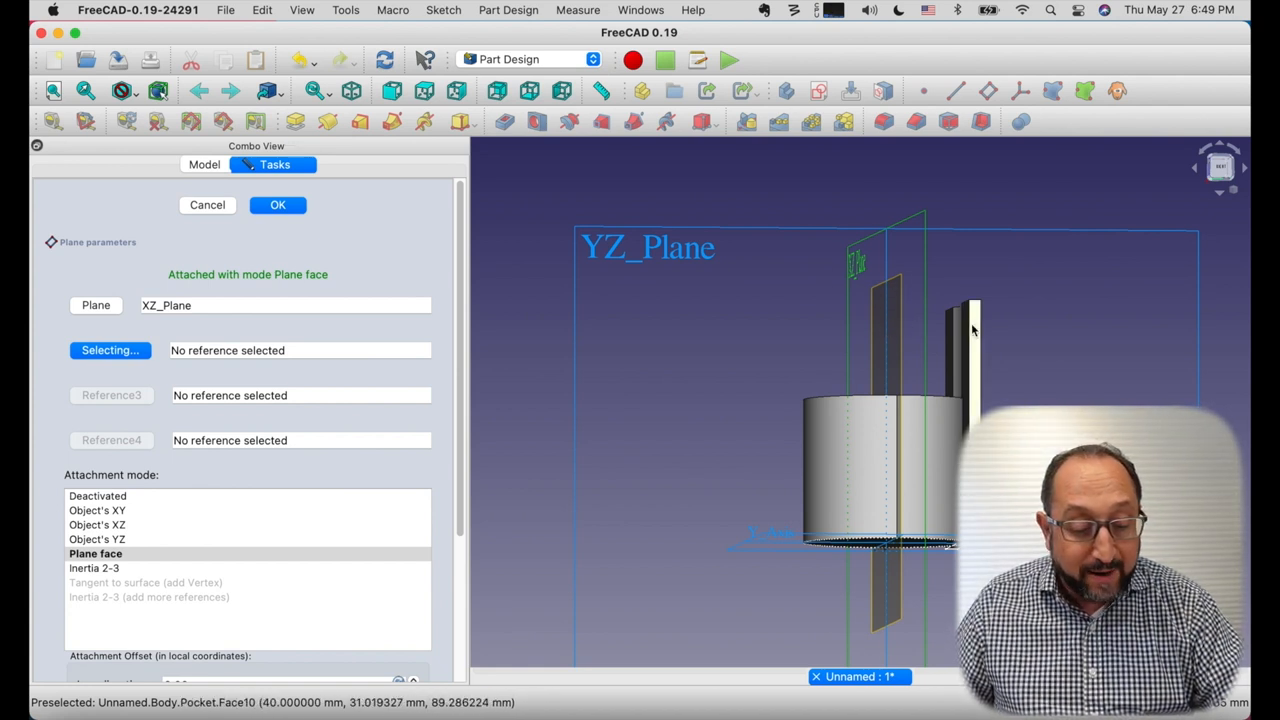
mouse_move(475, 405)
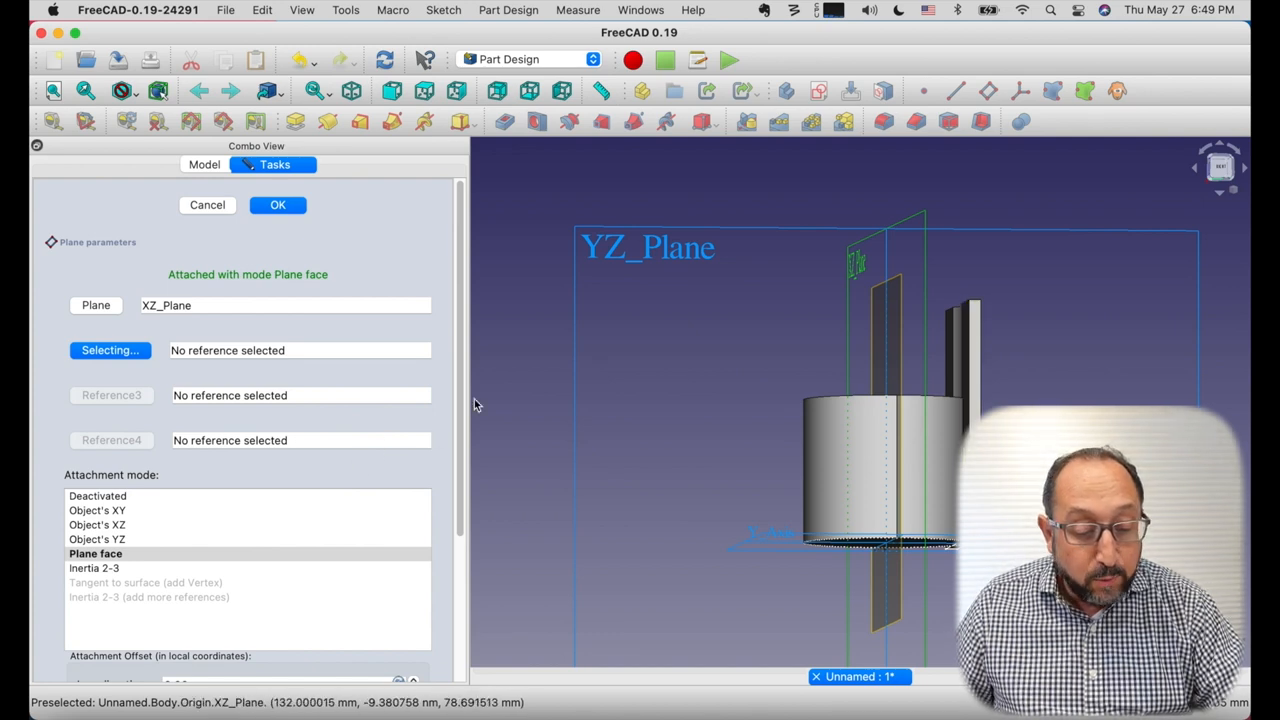
- Offset the datum plane -35 mm along its z-direction and confirm it
scroll(down, 3)
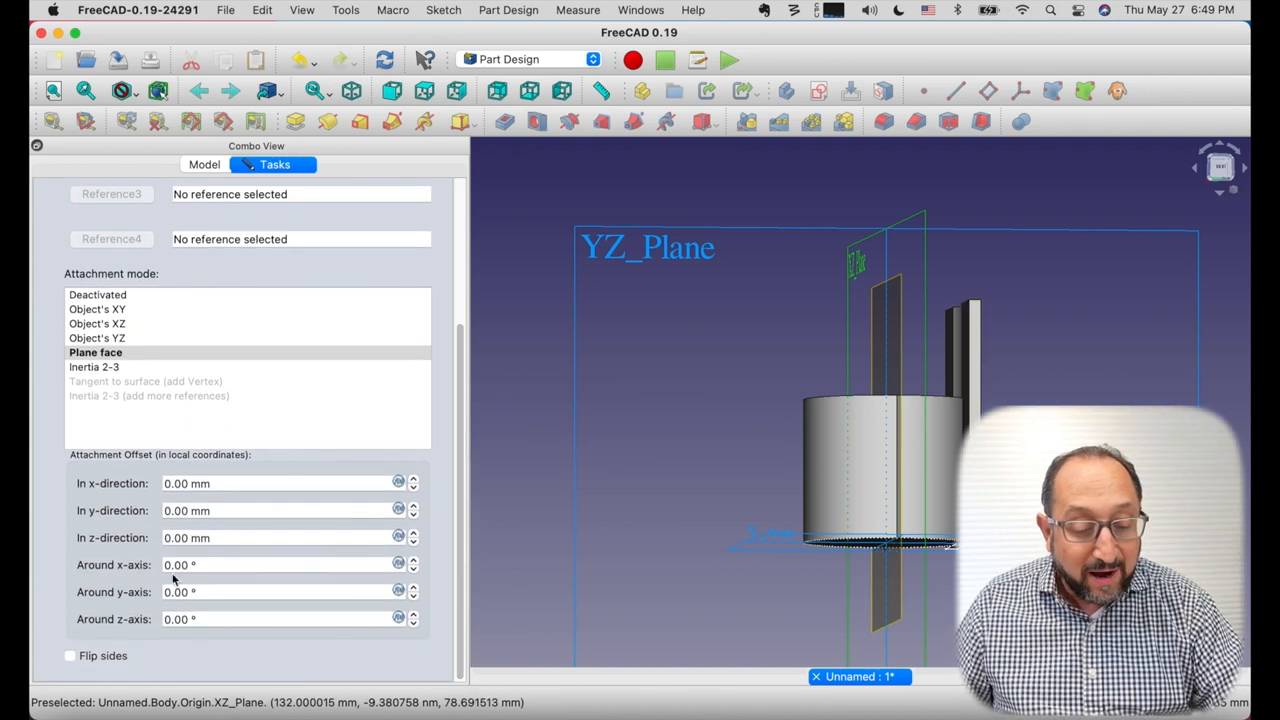
click(280, 537)
text(-35)
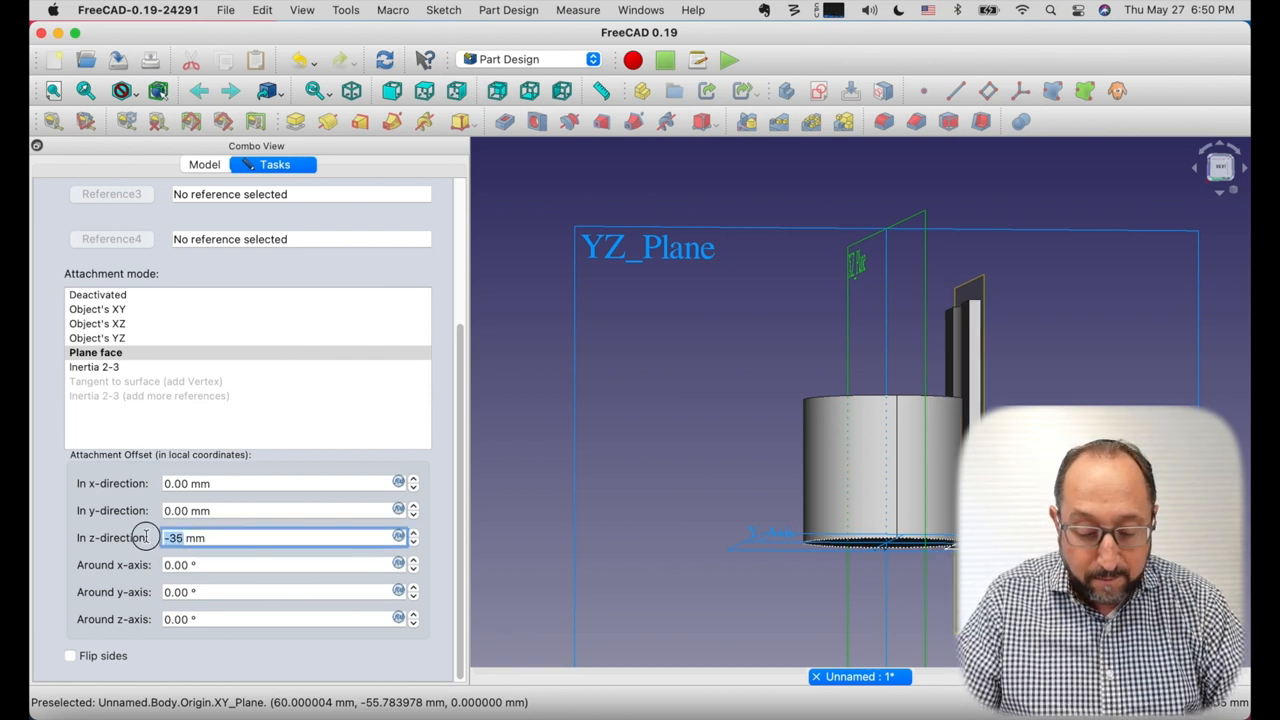
click(414, 533)
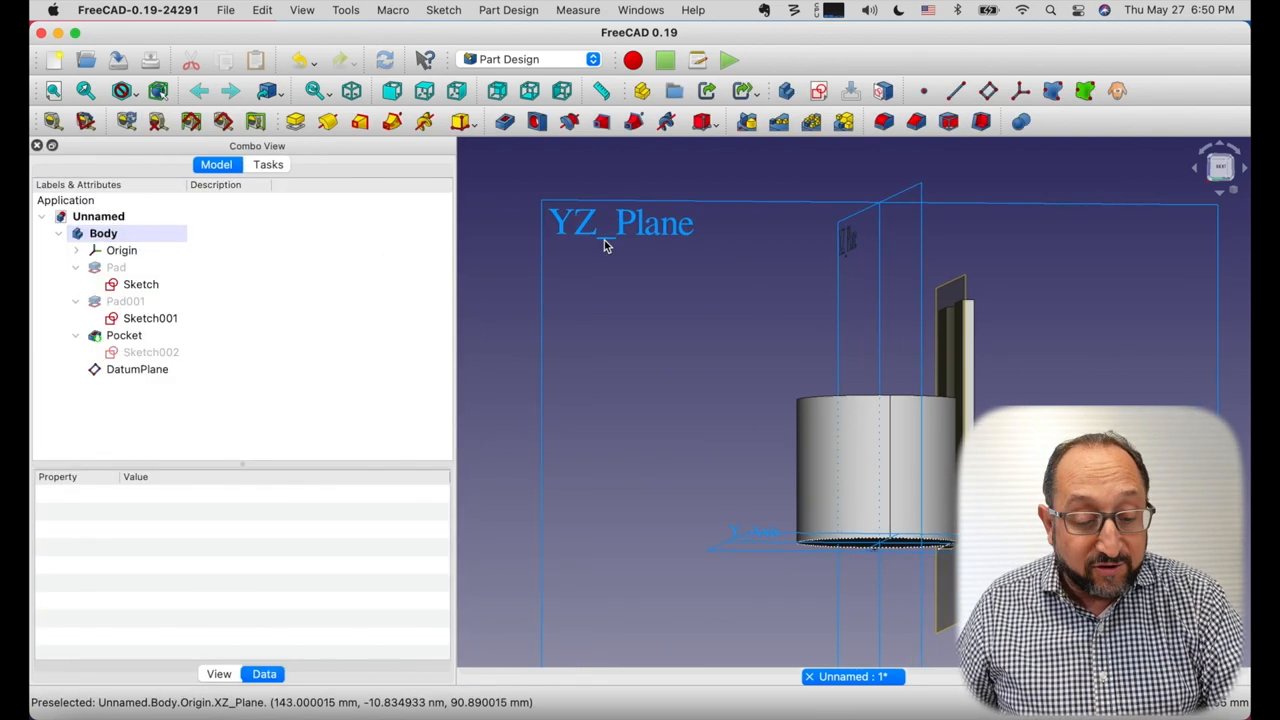
- Finish the offset datum plane and attach a new empty sketch to DatumPlane
click(137, 369)
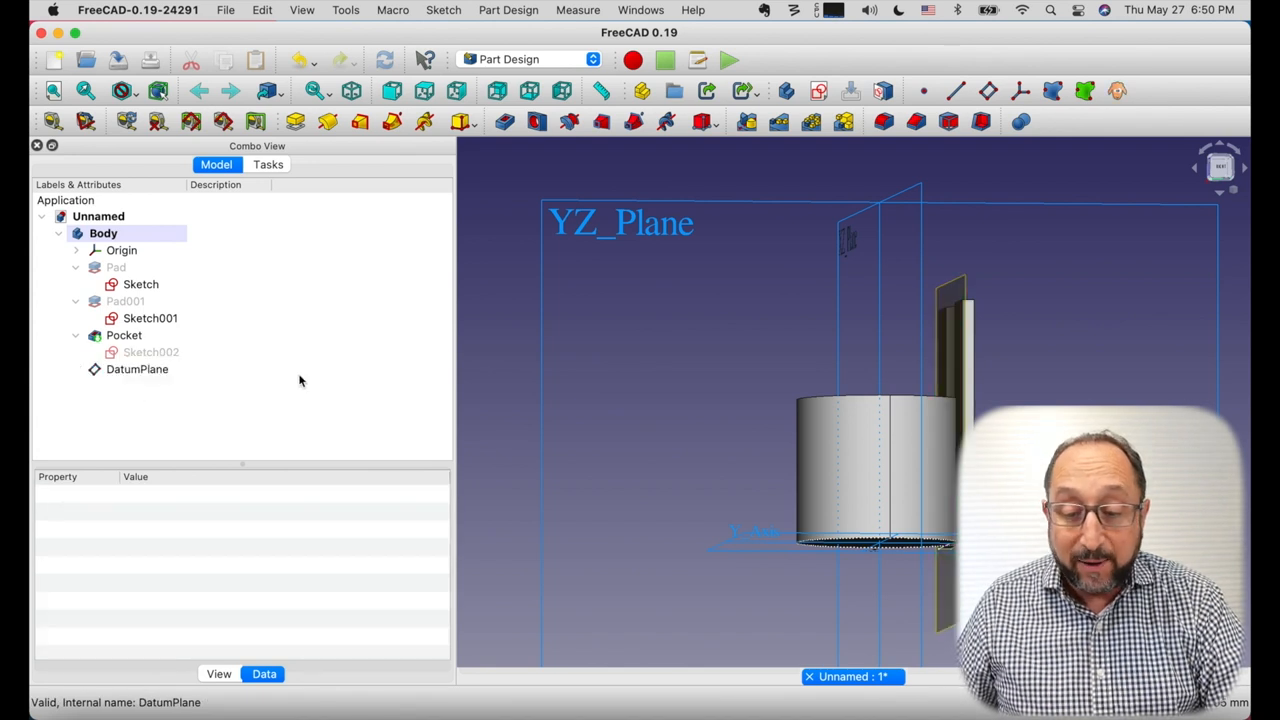
click(819, 91)
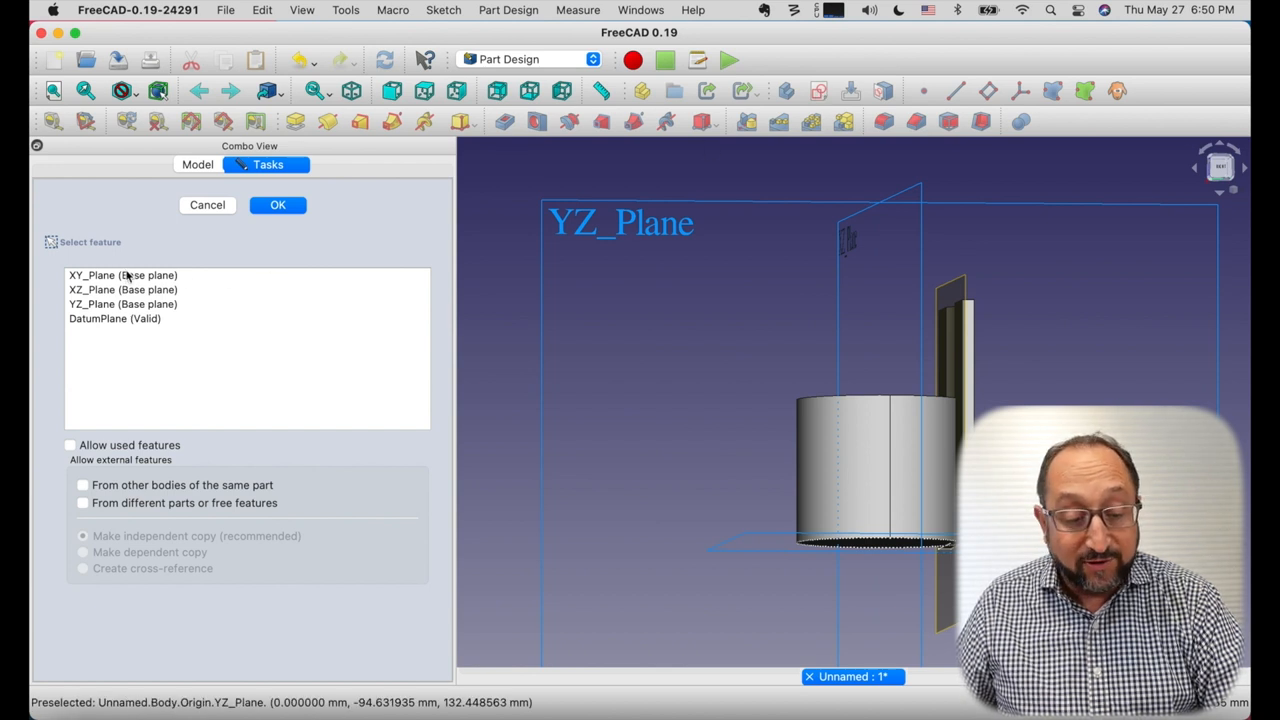
mouse_move(866, 300)
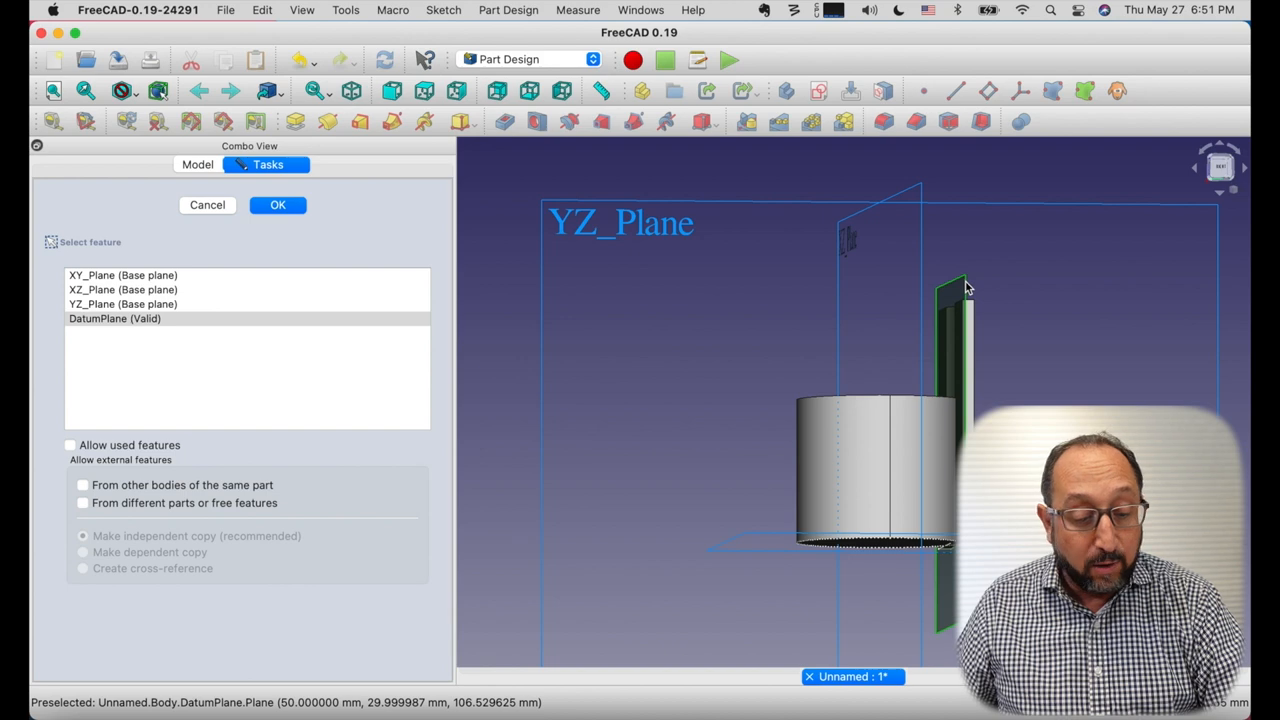
click(114, 318)
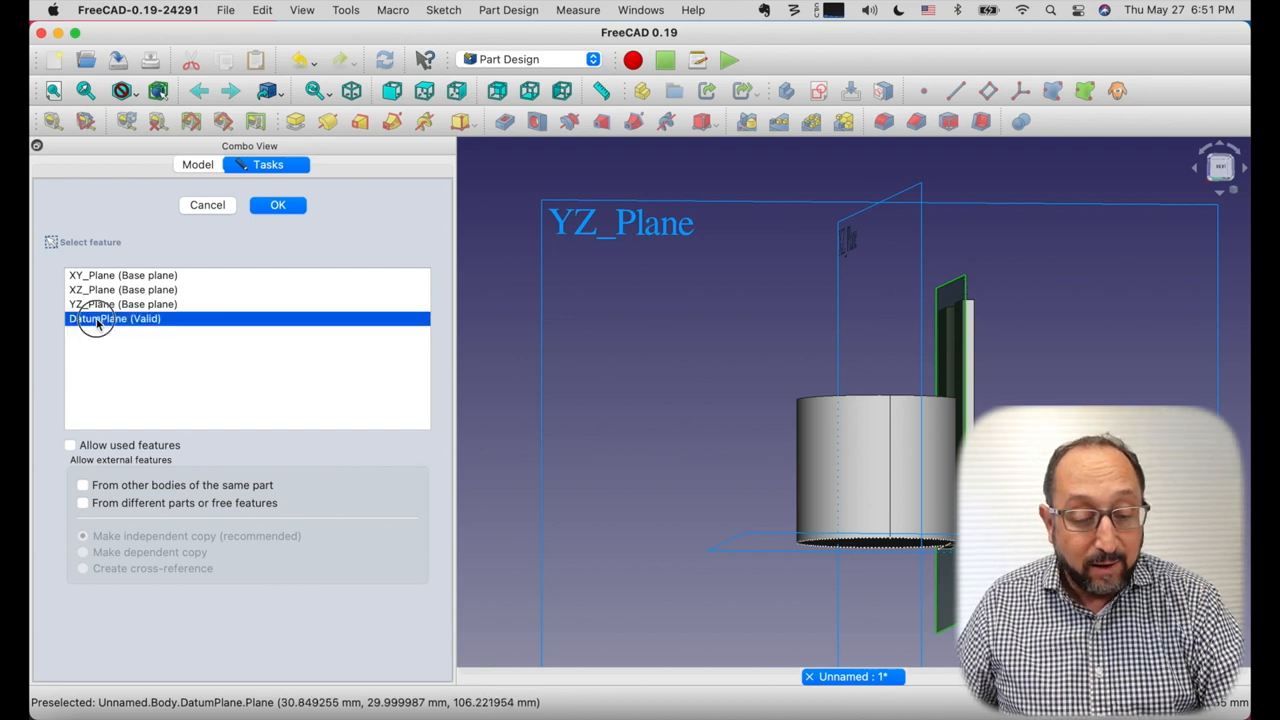
click(278, 205)
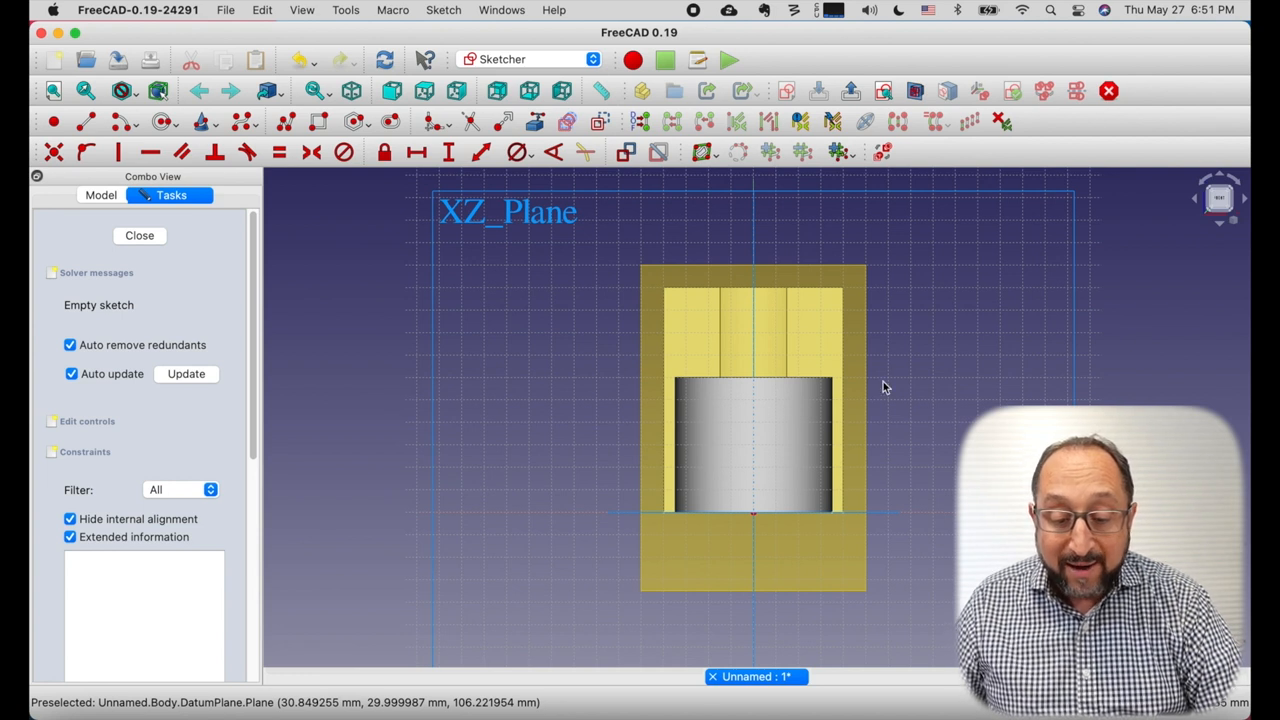
mouse_move(697, 345)
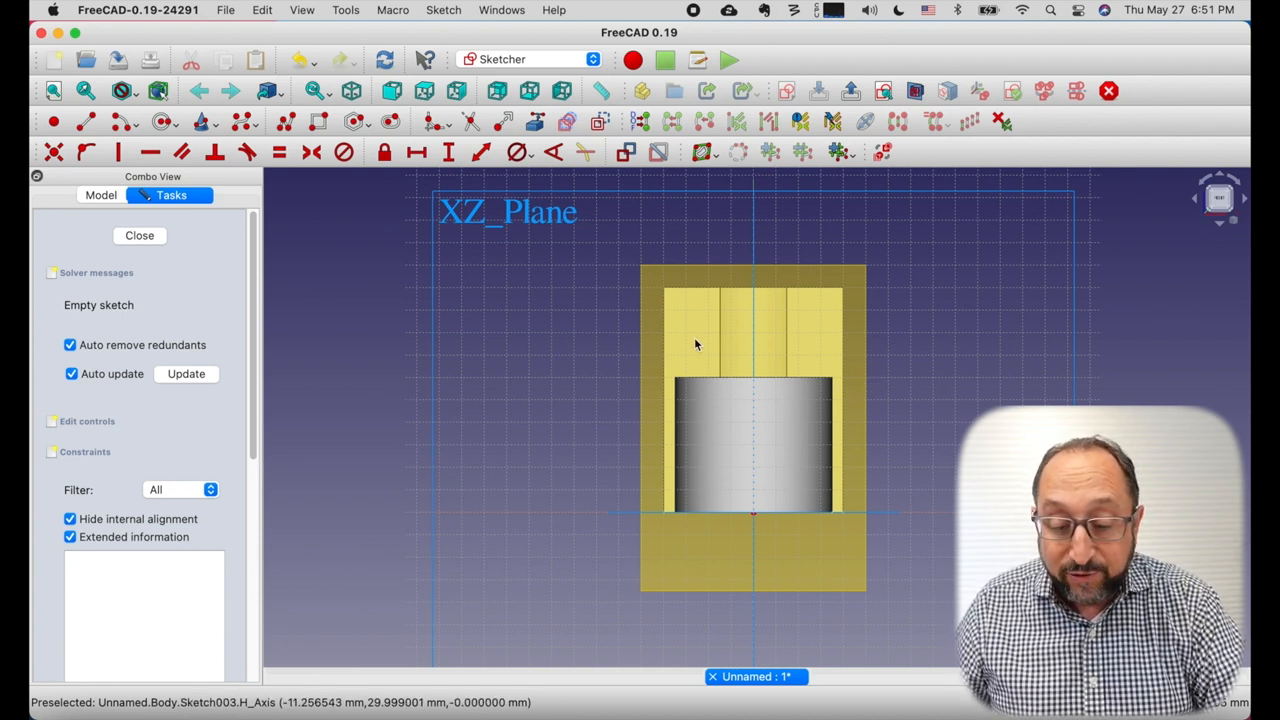
mouse_move(819, 312)
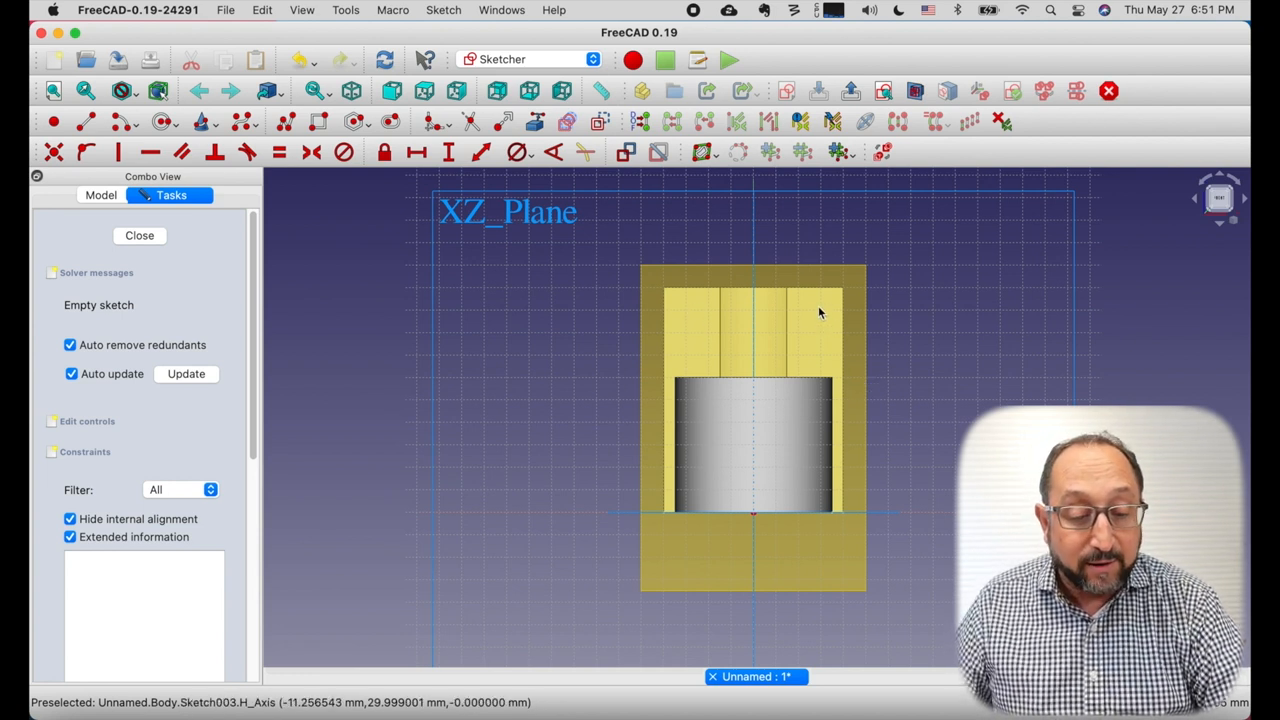
mouse_move(298, 176)
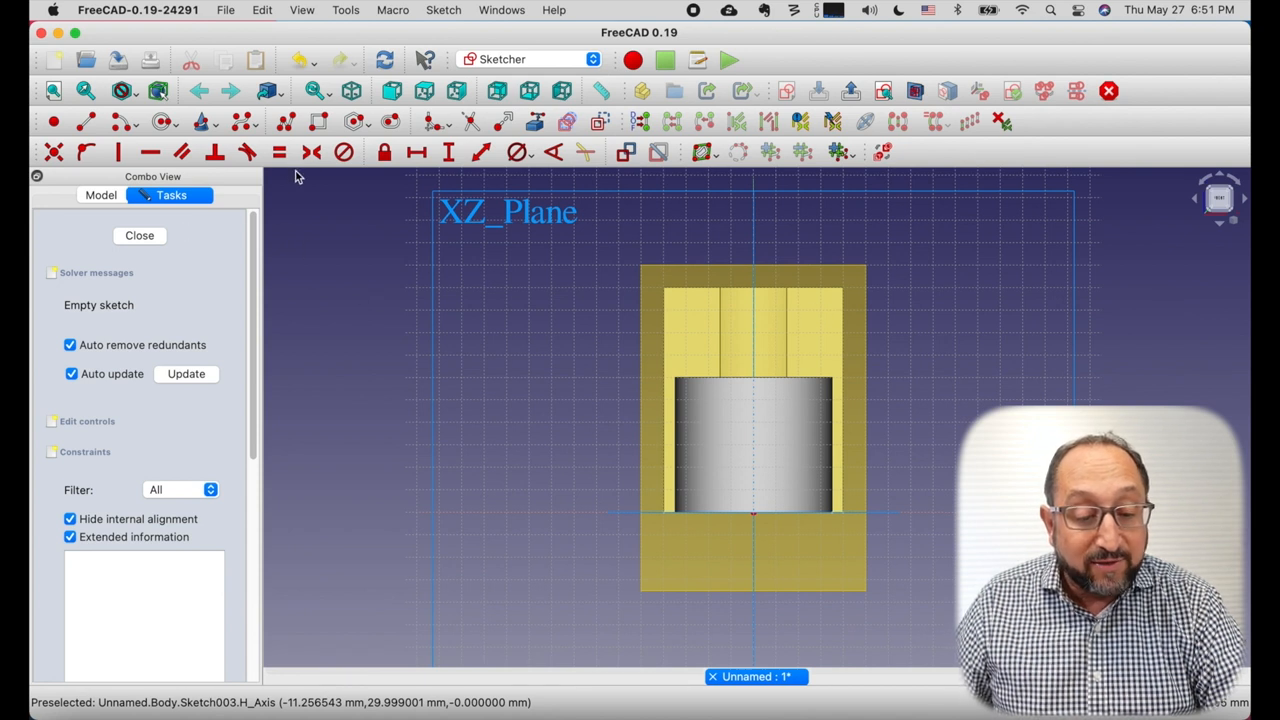
mouse_move(620, 307)
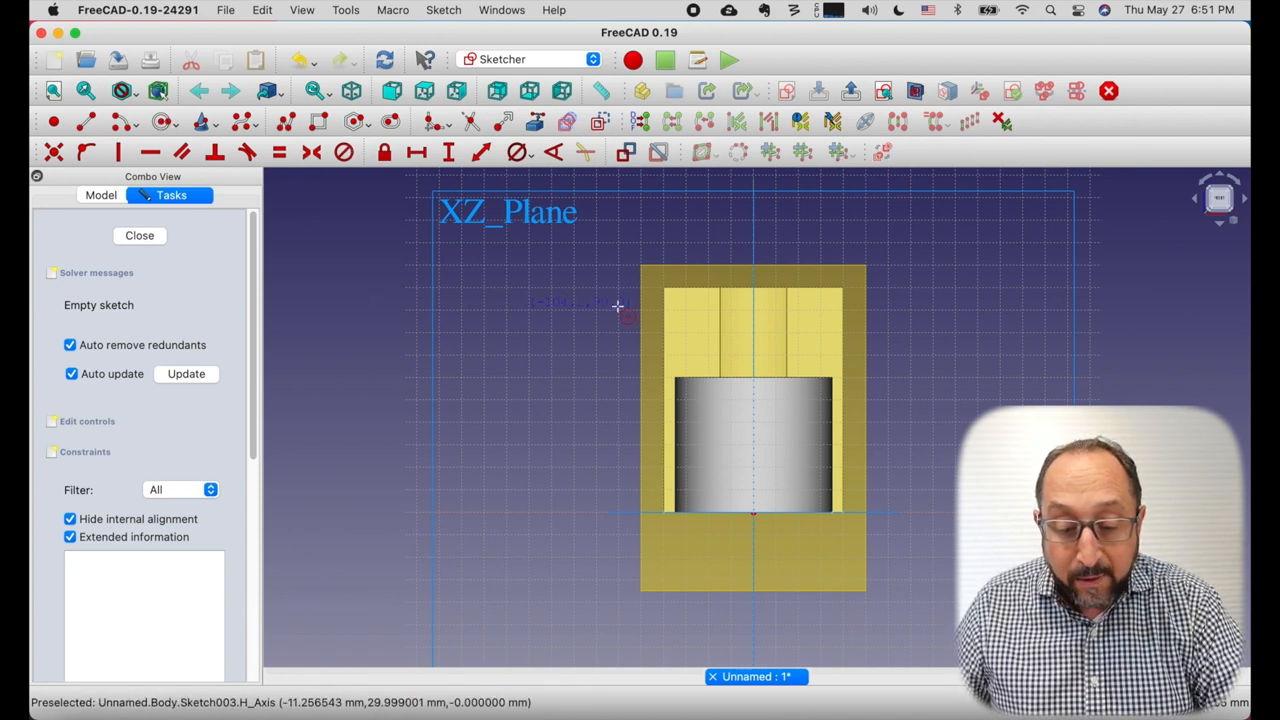
- Place hole centre points near the top of the back flange, then close Sketch003
click(697, 319)
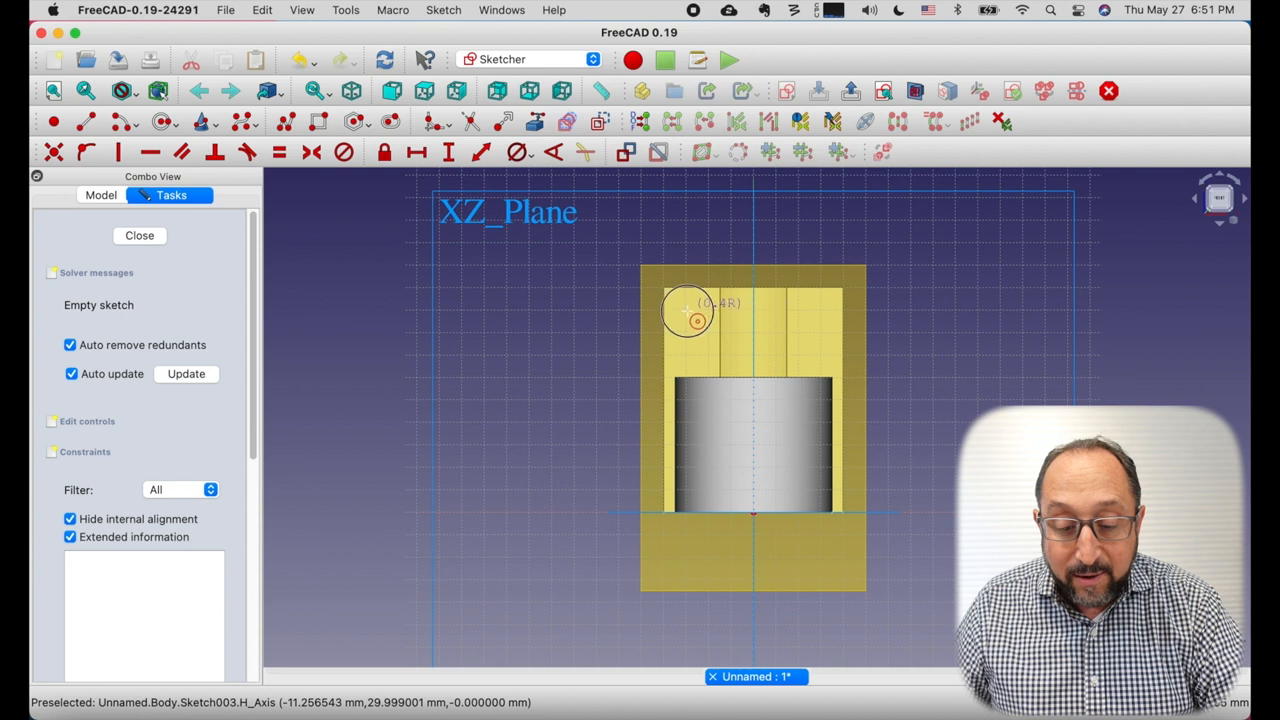
mouse_move(700, 330)
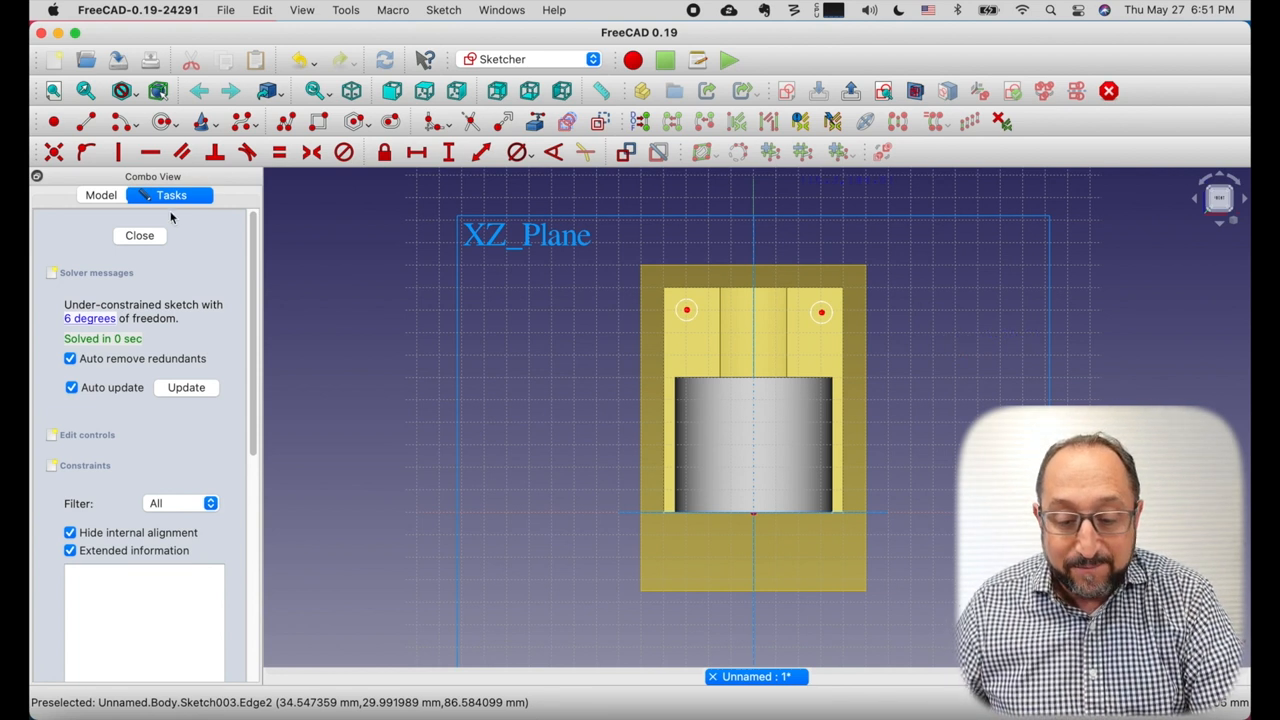
click(140, 235)
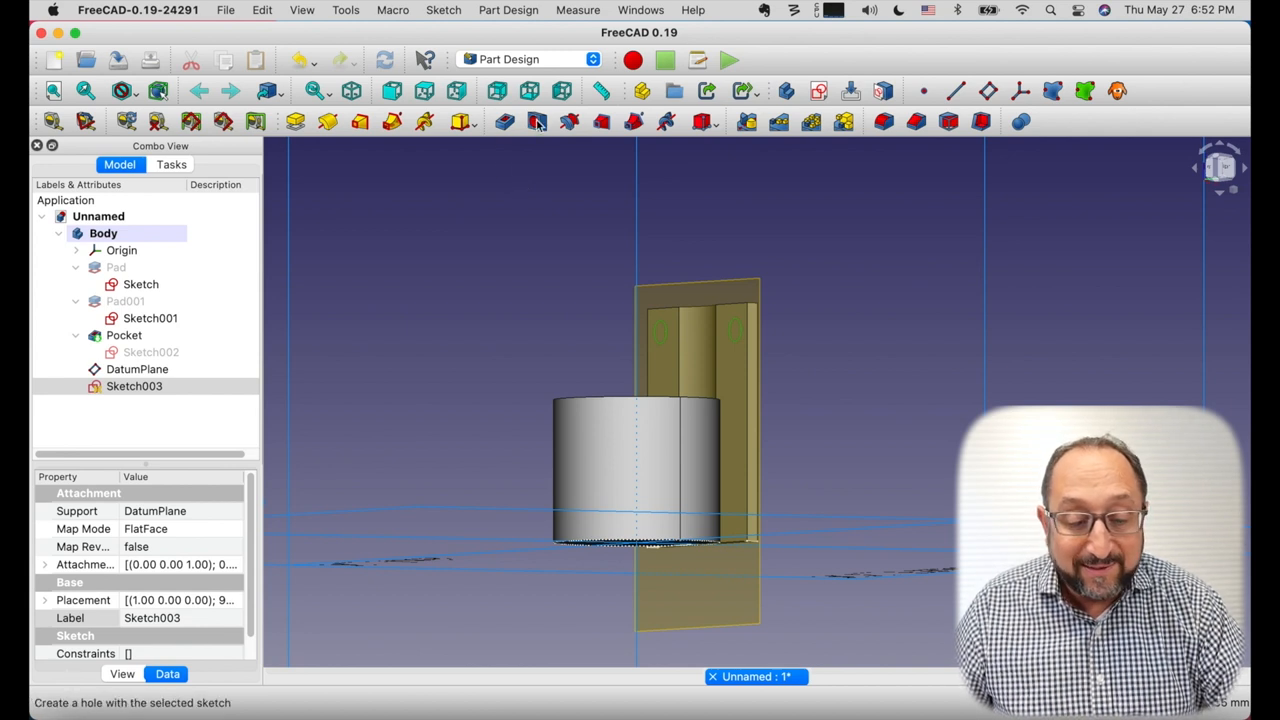
- Create a Hole from Sketch003 with ISO metric regular profile, size M4 and countersink cut
click(536, 122)
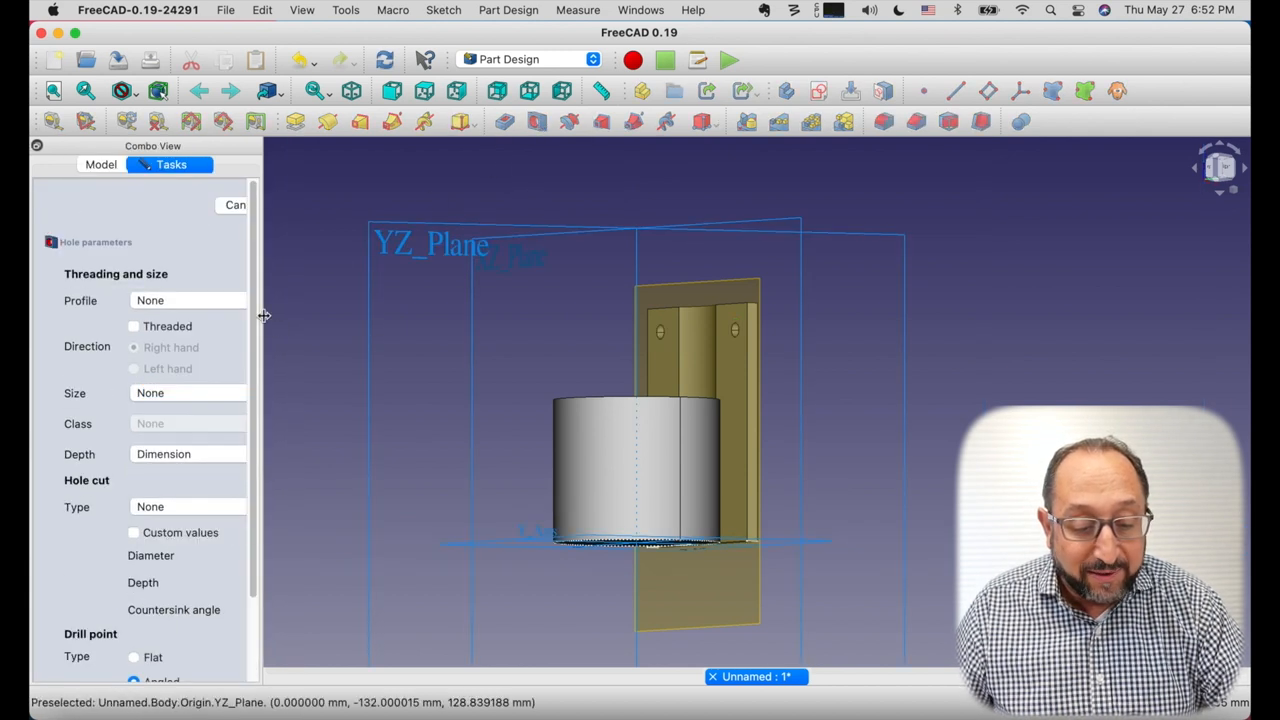
drag(263, 318, 518, 322)
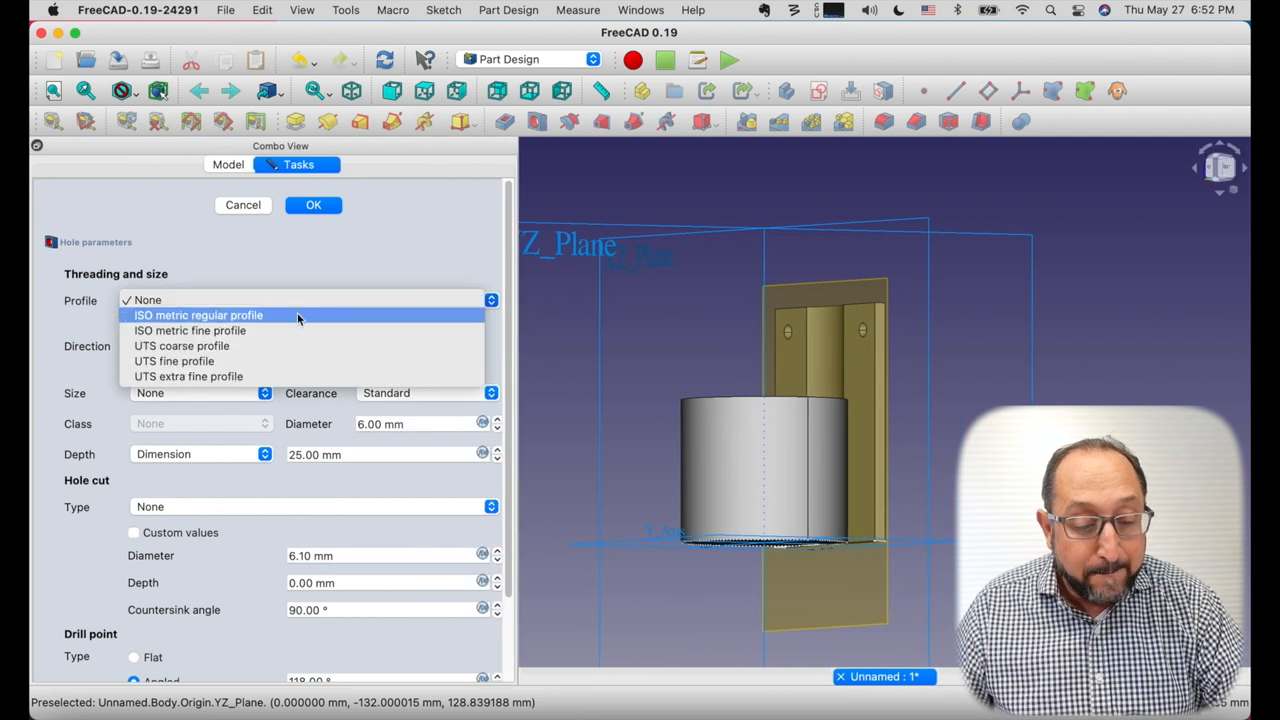
click(198, 315)
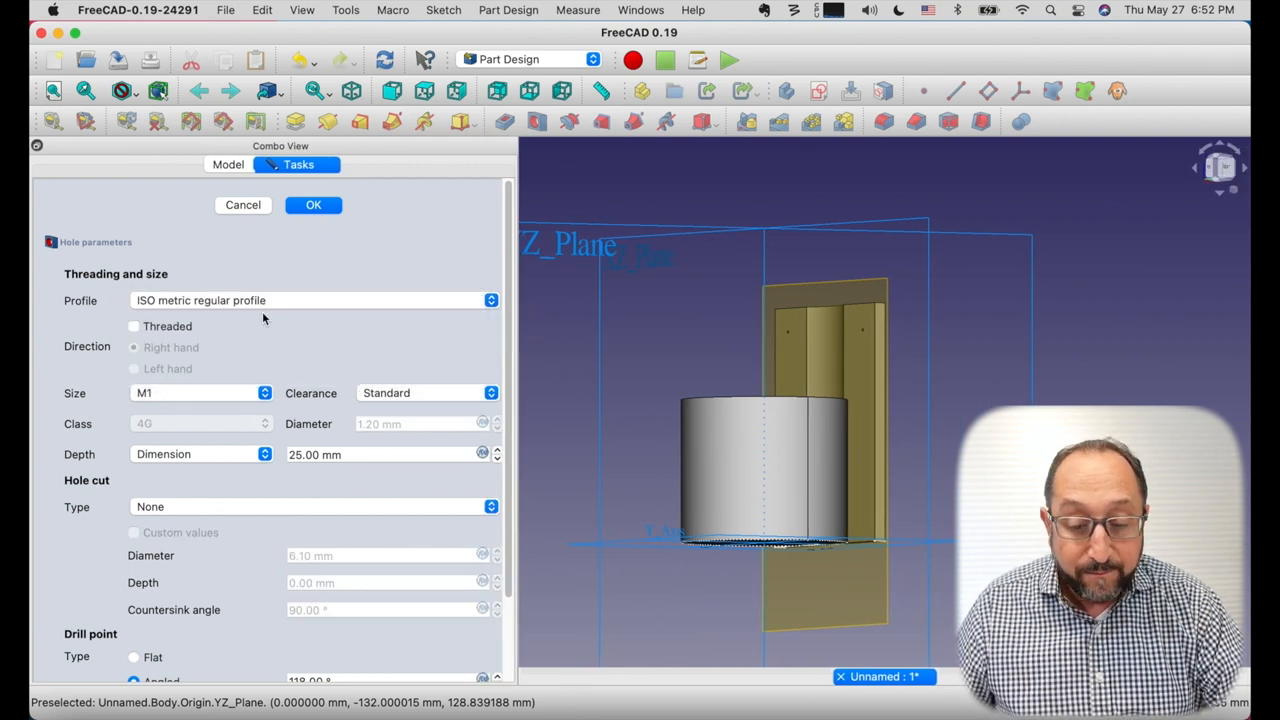
click(200, 392)
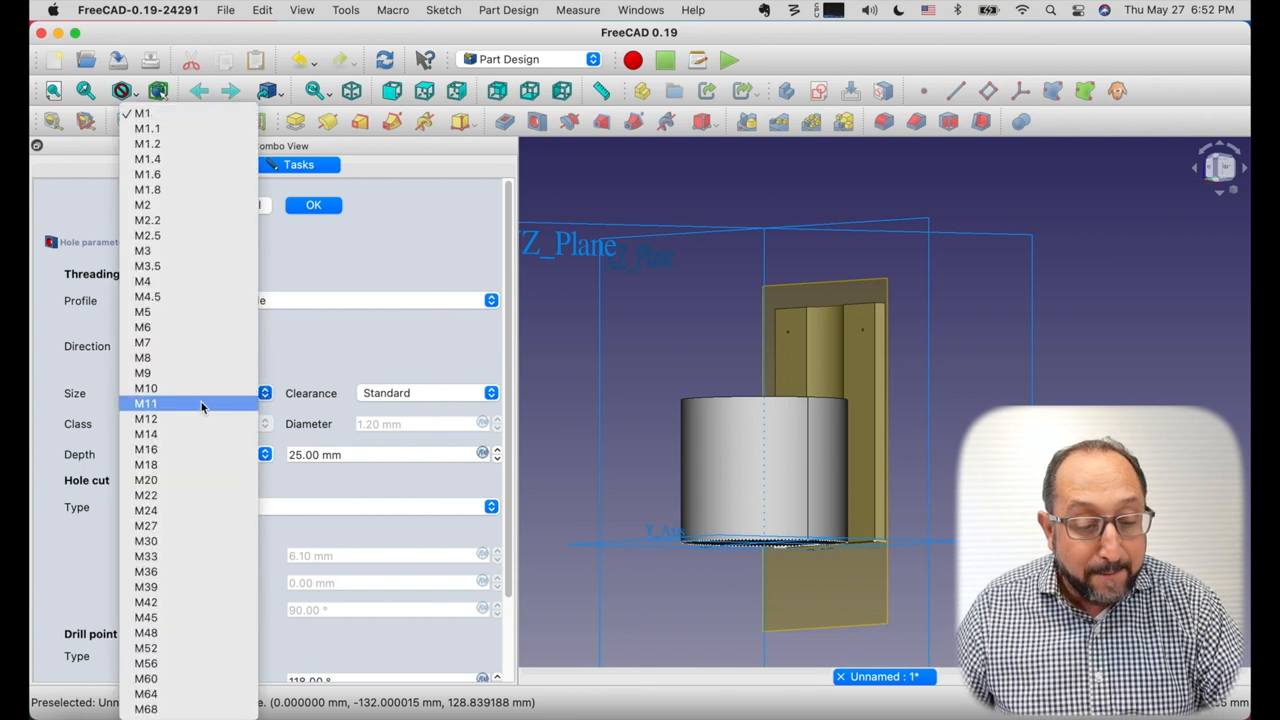
mouse_move(180, 290)
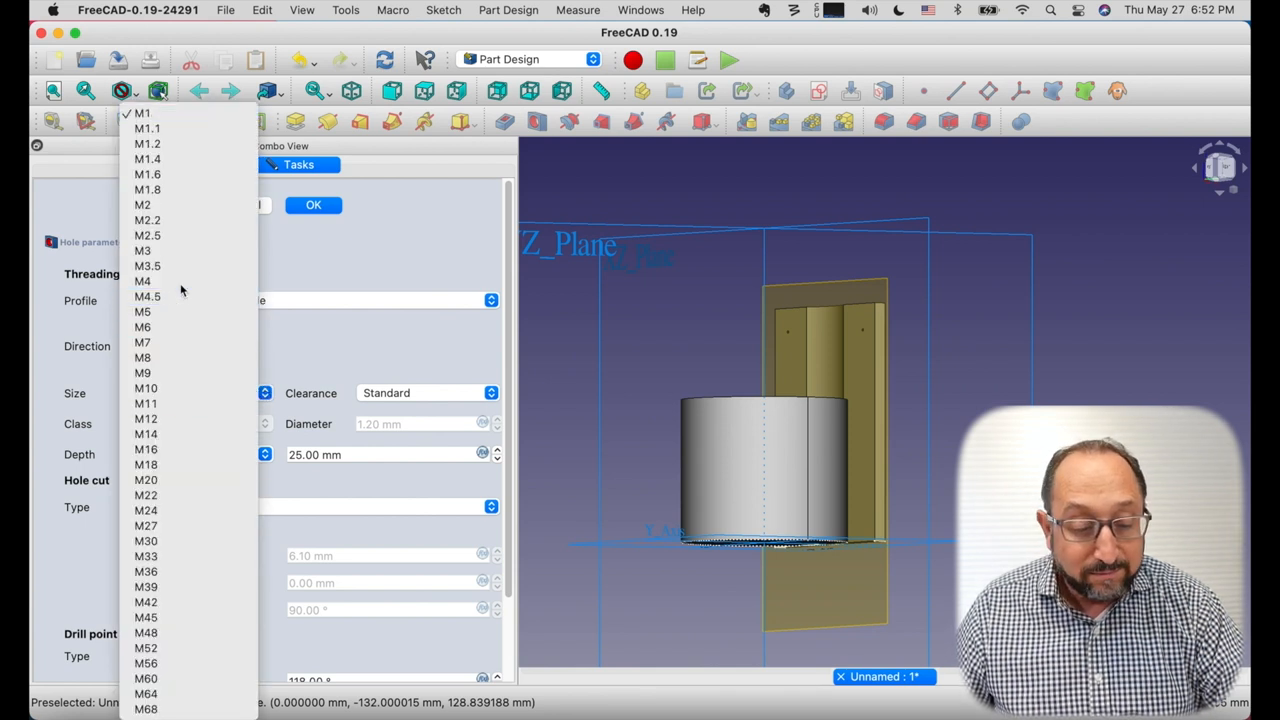
click(145, 296)
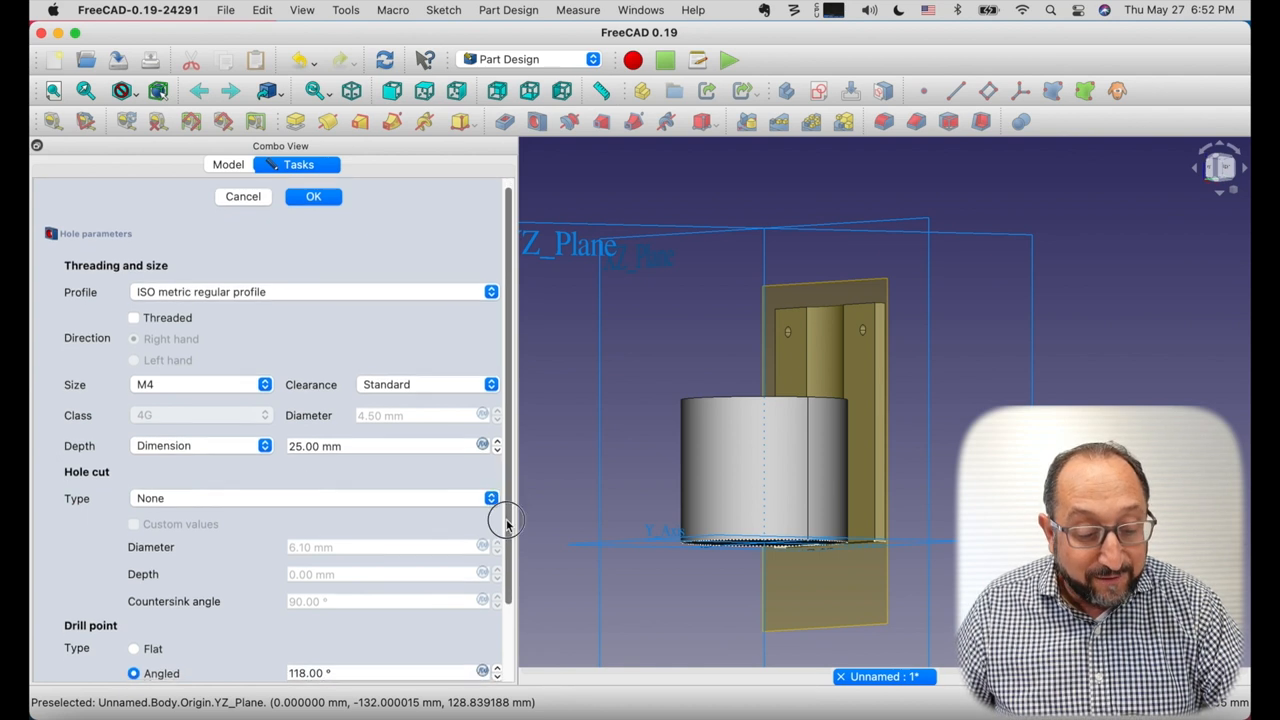
scroll(down, 3)
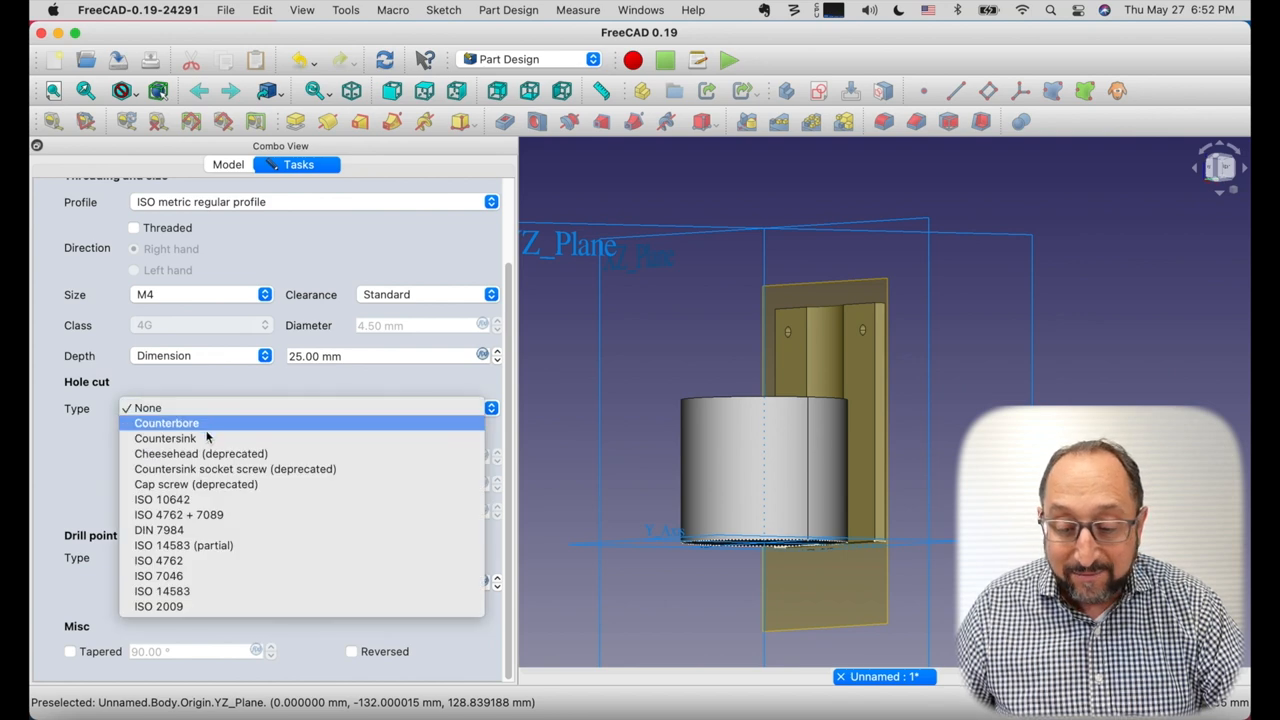
click(165, 438)
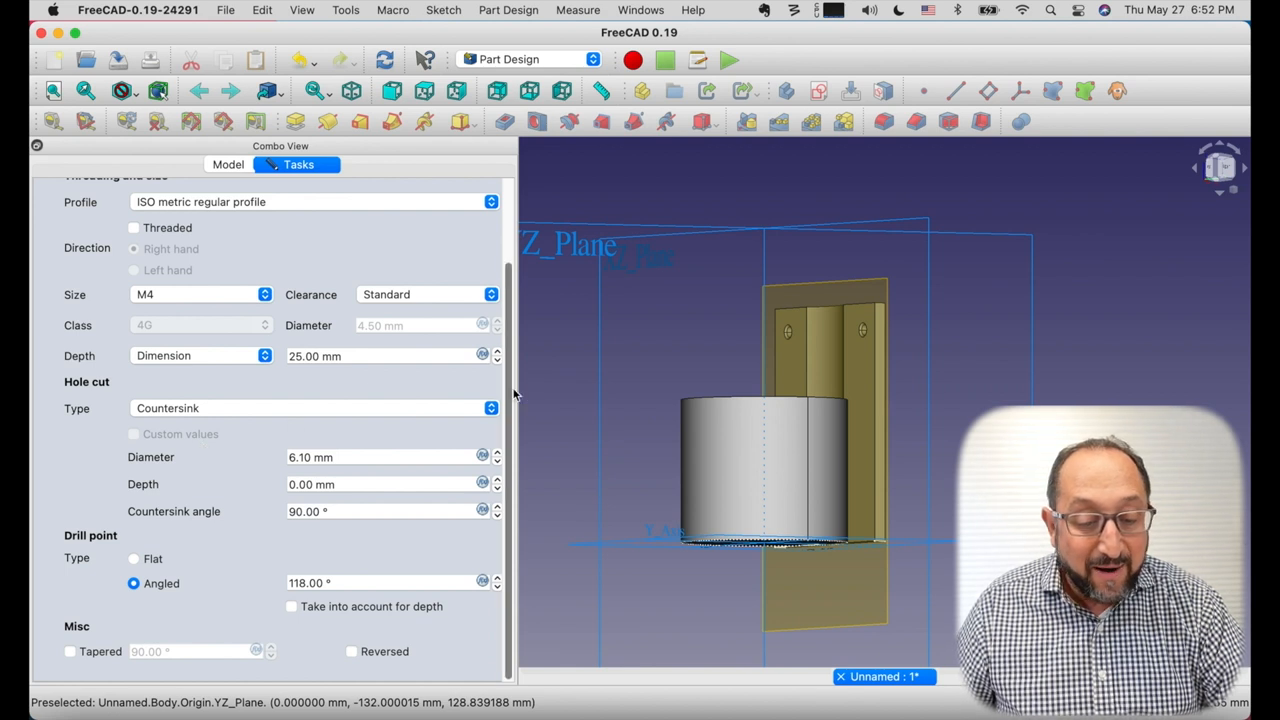
mouse_move(505, 315)
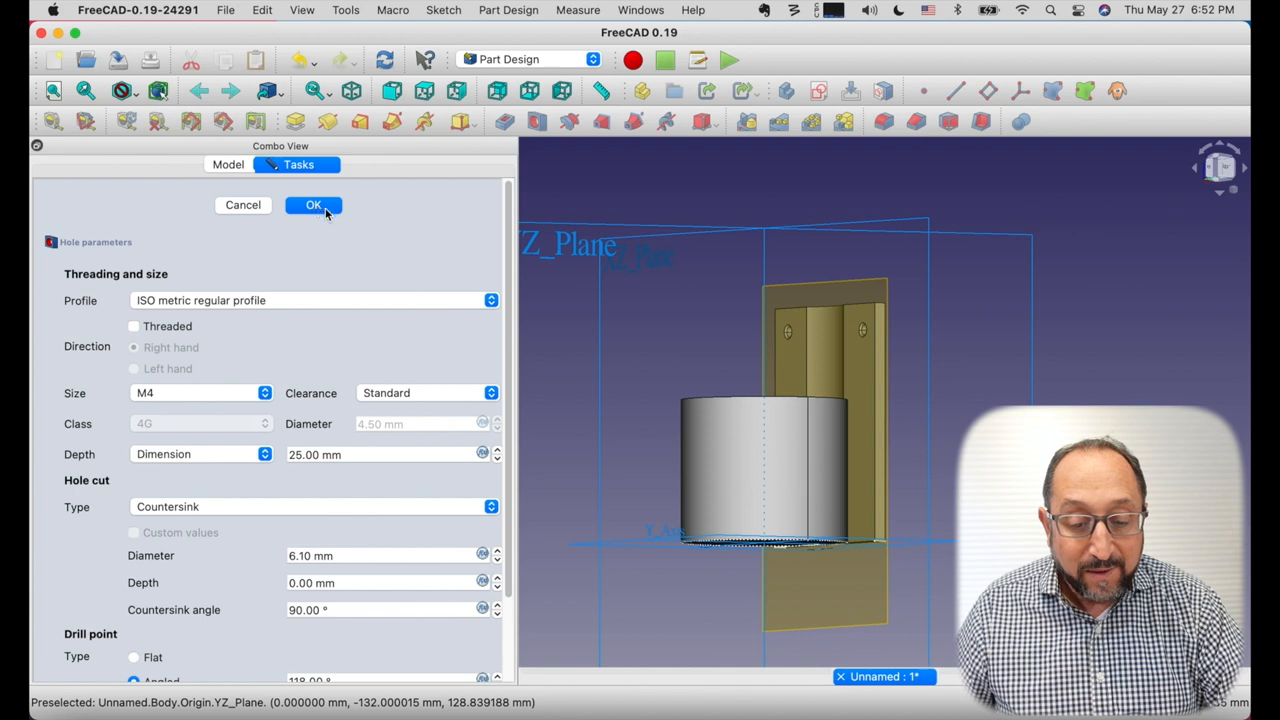
- Confirm the M4 countersunk Hole and orbit the view to inspect both flange holes
click(313, 205)
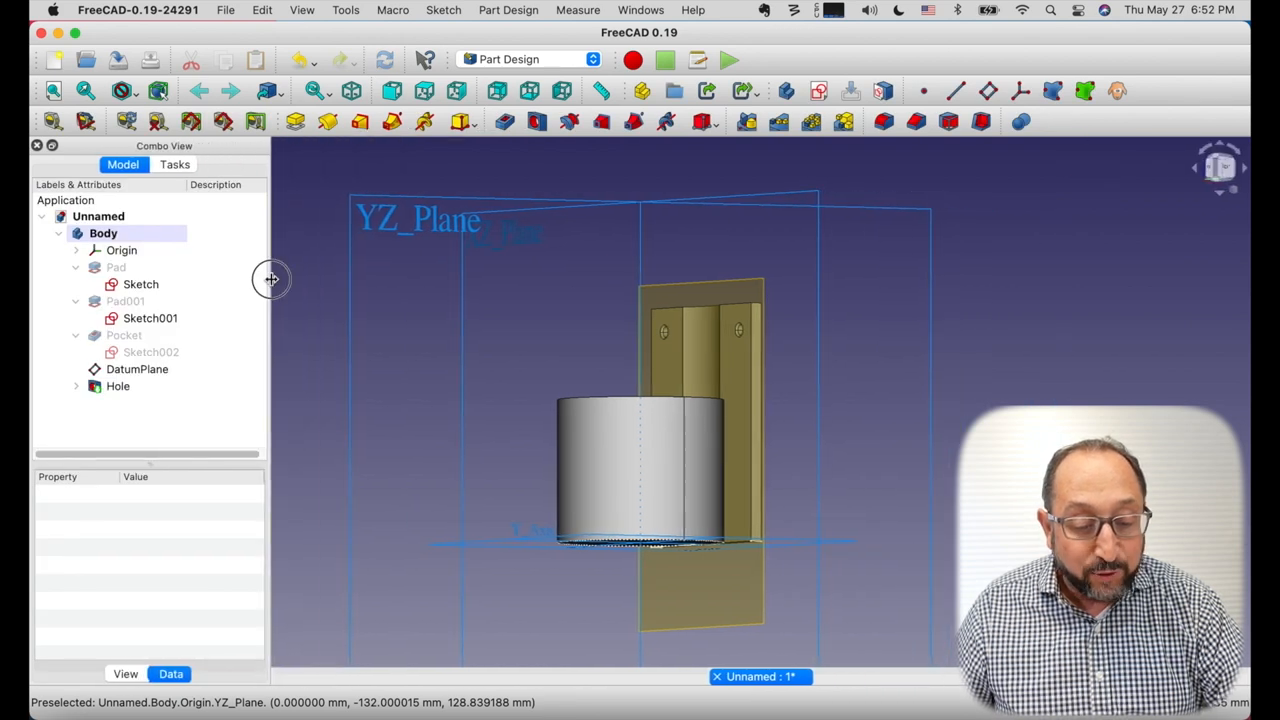
click(137, 369)
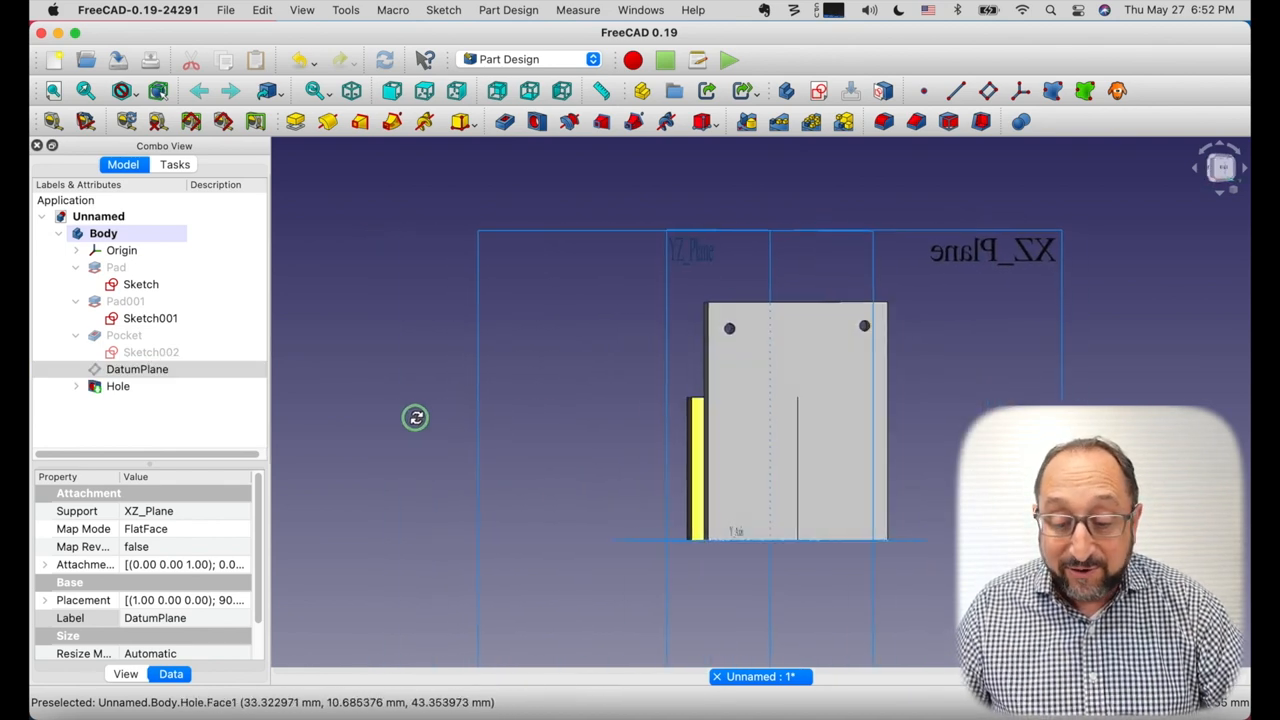
drag(780, 420, 650, 440)
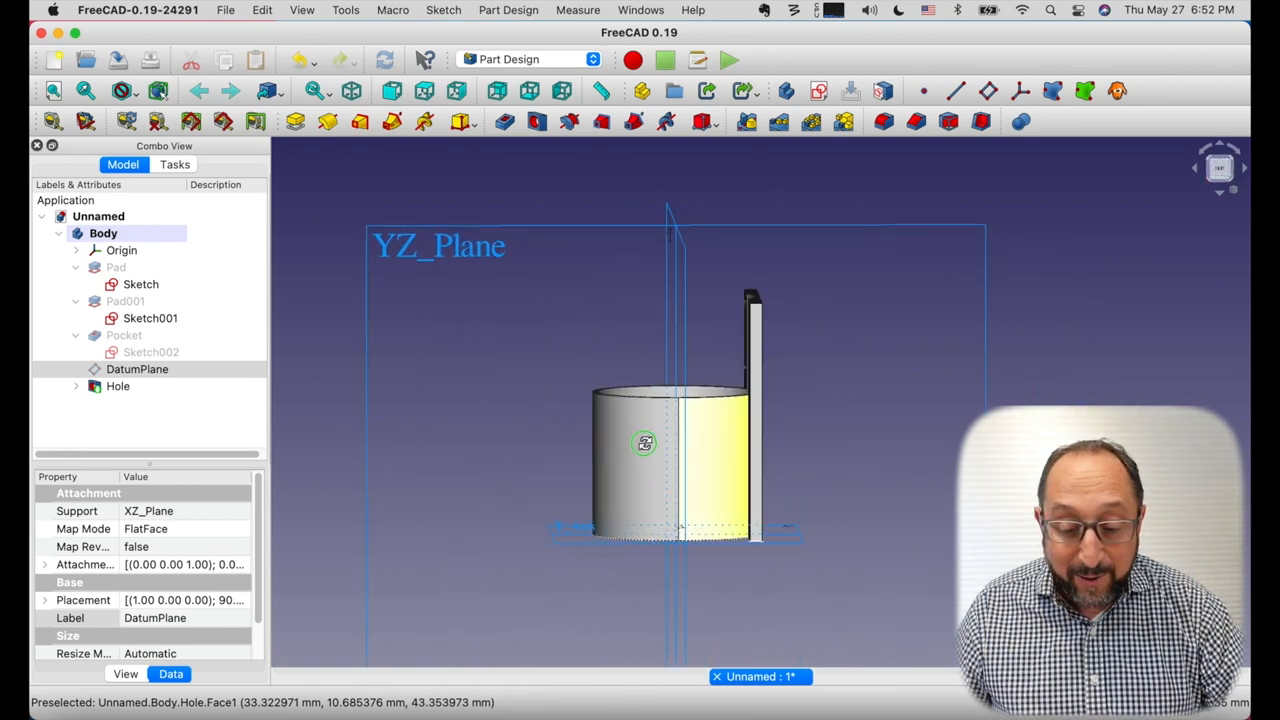
drag(645, 443, 914, 432)
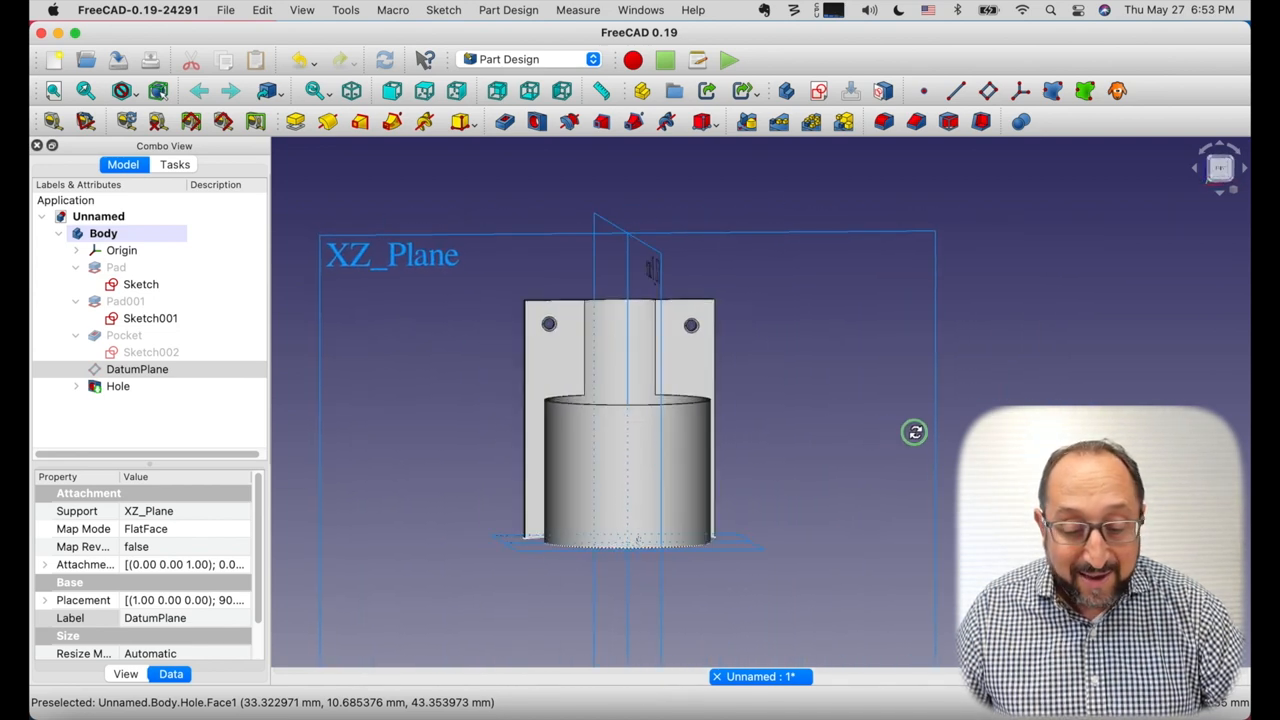